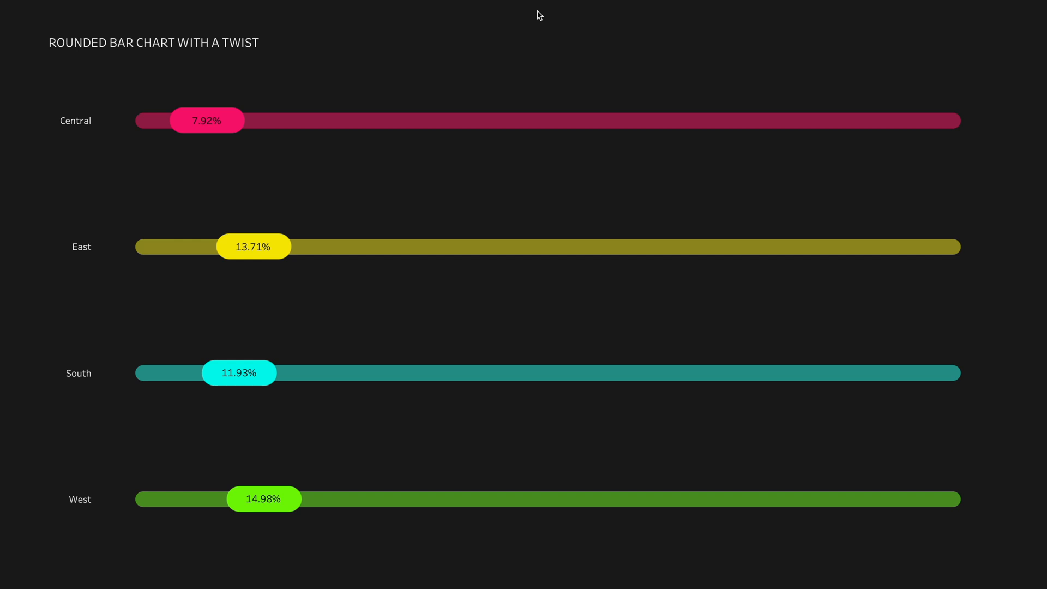
pyautogui.moveTo(430, 114)
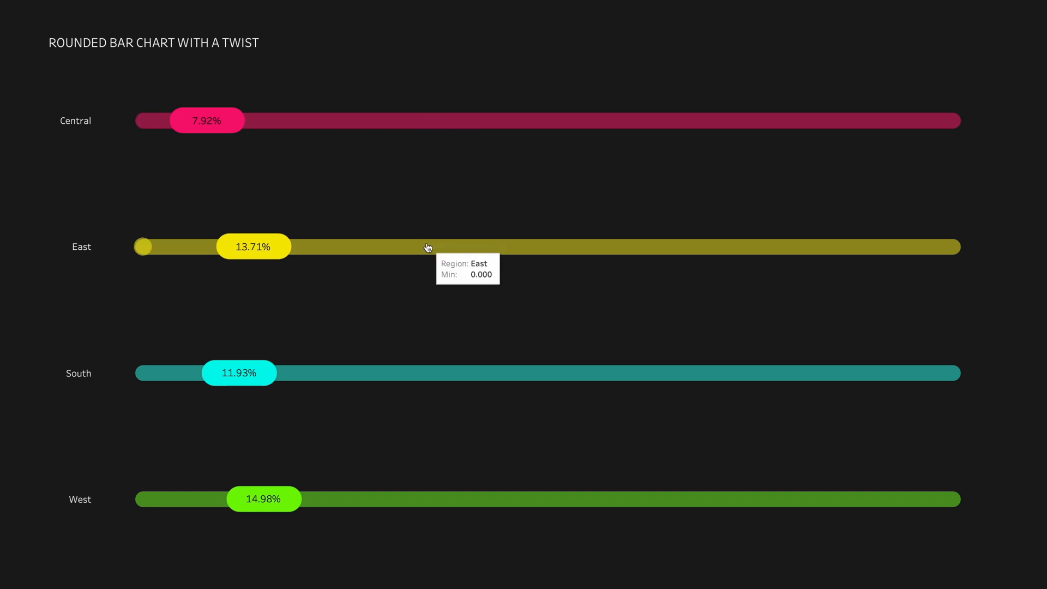
pyautogui.moveTo(422, 471)
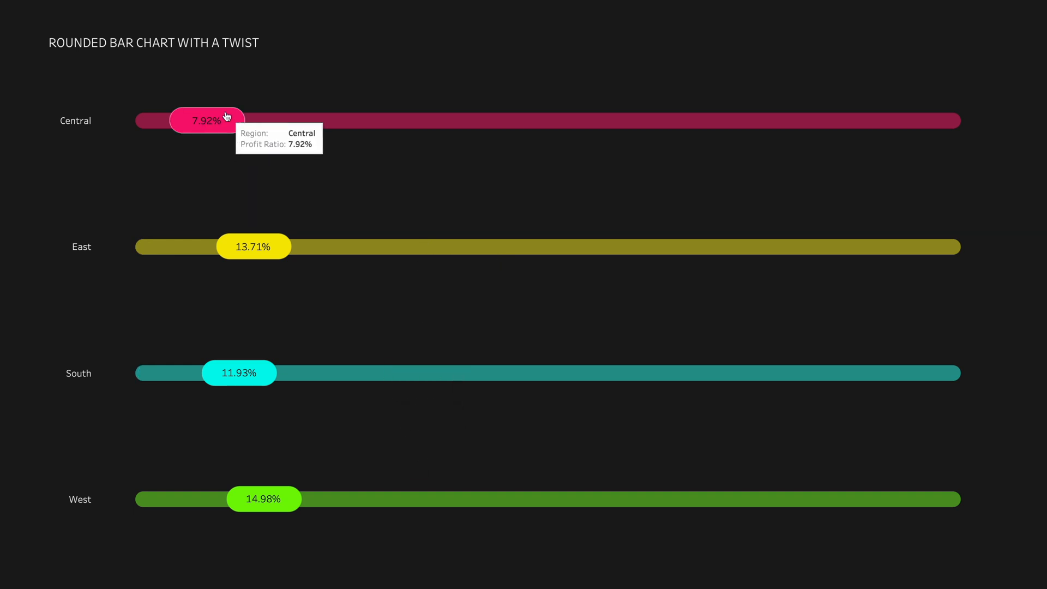
pyautogui.moveTo(219, 121)
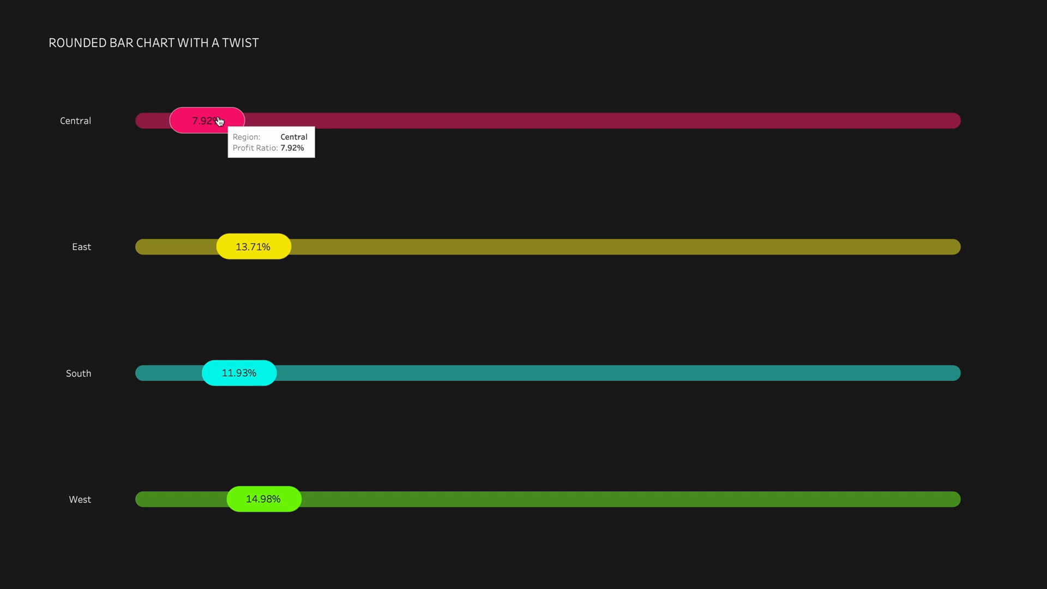
pyautogui.moveTo(157, 303)
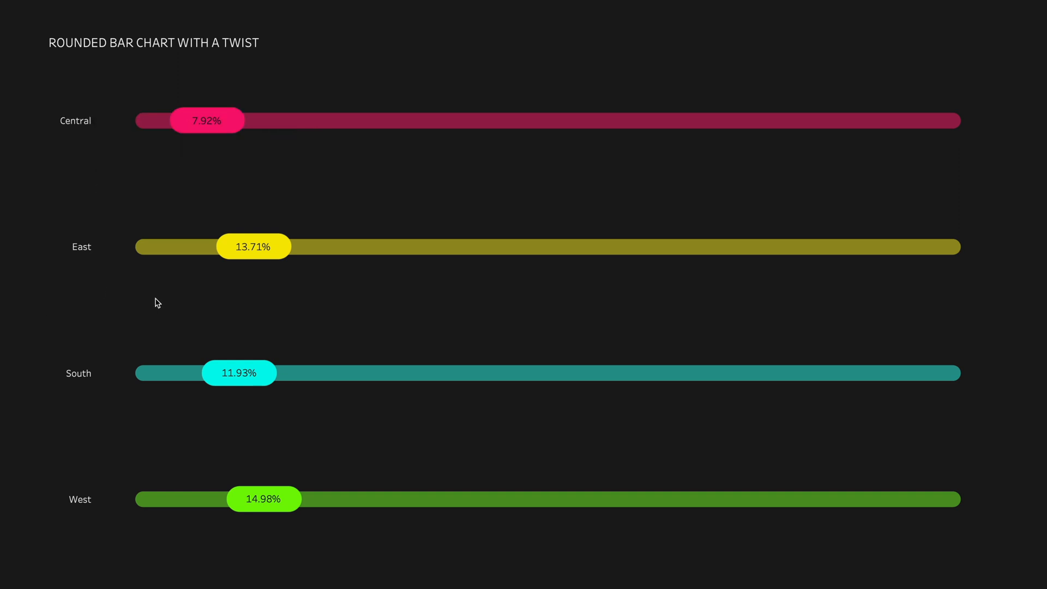
pyautogui.moveTo(189, 310)
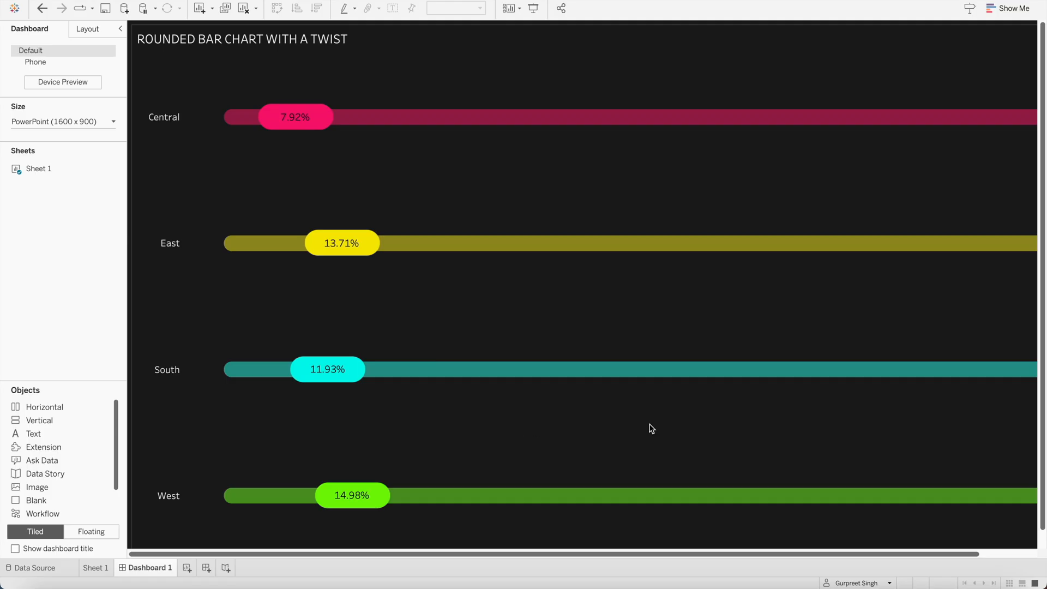
pyautogui.moveTo(670, 167)
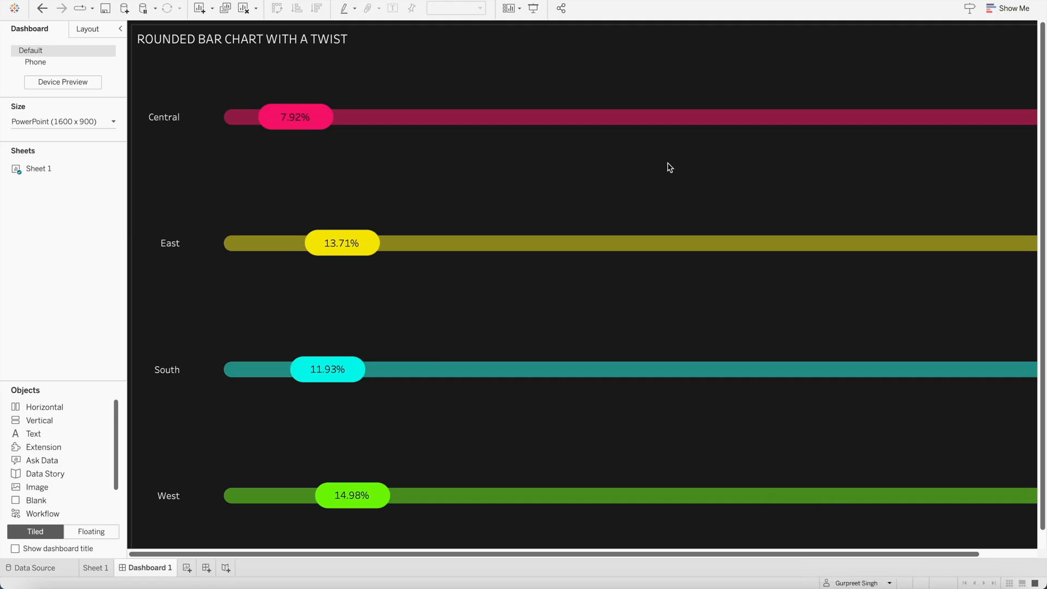
# Step: Start a new workbook connected to the Sample - Superstore saved data source
pyautogui.click(96, 569)
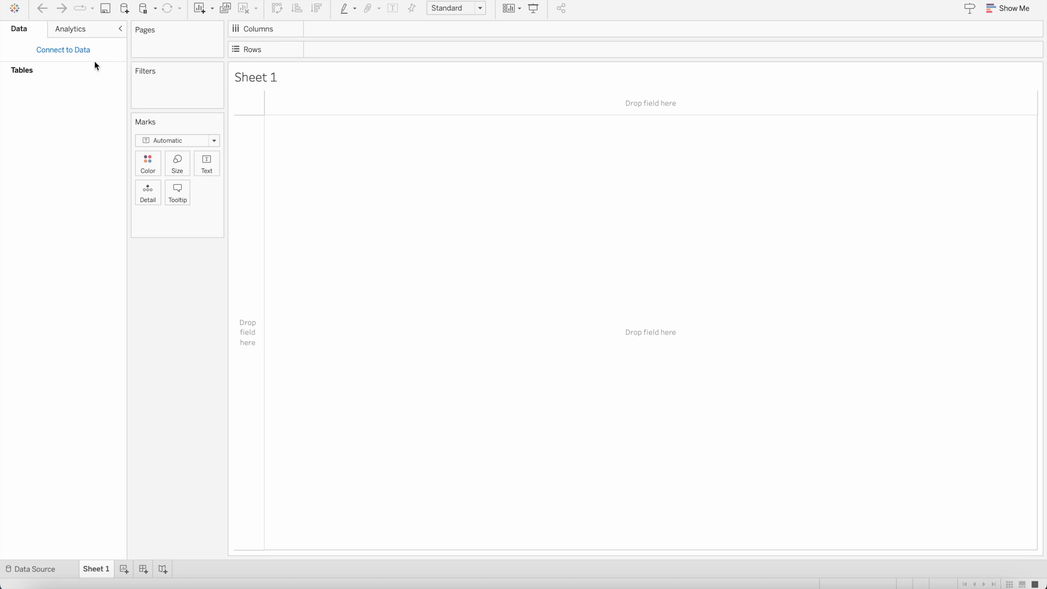
pyautogui.click(122, 8)
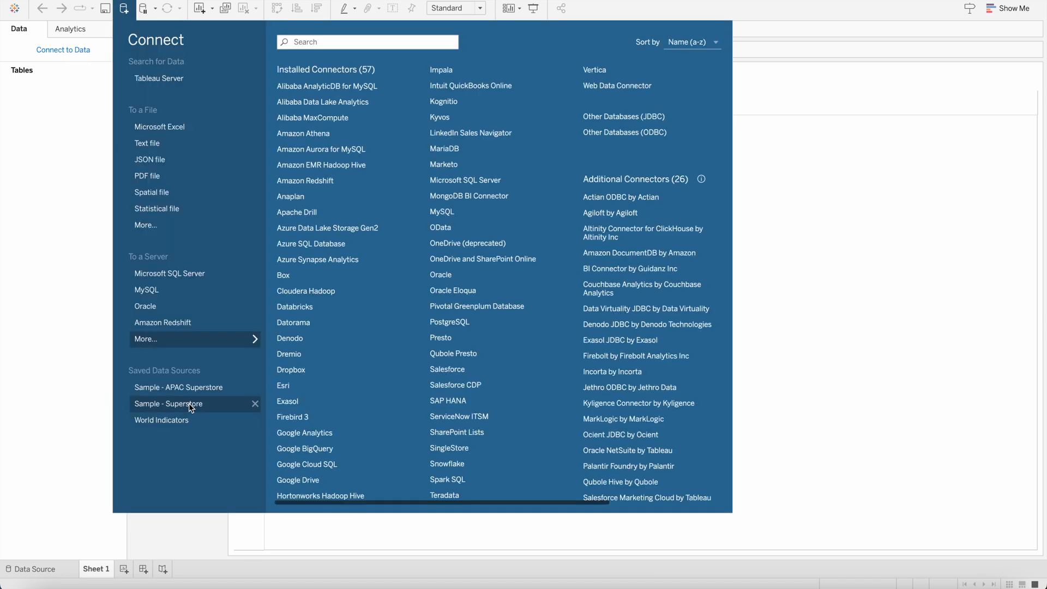
pyautogui.click(169, 404)
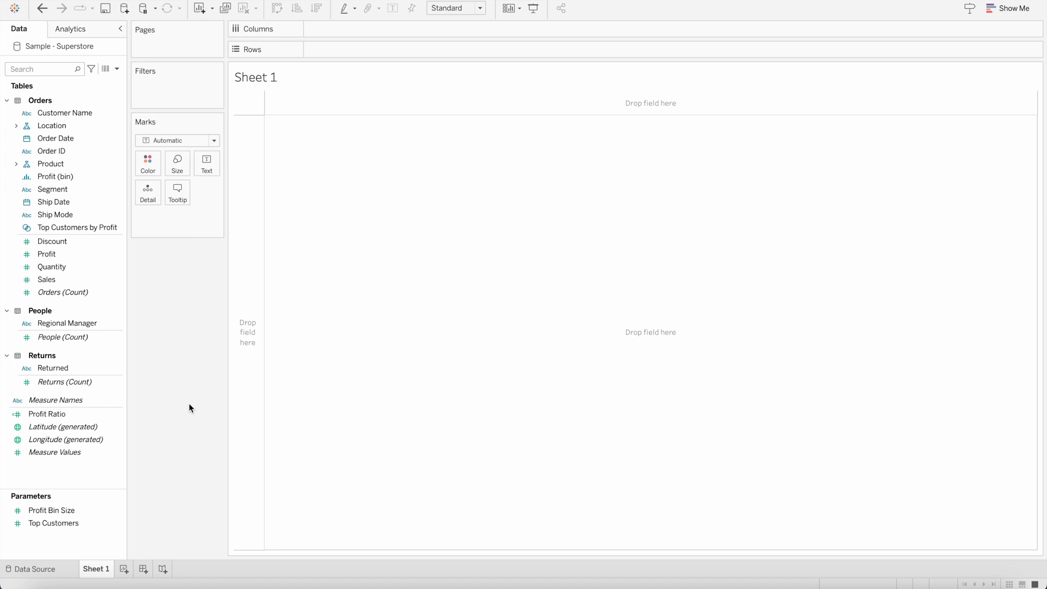
pyautogui.moveTo(97, 351)
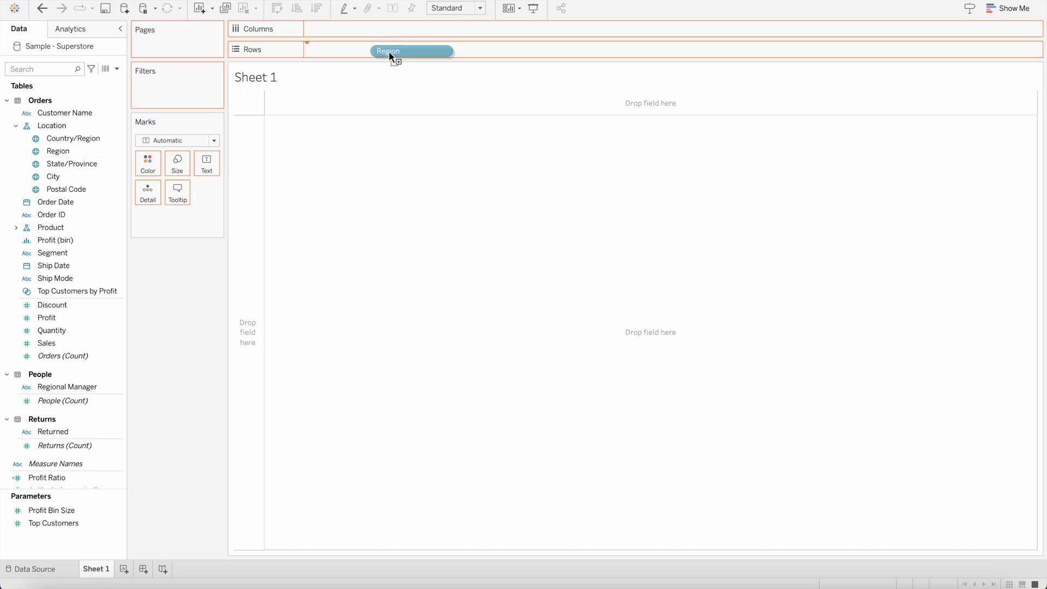
# Step: Put Region on Rows, then view the finished chart's Sheet 1 for reference
pyautogui.moveTo(388, 51); pyautogui.dragTo(332, 49)
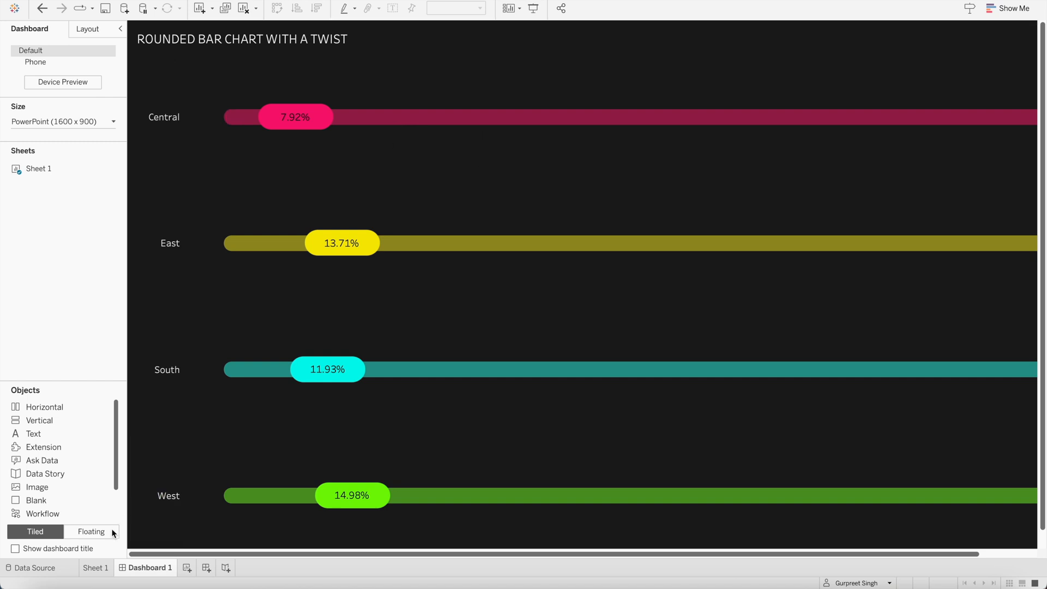
pyautogui.click(95, 567)
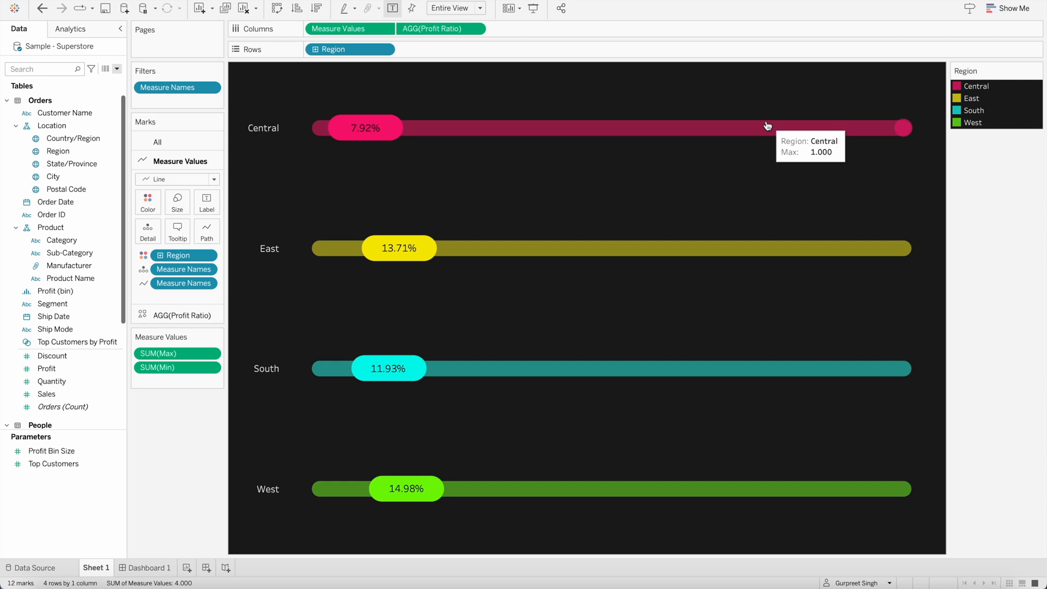
pyautogui.moveTo(854, 131)
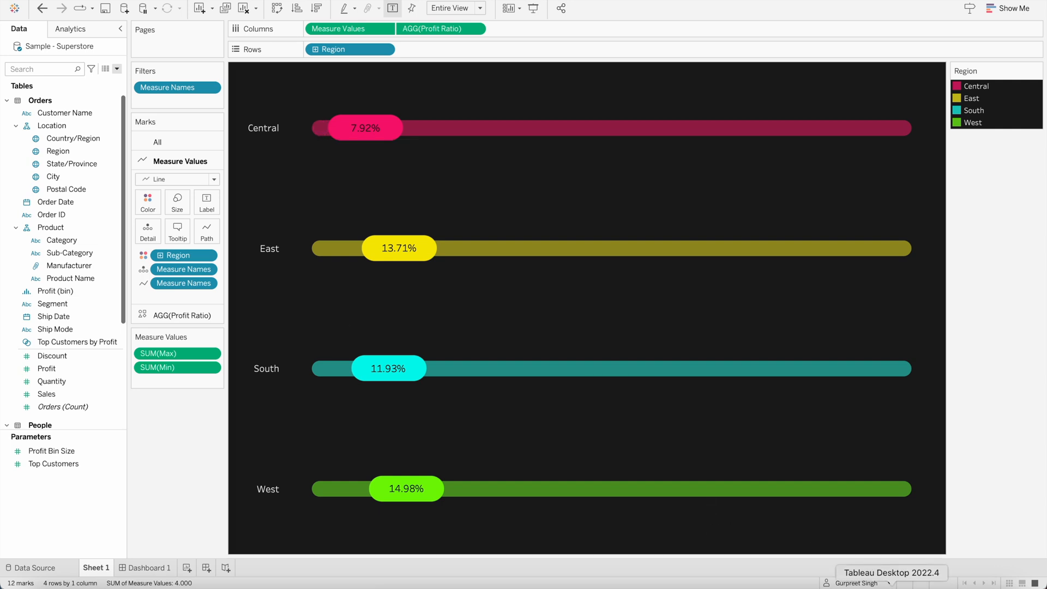
# Step: Create calculated fields Min with formula 0 and Max with formula 1
pyautogui.click(117, 69)
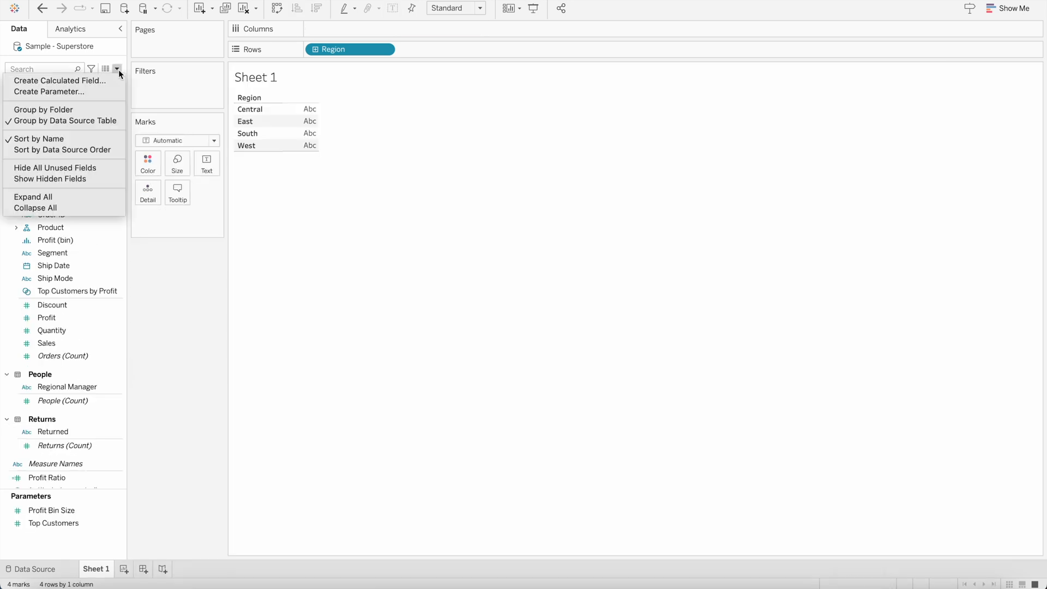
pyautogui.click(60, 80)
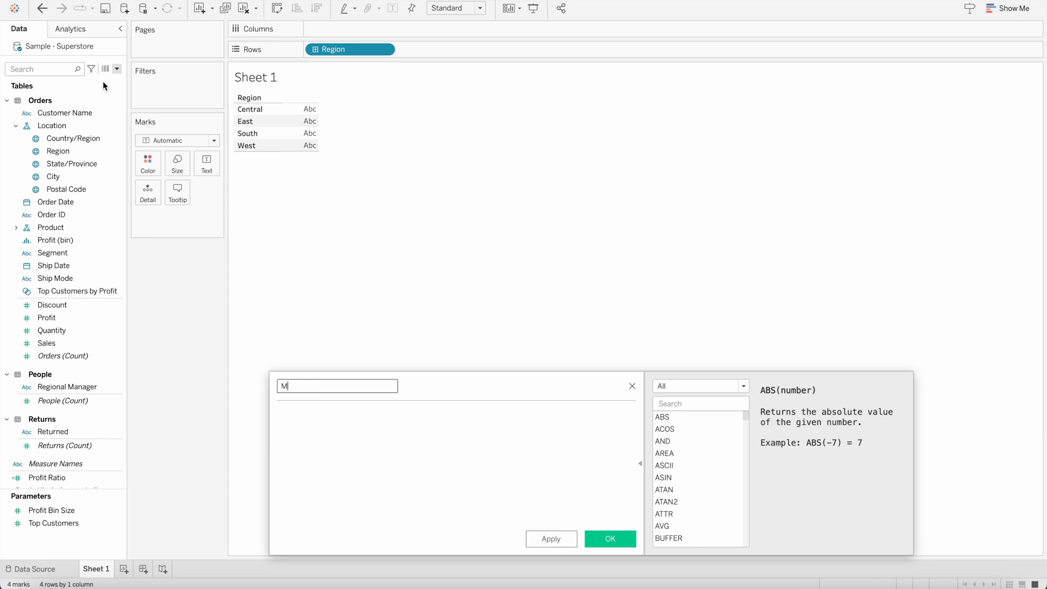
pyautogui.write('in')
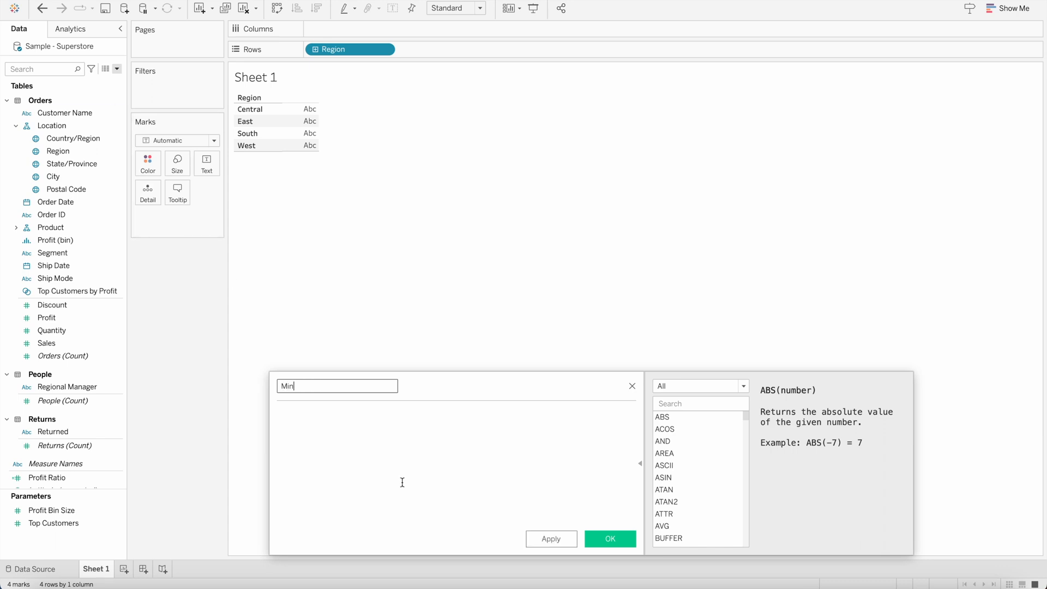
pyautogui.write('0')
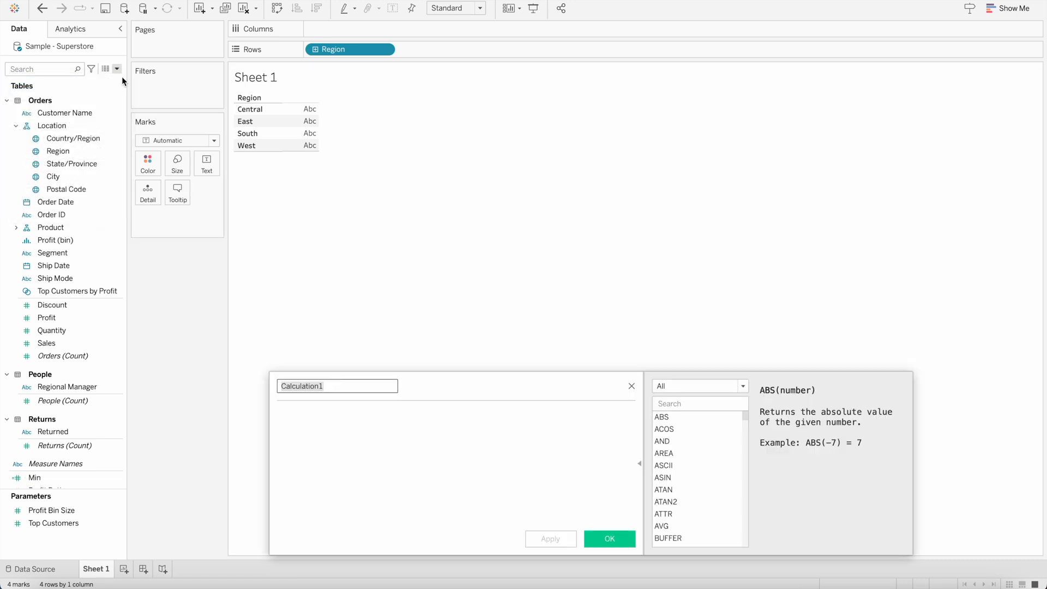
pyautogui.write('Max')
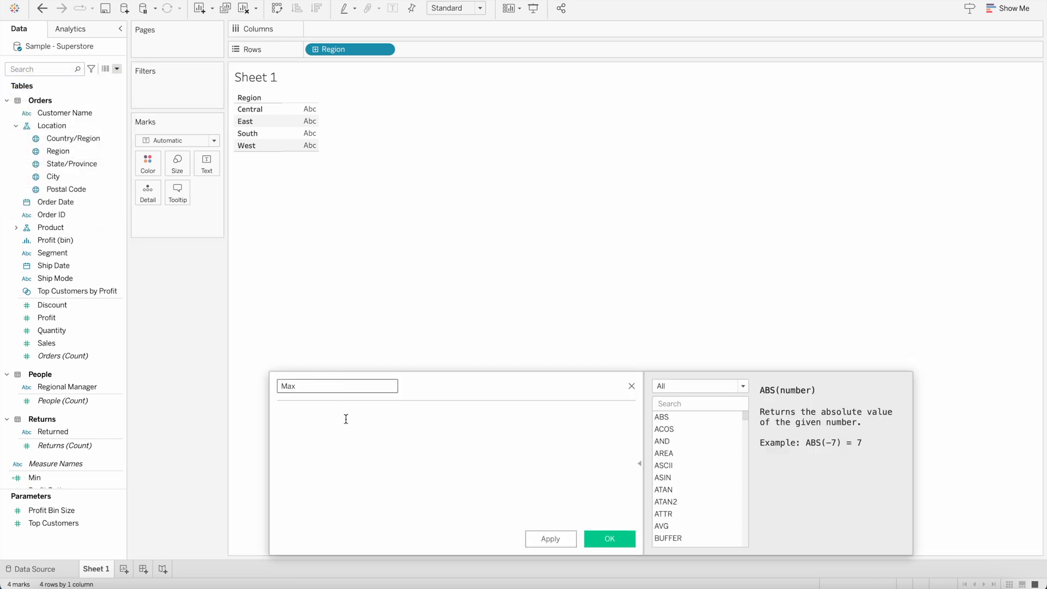
pyautogui.write('1')
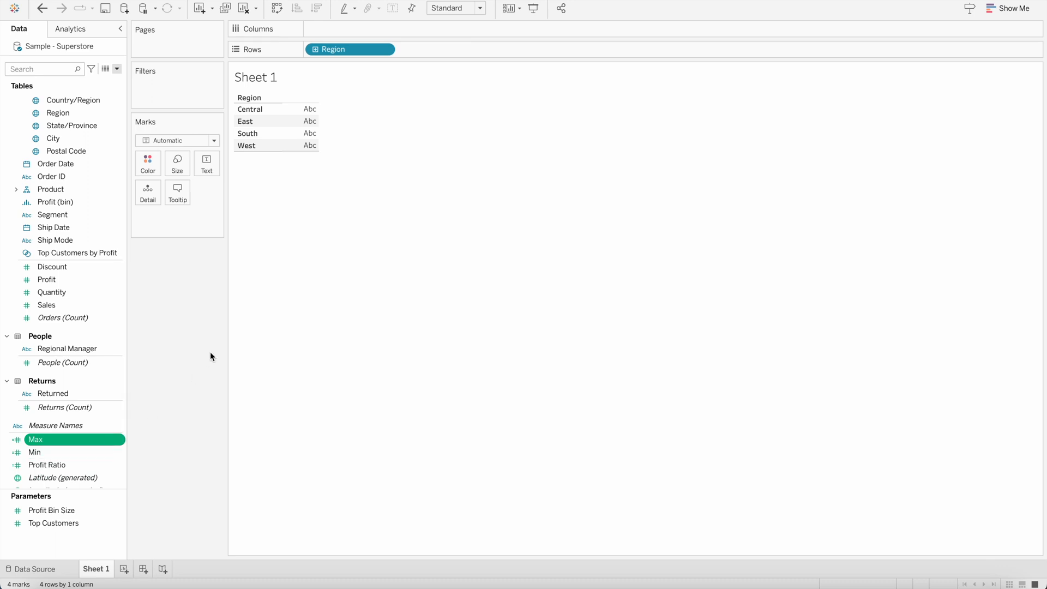
# Step: Plot Measure Values with SUM(Max) and SUM(Min) on Columns as per-region bars
pyautogui.click(62, 362)
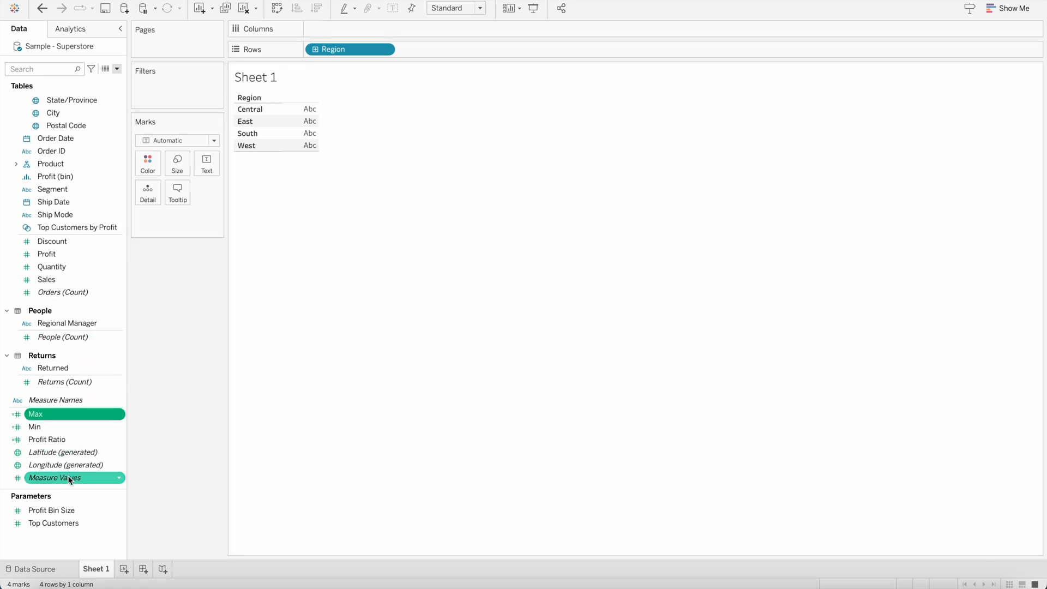
pyautogui.moveTo(55, 477); pyautogui.dragTo(347, 29)
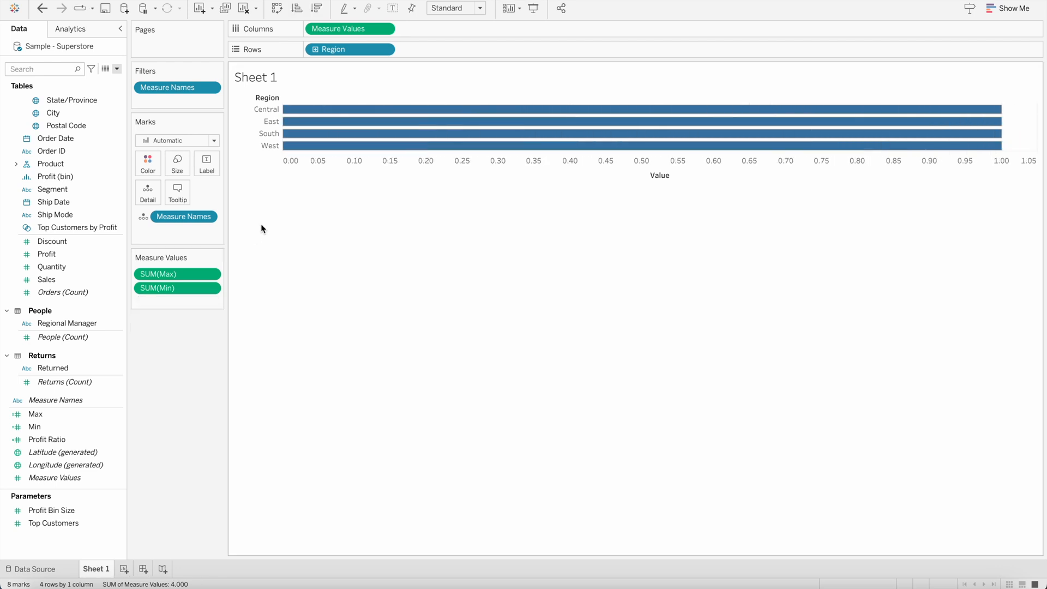
pyautogui.moveTo(319, 113)
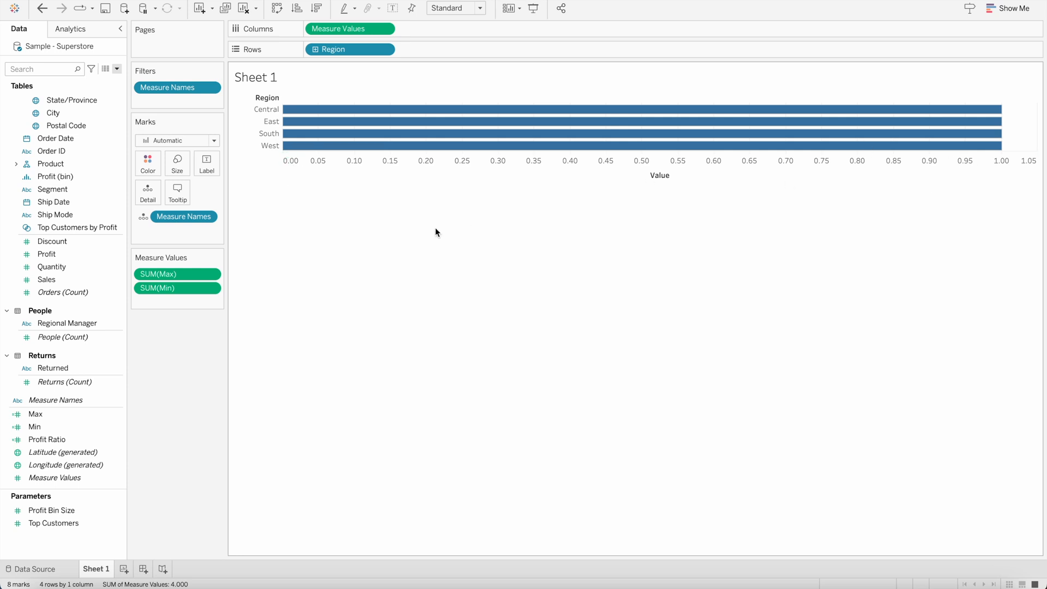
pyautogui.moveTo(362, 110)
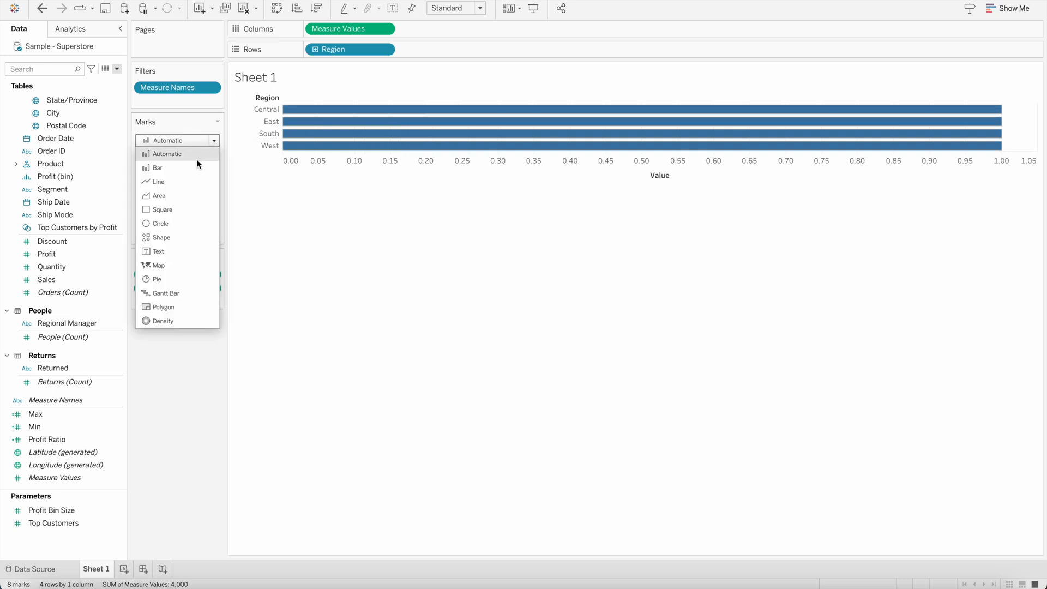
# Step: Switch marks to Line with Measure Names on Path, drawing 0-to-1 region lines
pyautogui.click(158, 181)
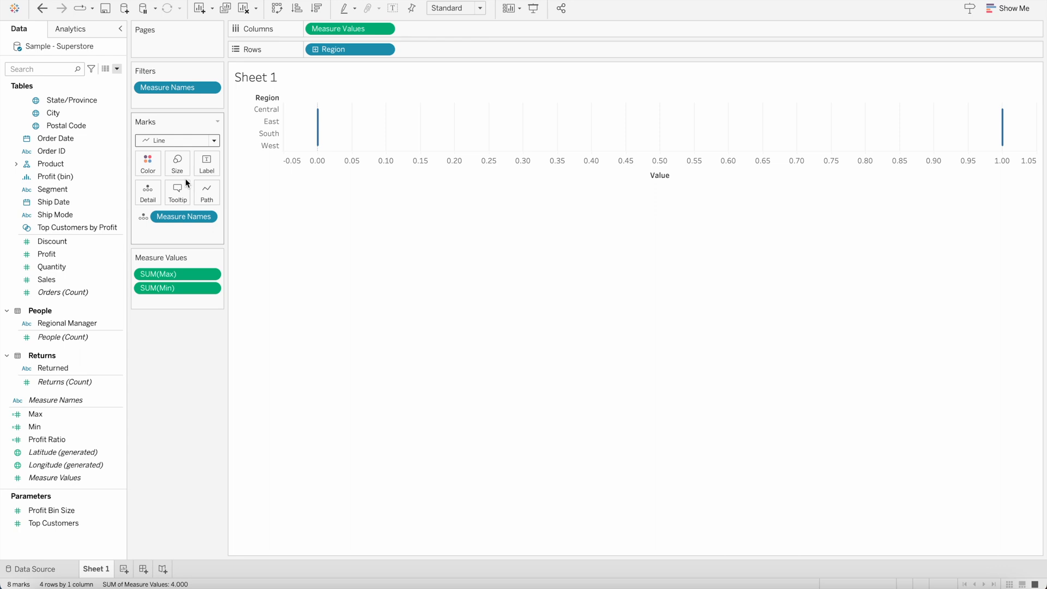
pyautogui.moveTo(319, 142)
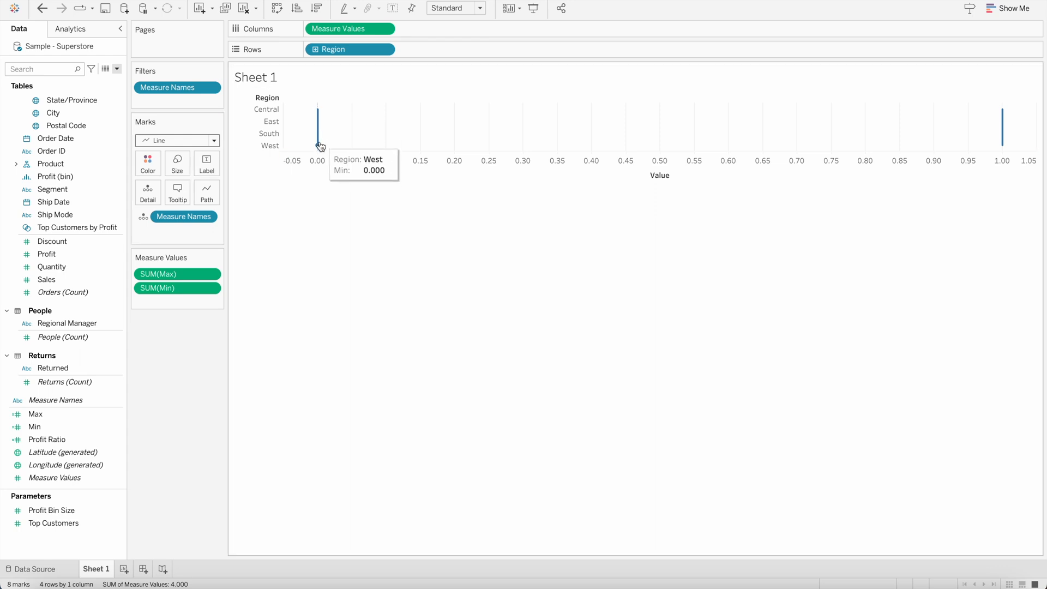
pyautogui.moveTo(563, 233)
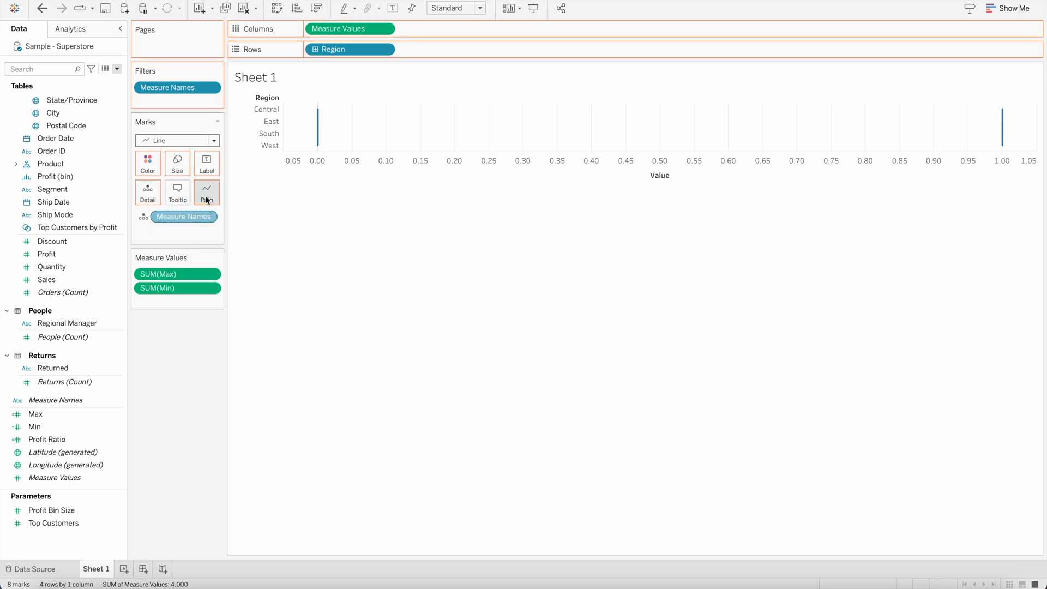
pyautogui.click(206, 193)
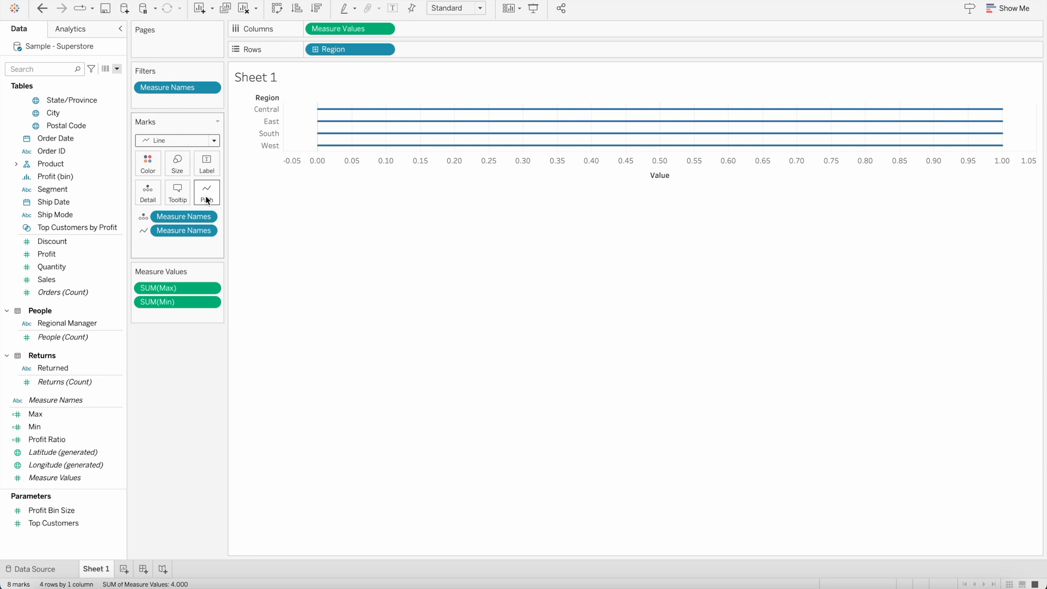
pyautogui.moveTo(337, 110)
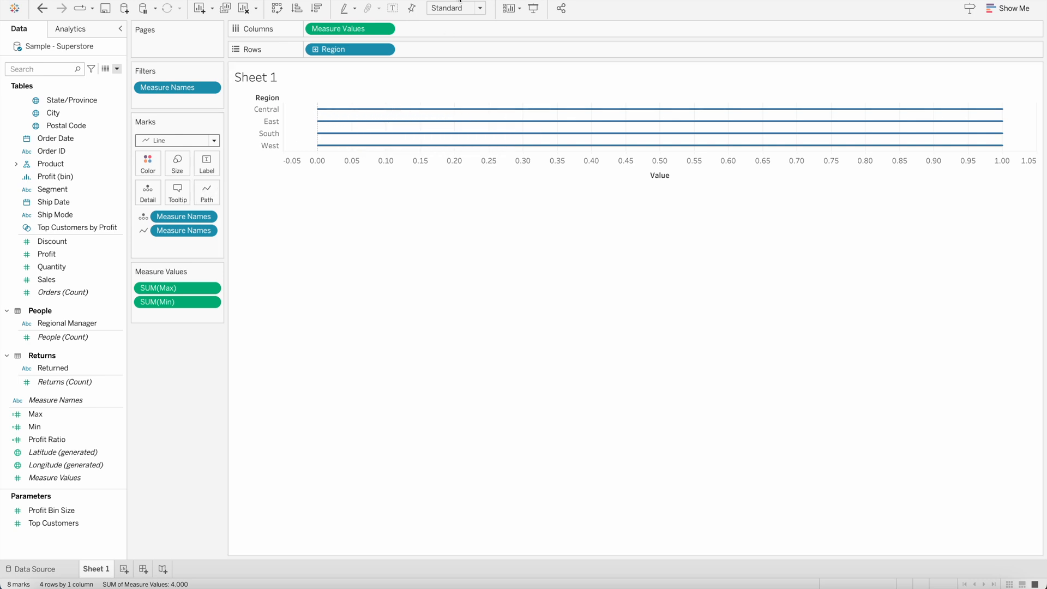
# Step: Set the worksheet fit to Entire View
pyautogui.click(479, 8)
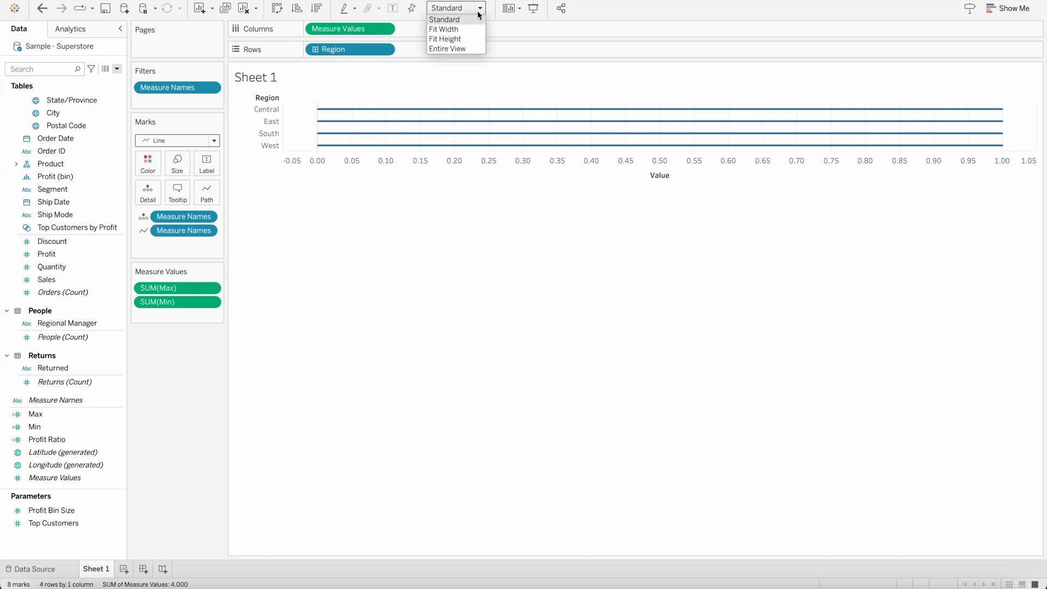
pyautogui.moveTo(468, 39)
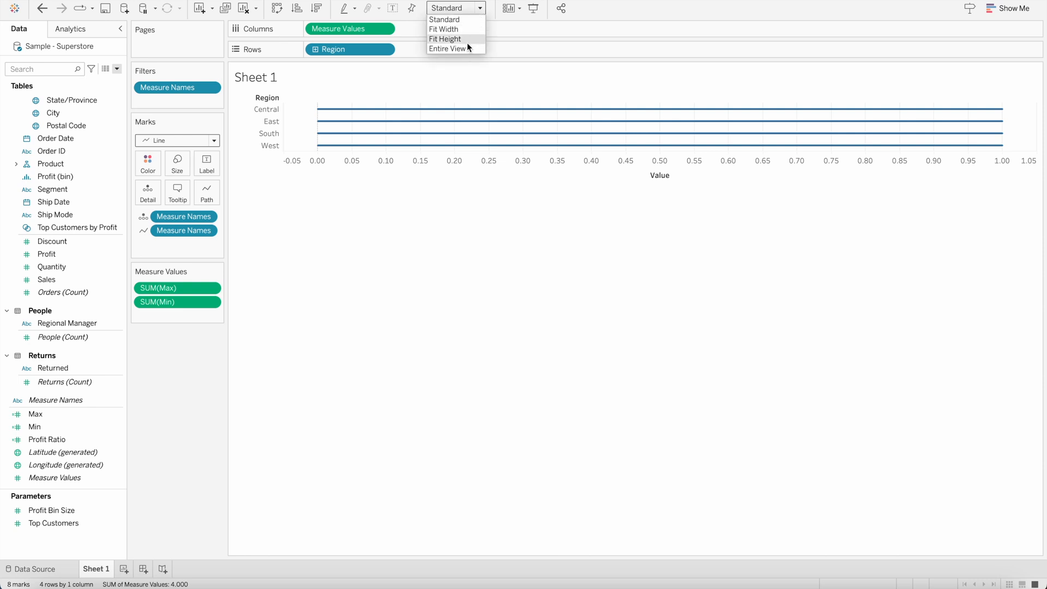
pyautogui.click(446, 48)
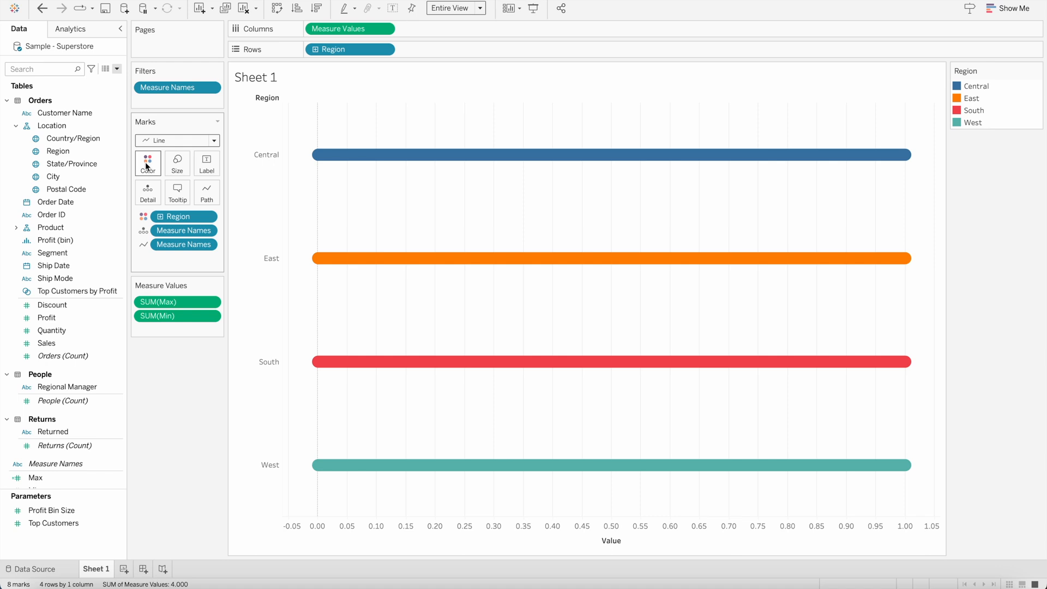
pyautogui.moveTo(327, 445)
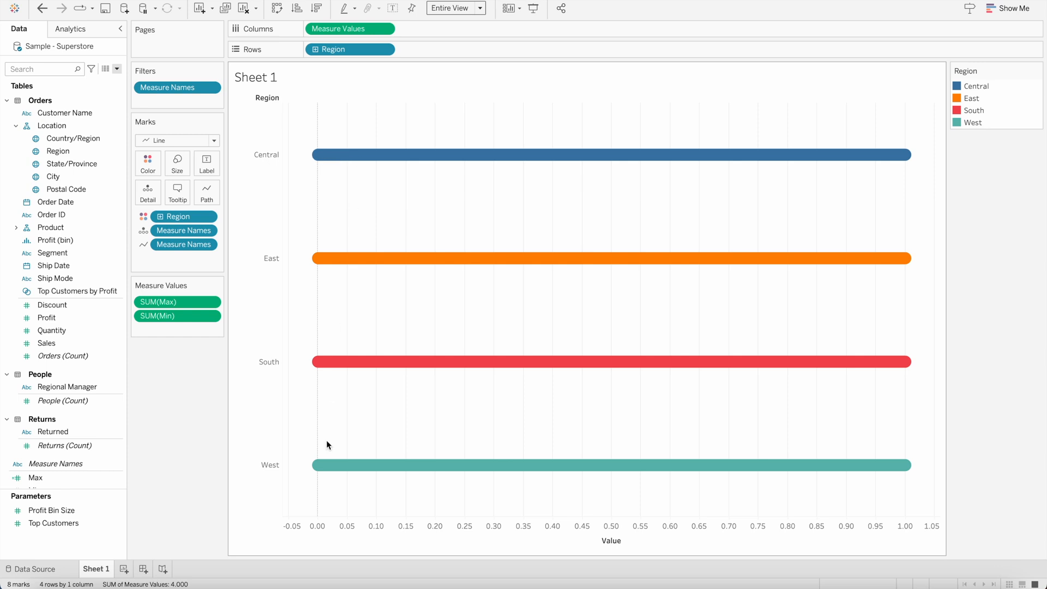
pyautogui.moveTo(343, 464)
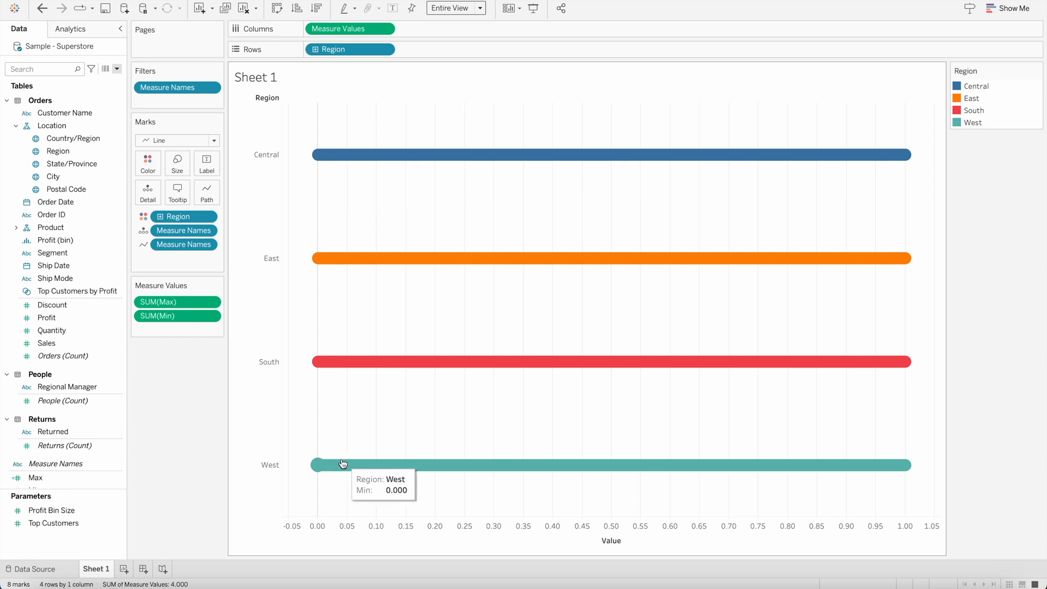
pyautogui.moveTo(196, 419)
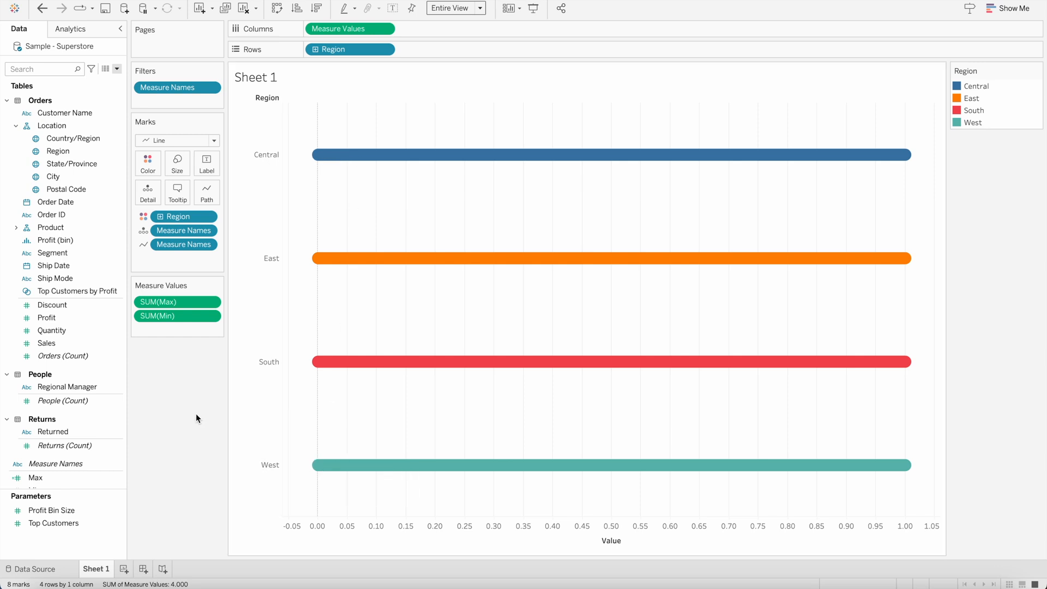
# Step: Add Profit Ratio as a dual axis synchronized with the Value axis
pyautogui.click(47, 317)
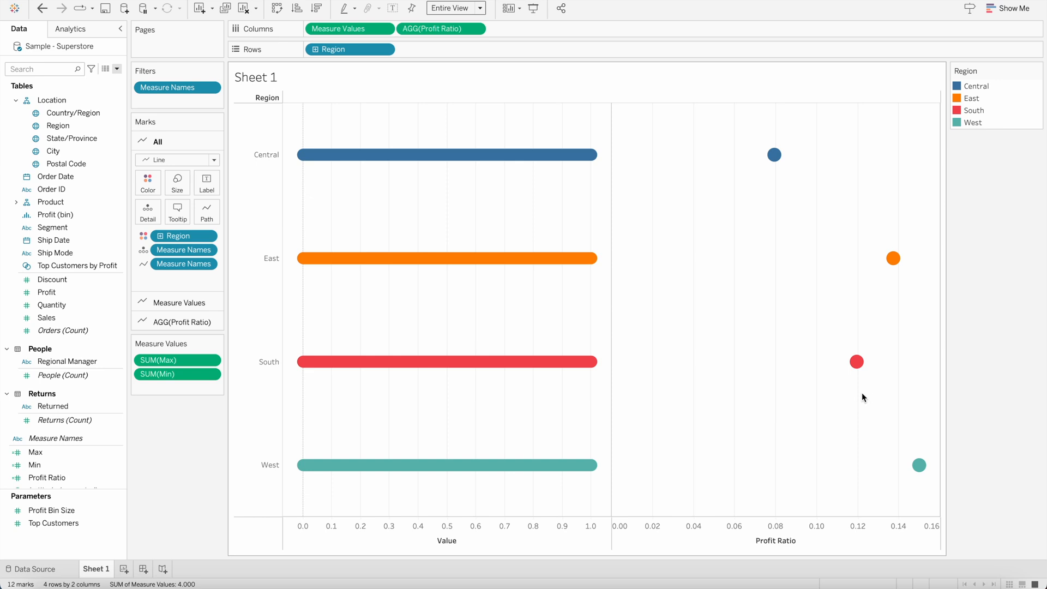
pyautogui.moveTo(919, 465)
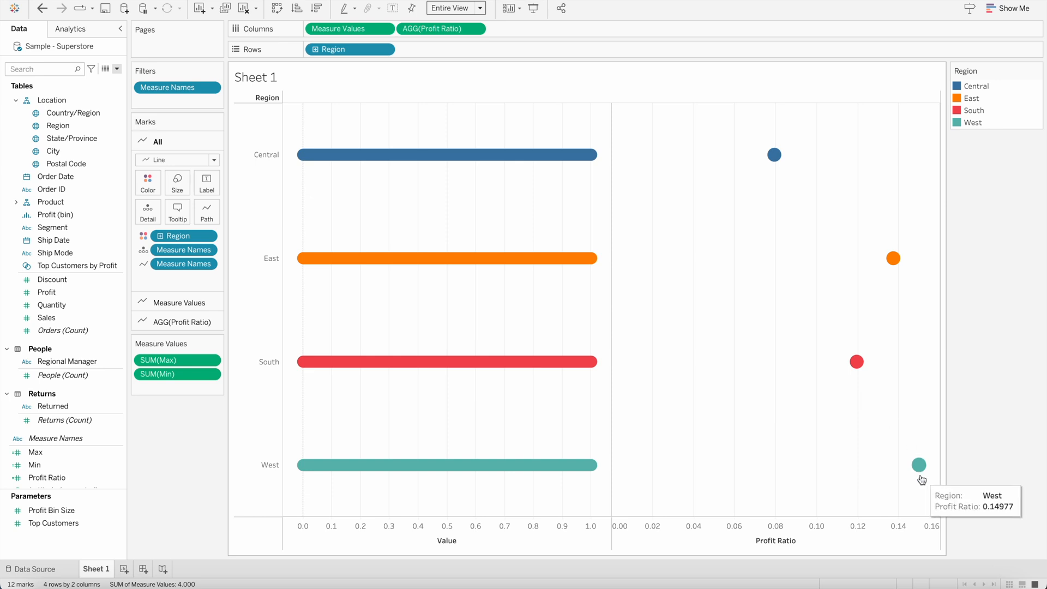
pyautogui.moveTo(588, 94)
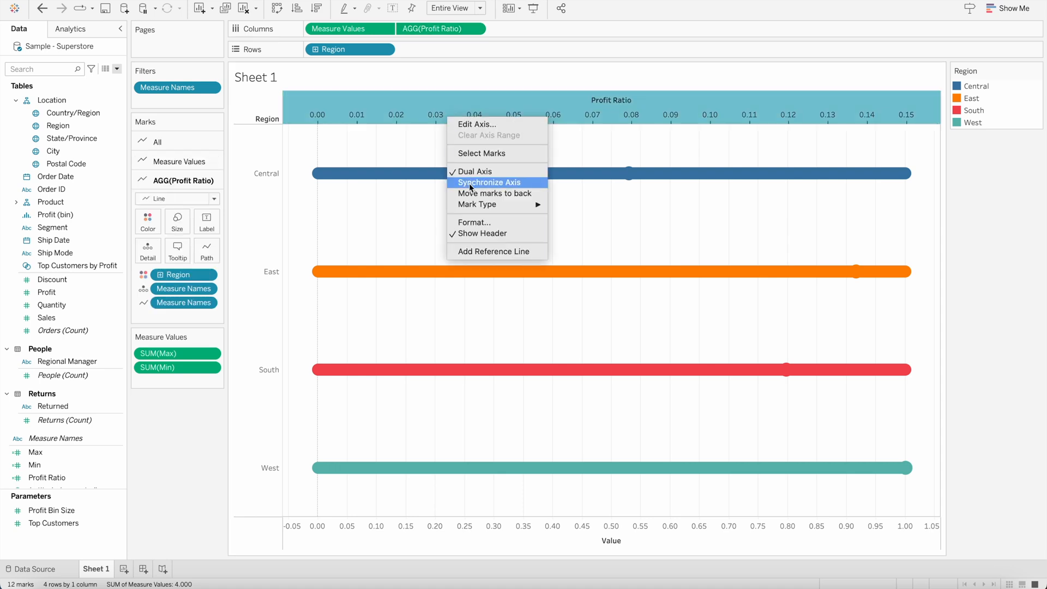
pyautogui.click(489, 182)
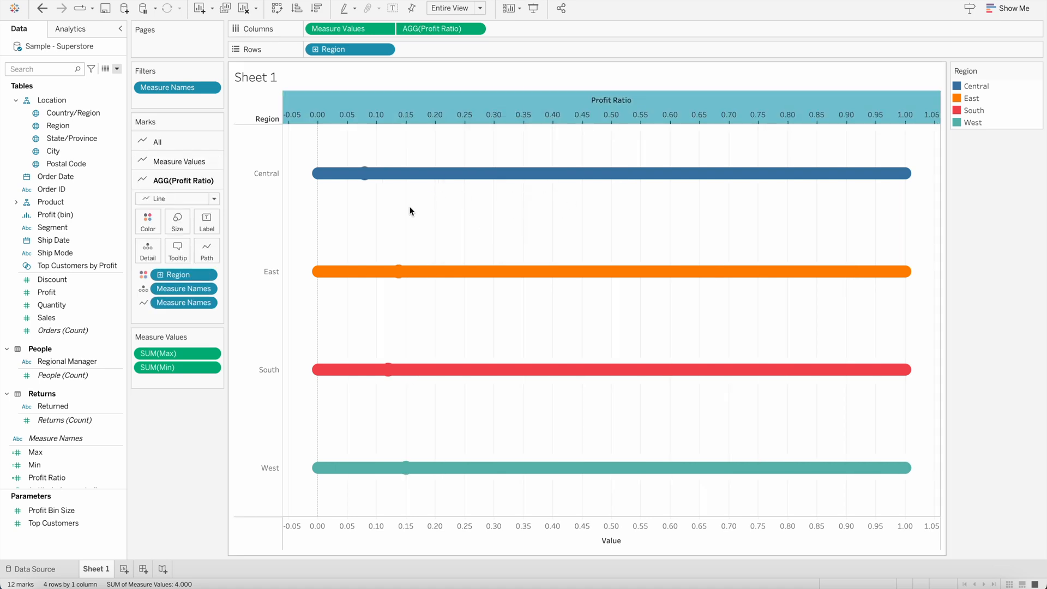
pyautogui.moveTo(364, 173)
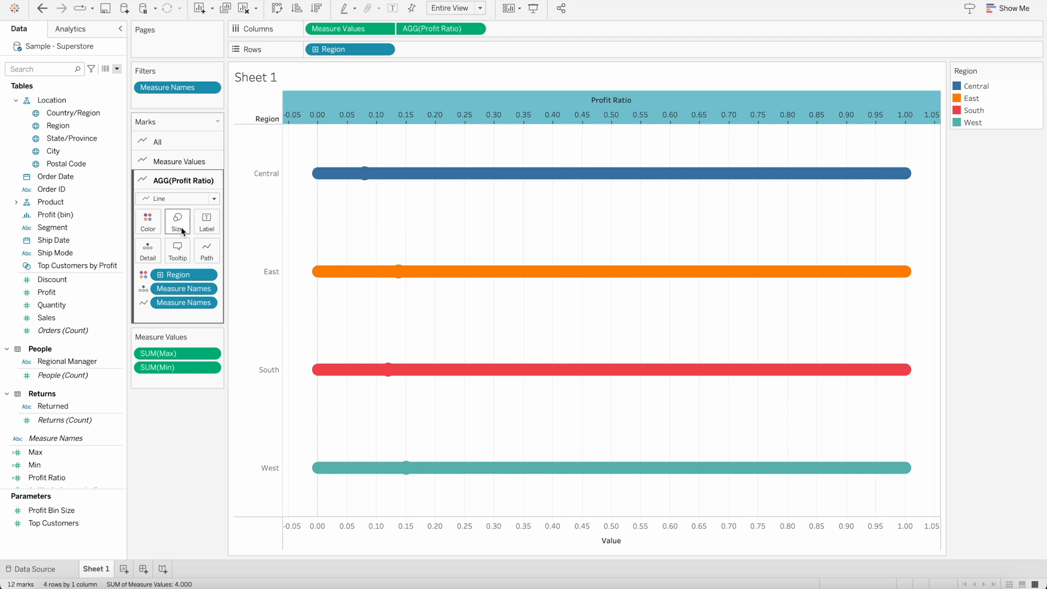
# Step: Enlarge the profit ratio dots and lower the region bars' opacity to about 58%
pyautogui.click(176, 217)
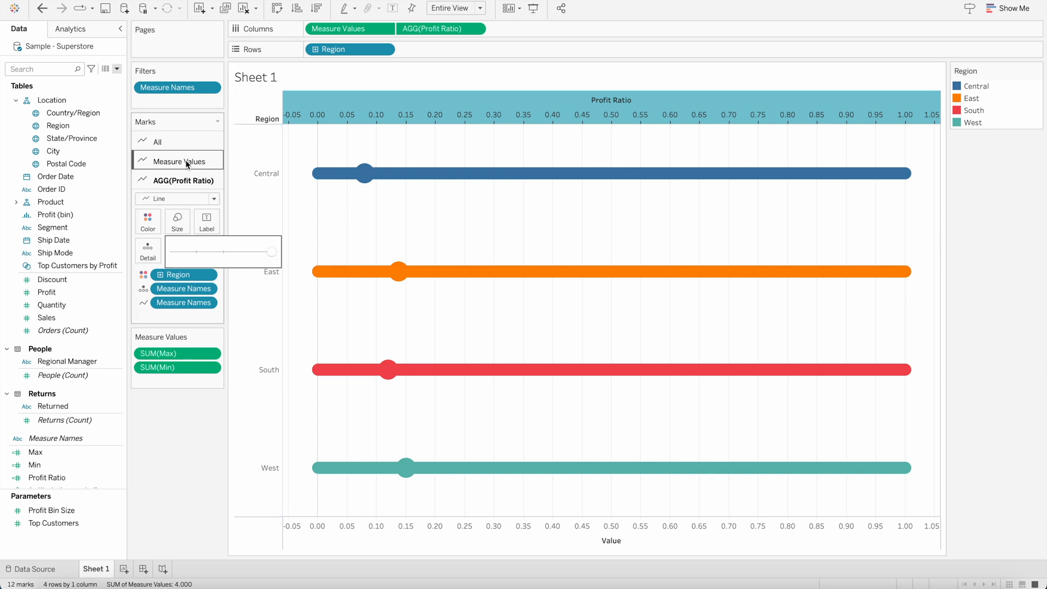
pyautogui.click(178, 161)
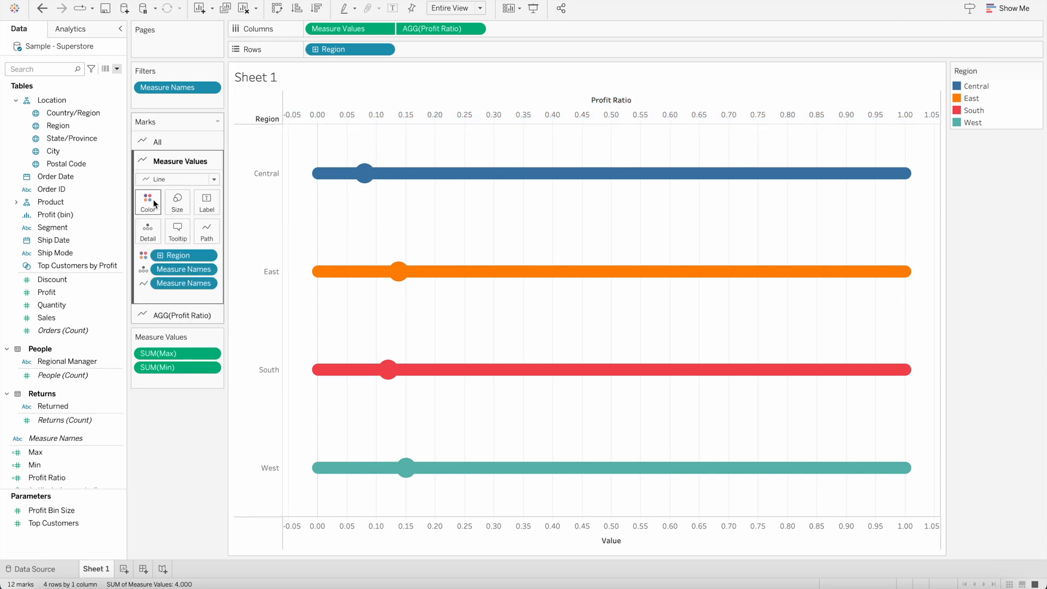
pyautogui.moveTo(147, 200)
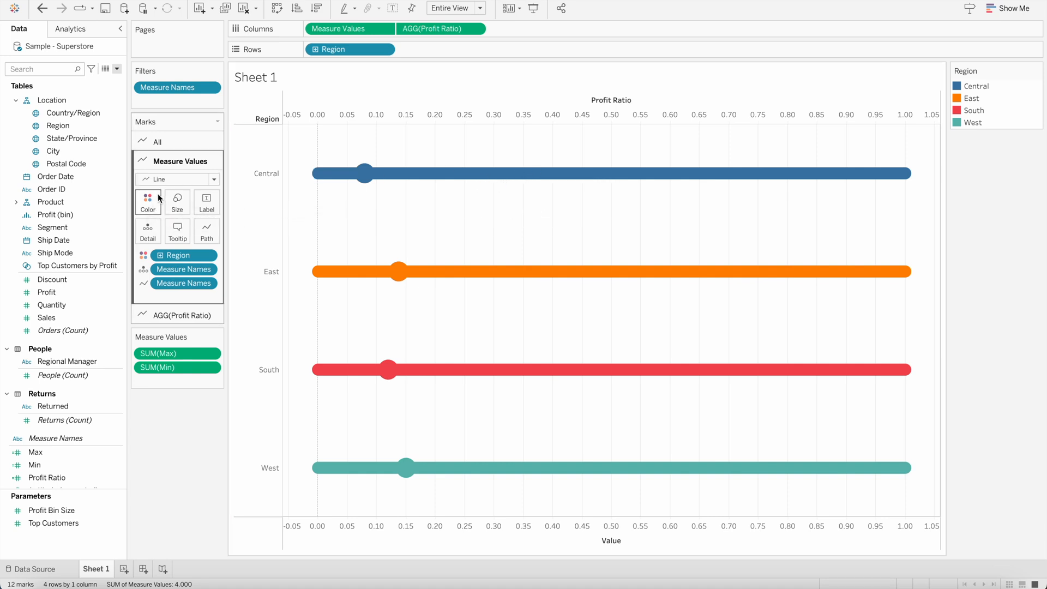
pyautogui.click(148, 202)
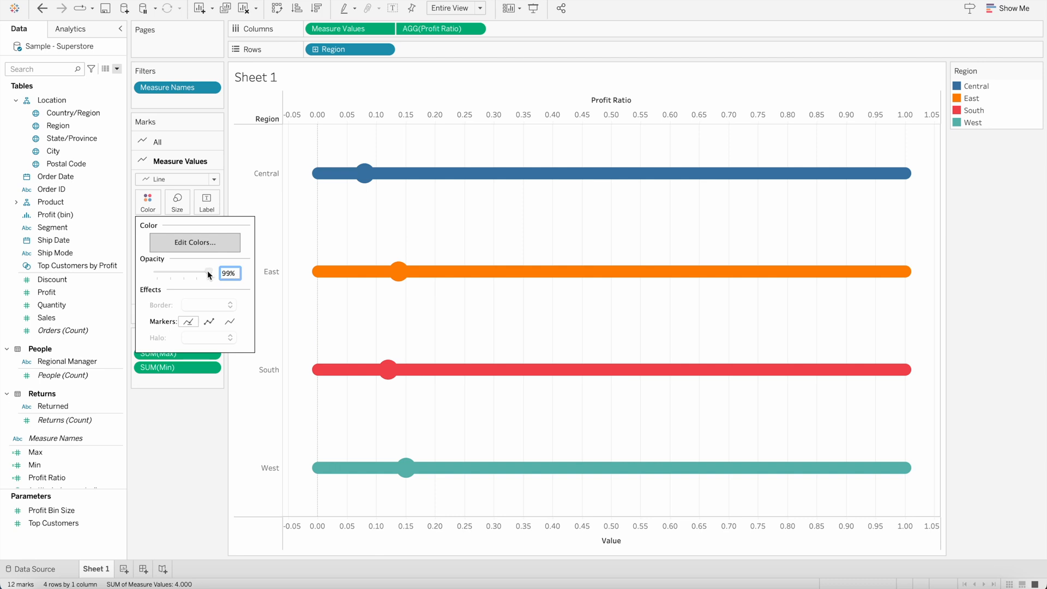
pyautogui.moveTo(208, 274); pyautogui.dragTo(188, 274)
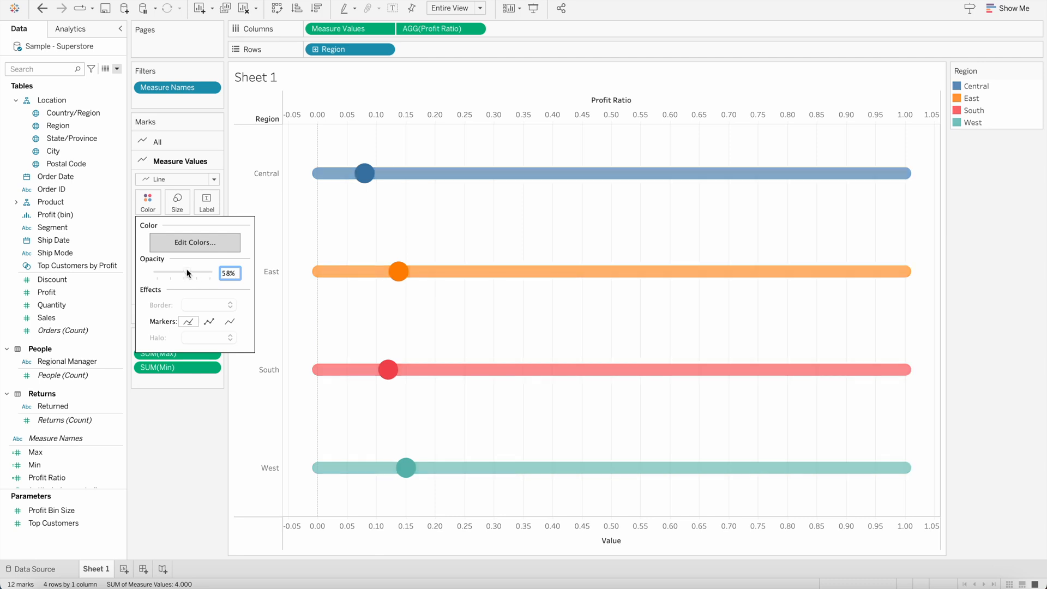
pyautogui.click(196, 473)
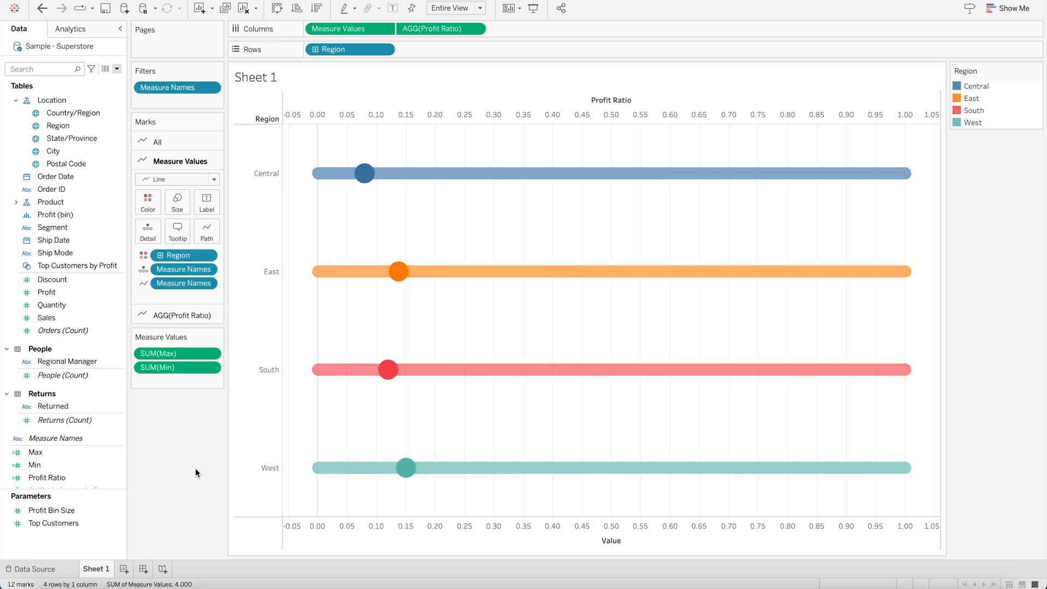
pyautogui.moveTo(363, 173)
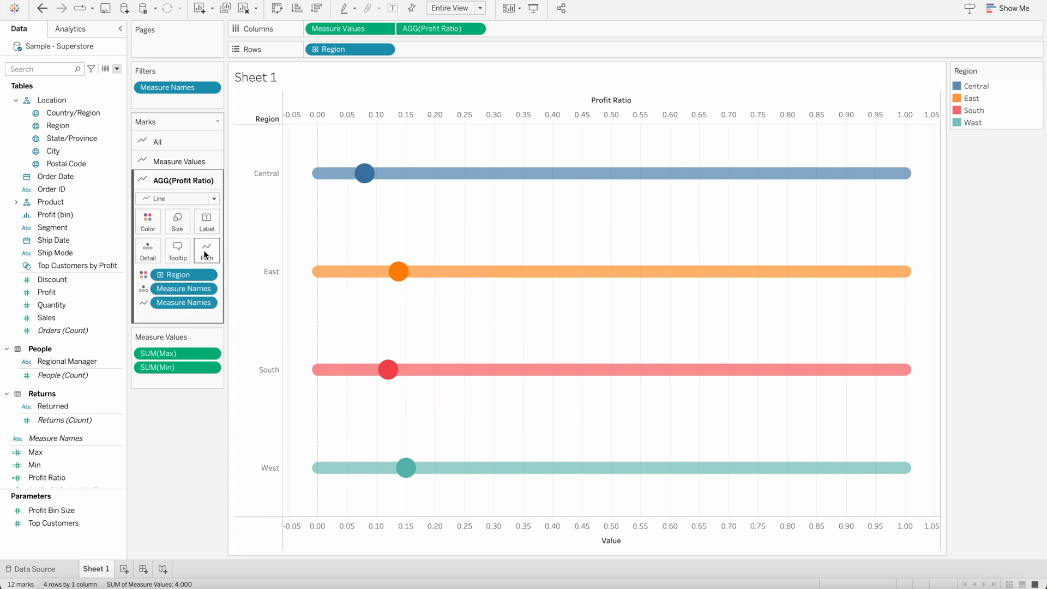
# Step: Change the profit ratio marks to the Shape mark type at a smaller size
pyautogui.click(177, 199)
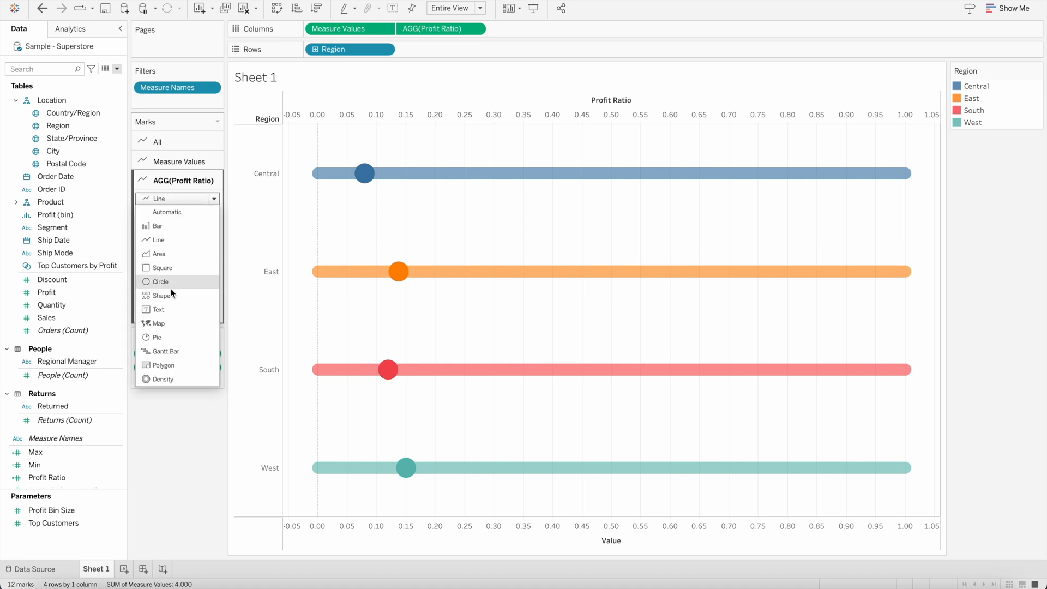
pyautogui.click(160, 295)
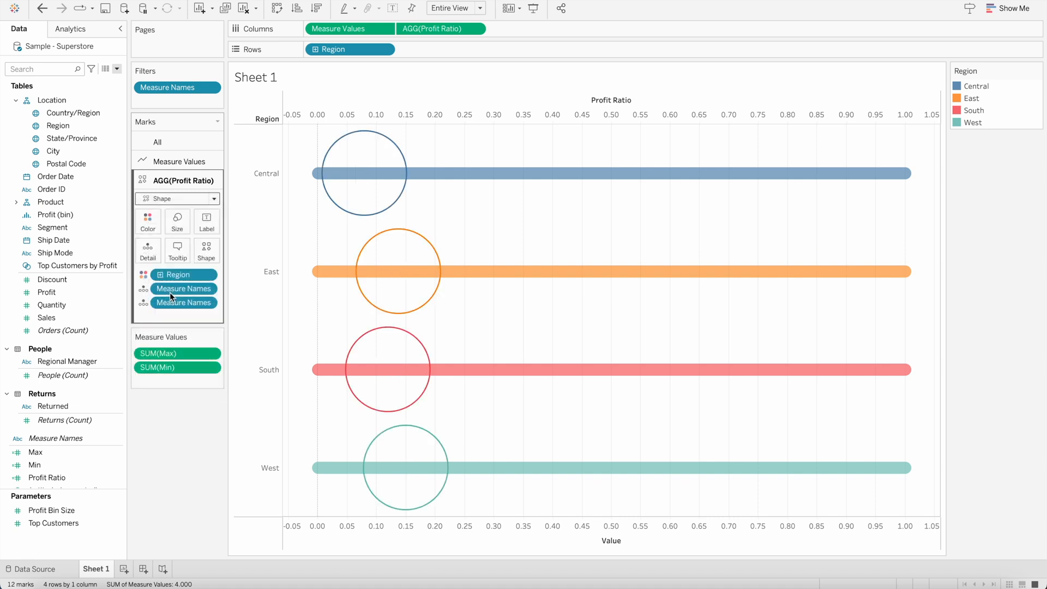
pyautogui.moveTo(405, 447)
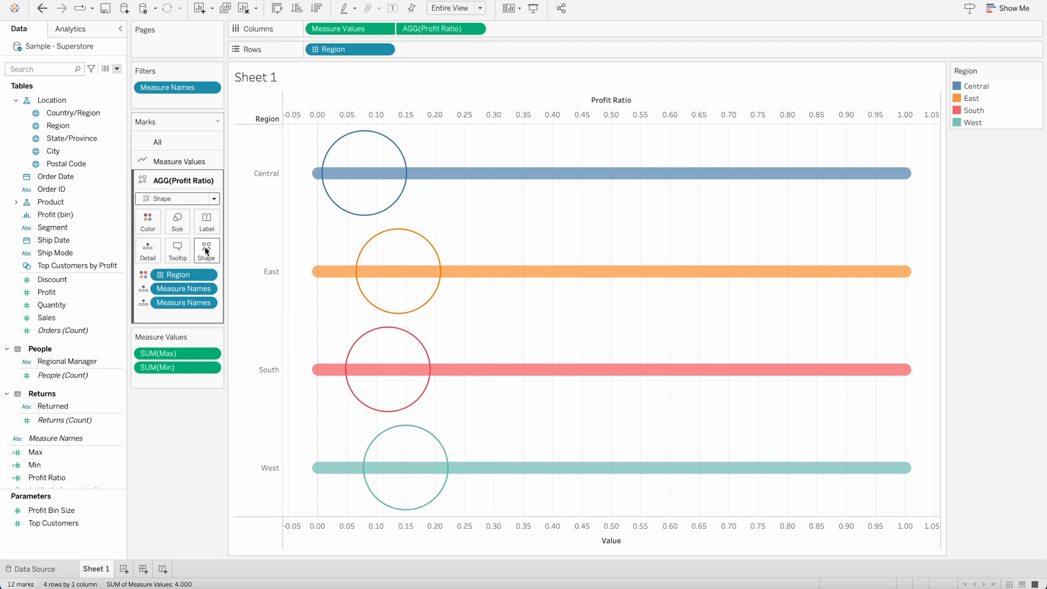
pyautogui.click(206, 250)
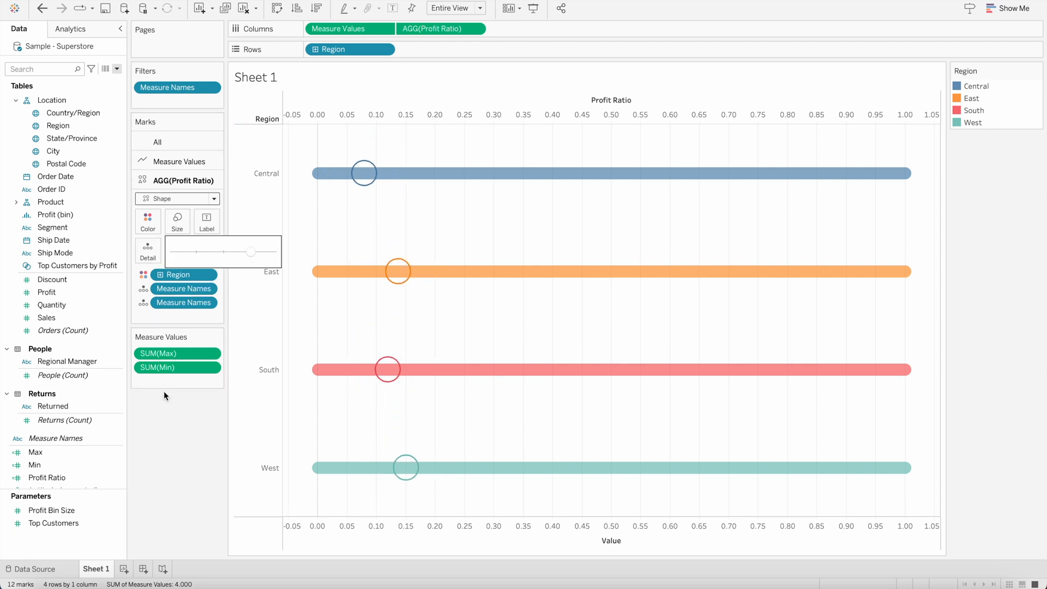
pyautogui.click(206, 222)
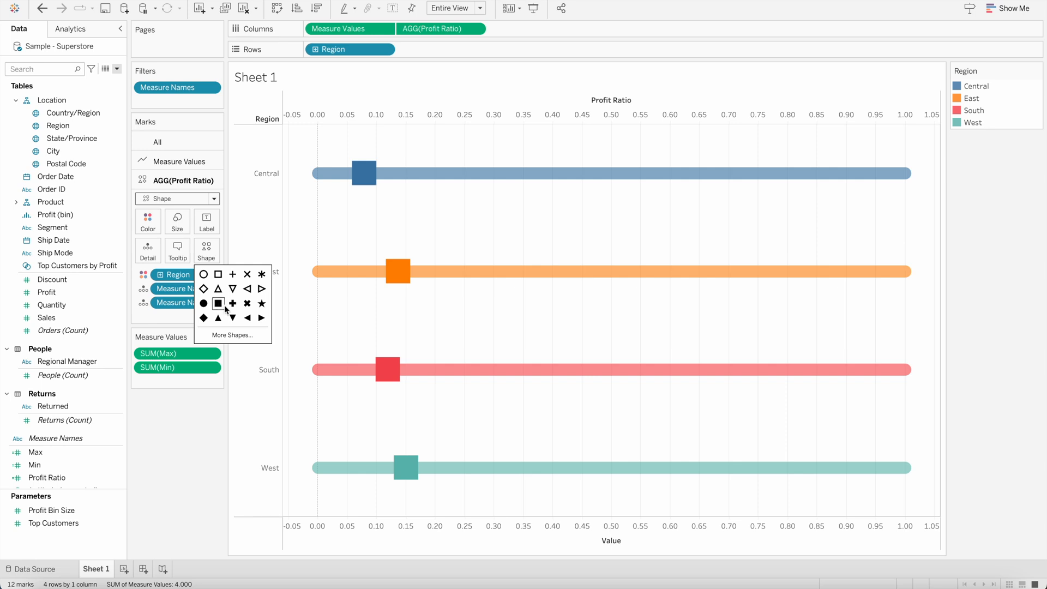
# Step: Try triangle and cross markers, then apply the Ratings palette's filled circle
pyautogui.click(232, 303)
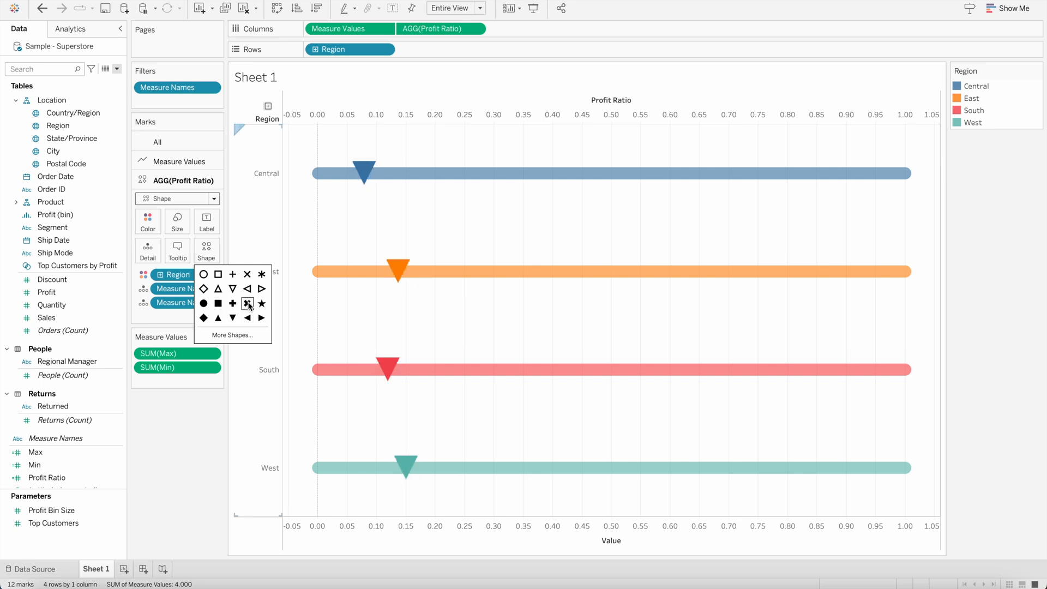
pyautogui.click(247, 303)
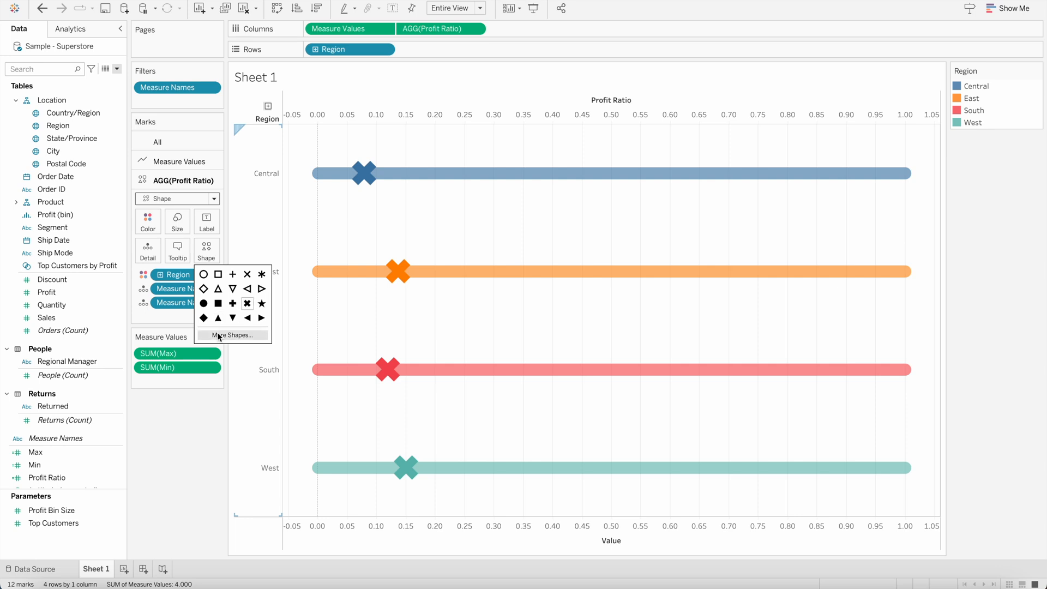
pyautogui.click(233, 335)
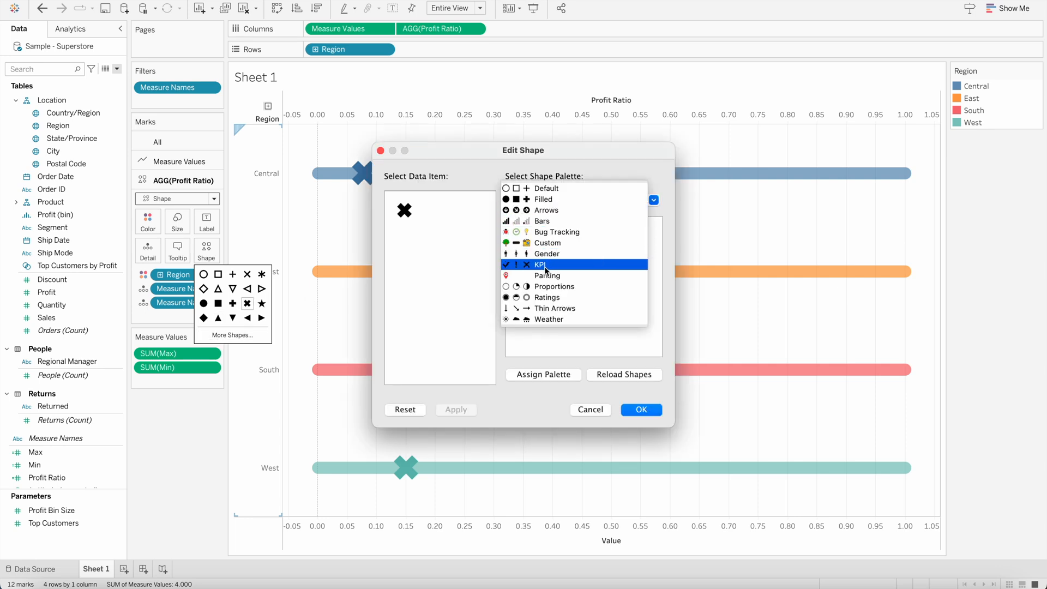
pyautogui.click(547, 297)
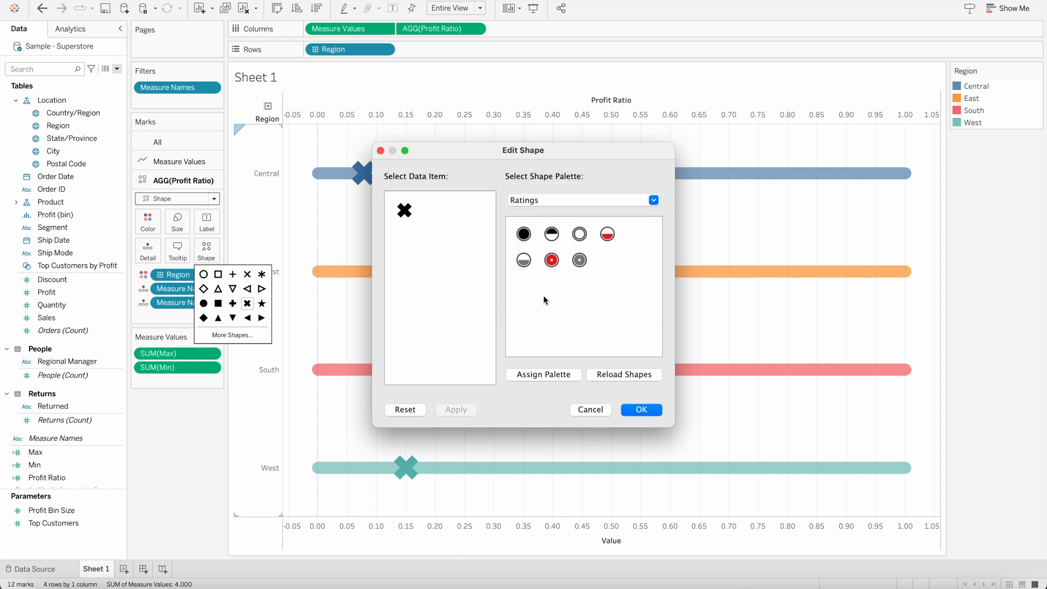
pyautogui.click(524, 234)
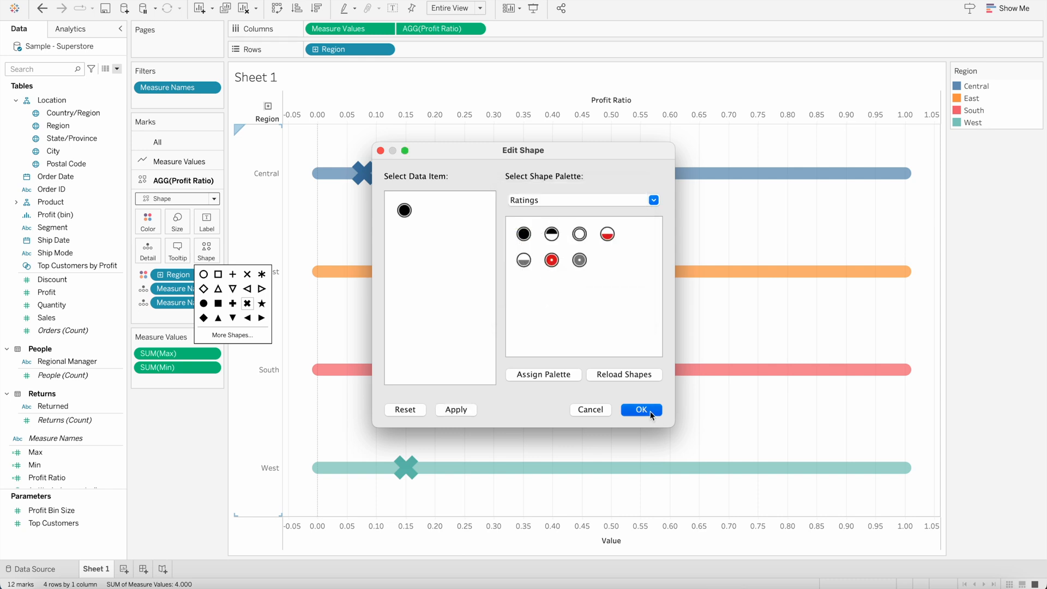
pyautogui.click(639, 410)
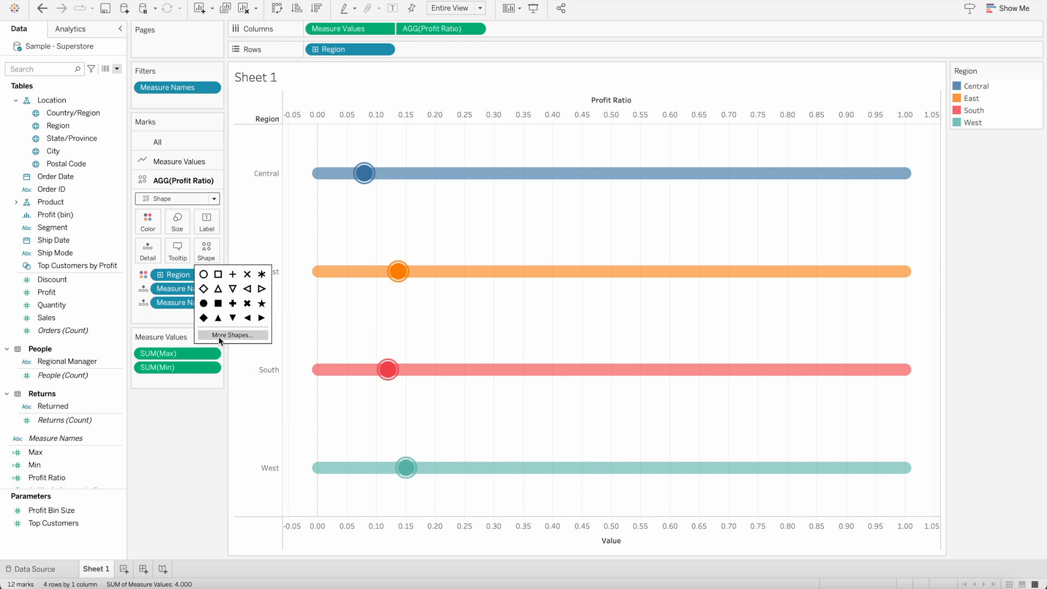
# Step: Replace the markers with the rounded pill shape from the Custom palette
pyautogui.click(232, 334)
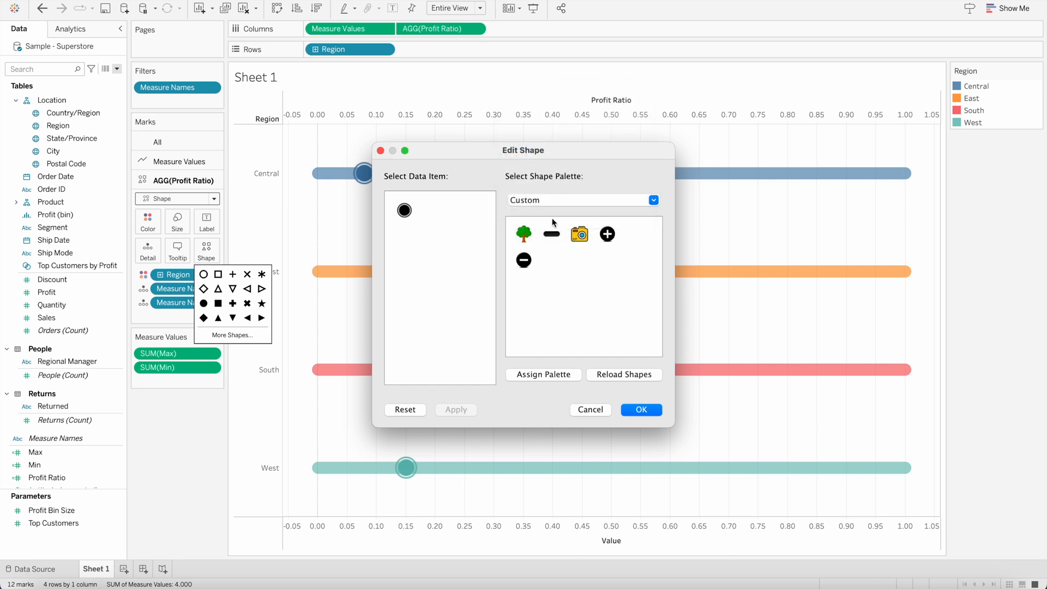
pyautogui.click(551, 234)
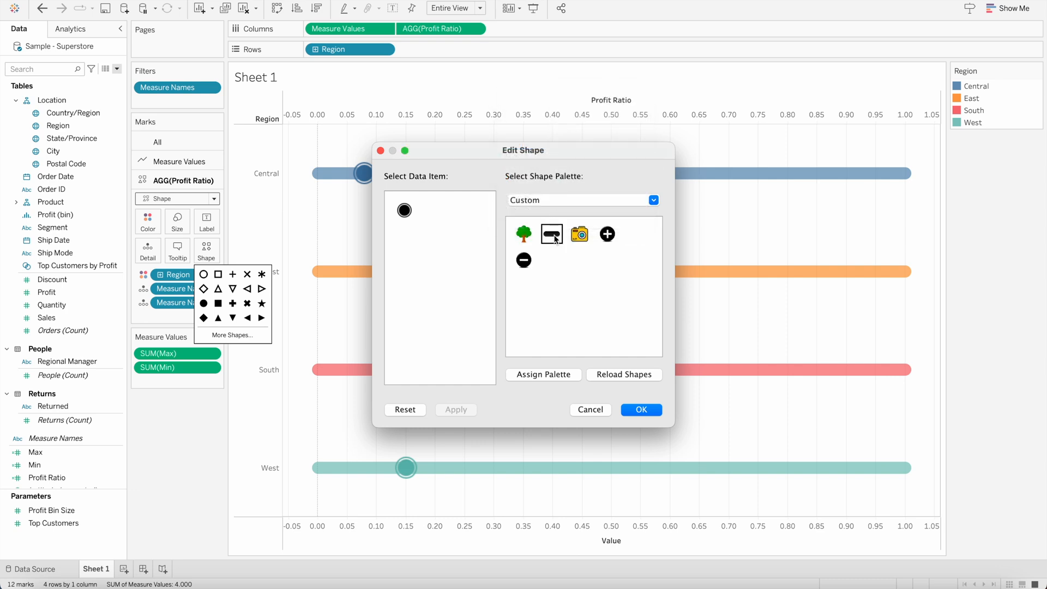
pyautogui.click(639, 409)
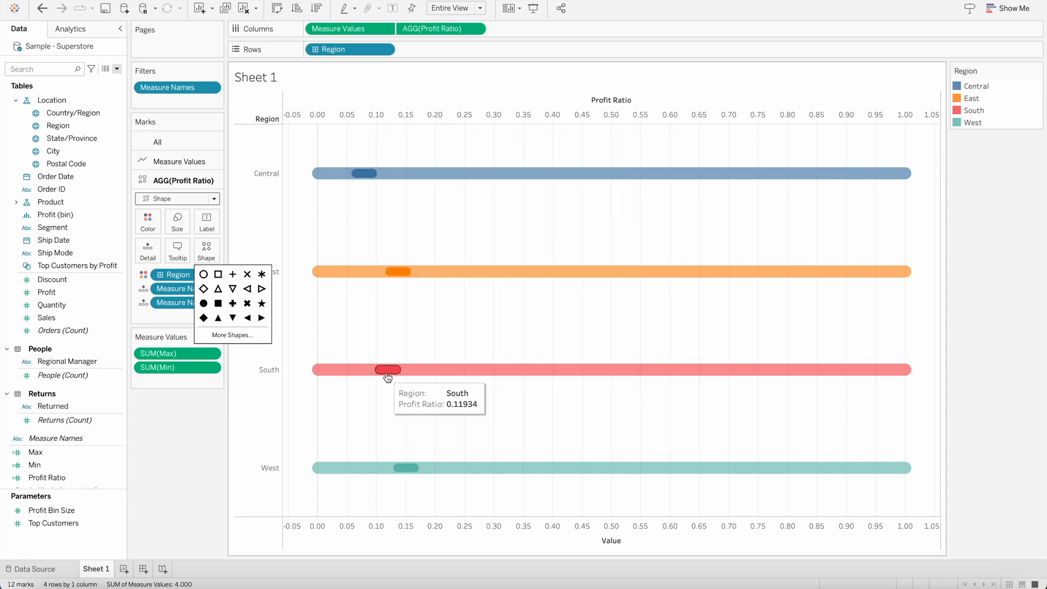
# Step: Enlarge the pill markers with the Size slider and label them with Profit Ratio
pyautogui.click(176, 217)
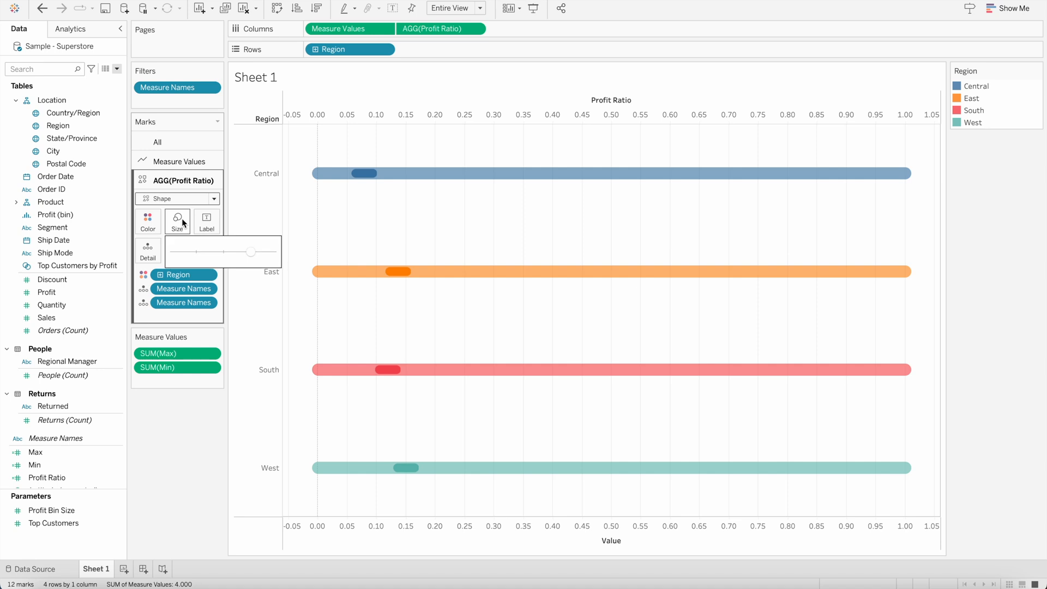
pyautogui.moveTo(251, 252); pyautogui.dragTo(259, 252)
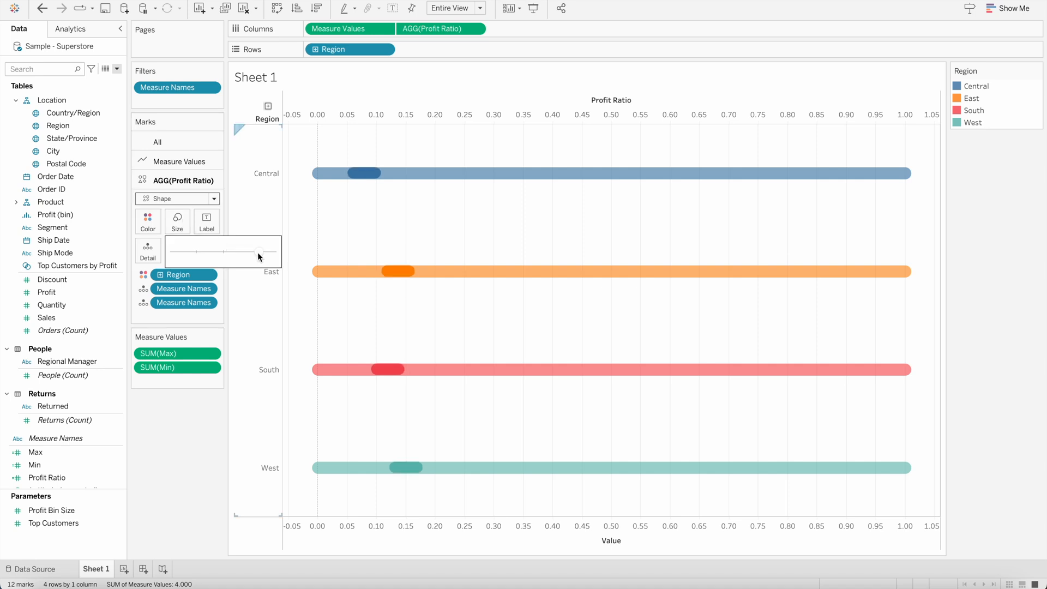
pyautogui.moveTo(259, 251); pyautogui.dragTo(270, 251)
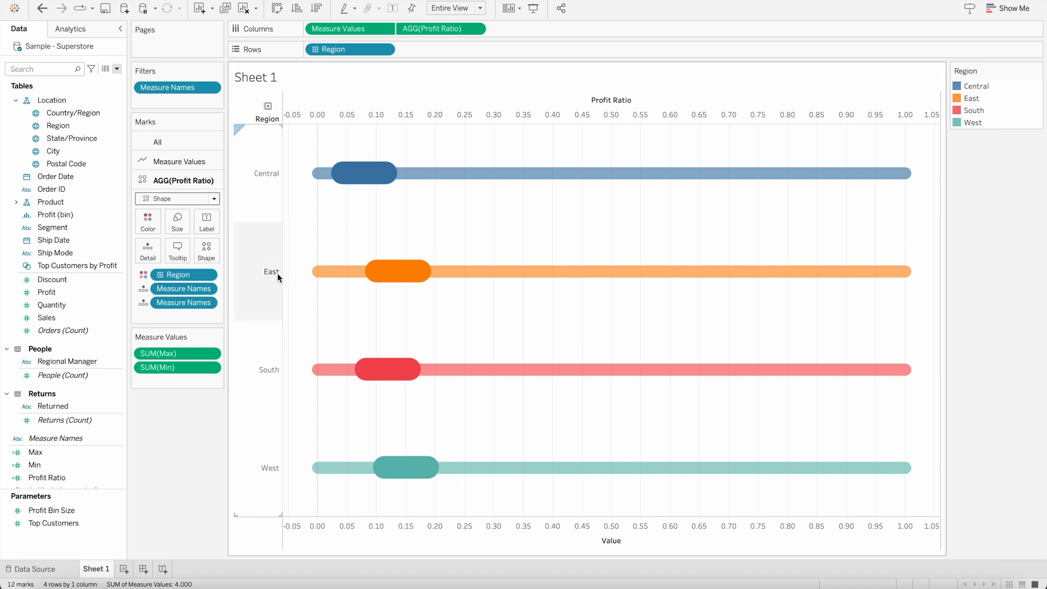
pyautogui.click(53, 406)
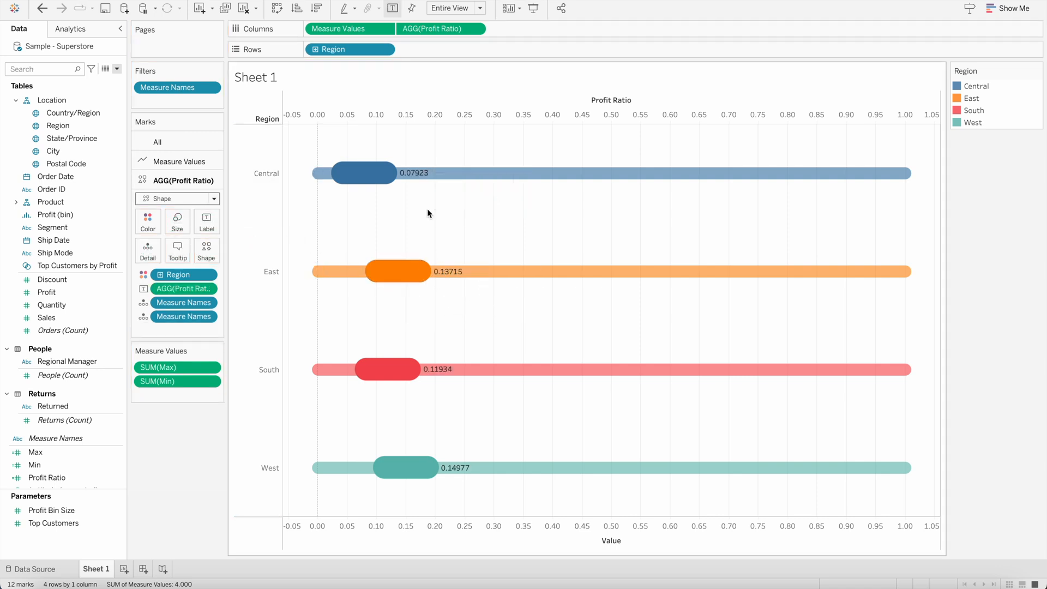
# Step: Format the AGG(Profit Ratio) labels to display as percentages
pyautogui.click(267, 271)
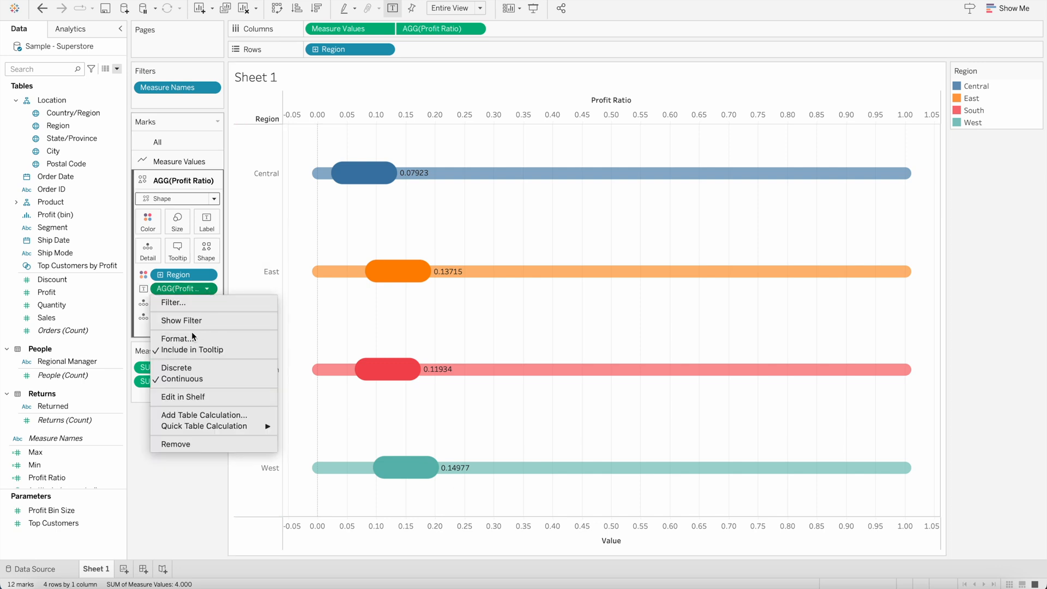
pyautogui.click(178, 338)
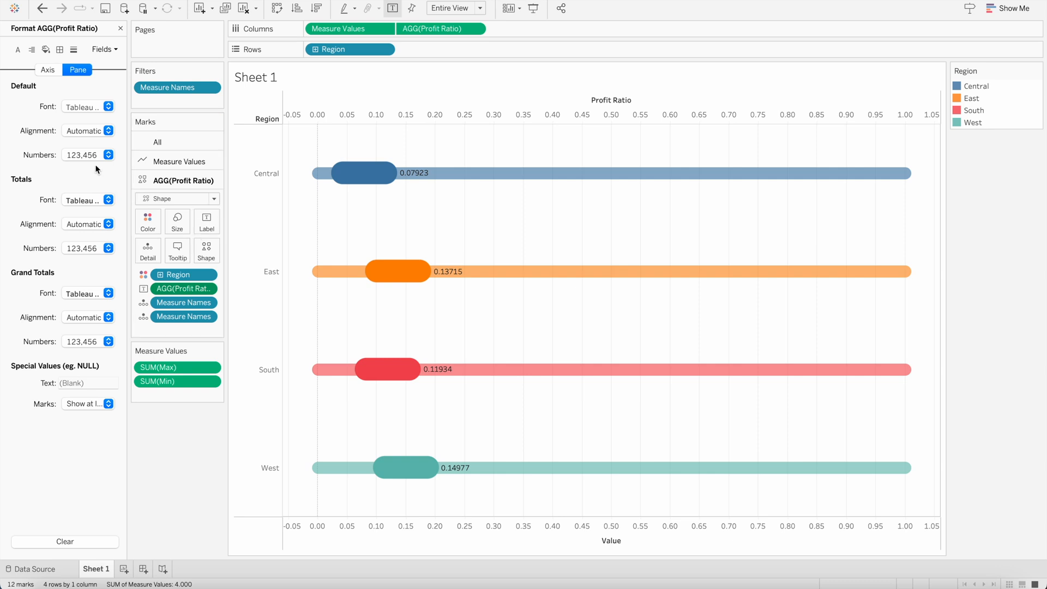
pyautogui.click(109, 154)
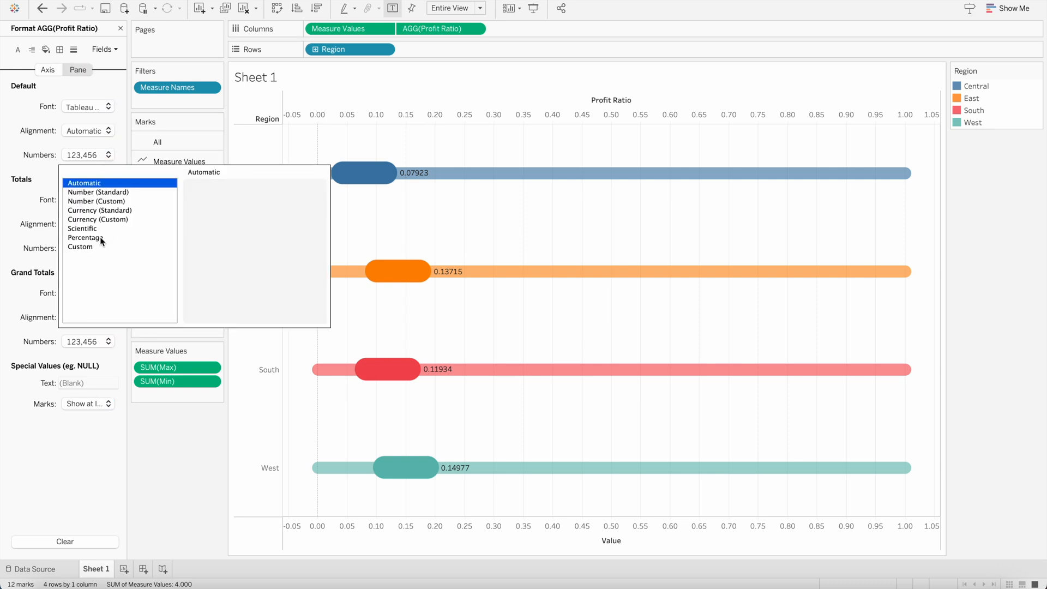
pyautogui.click(86, 237)
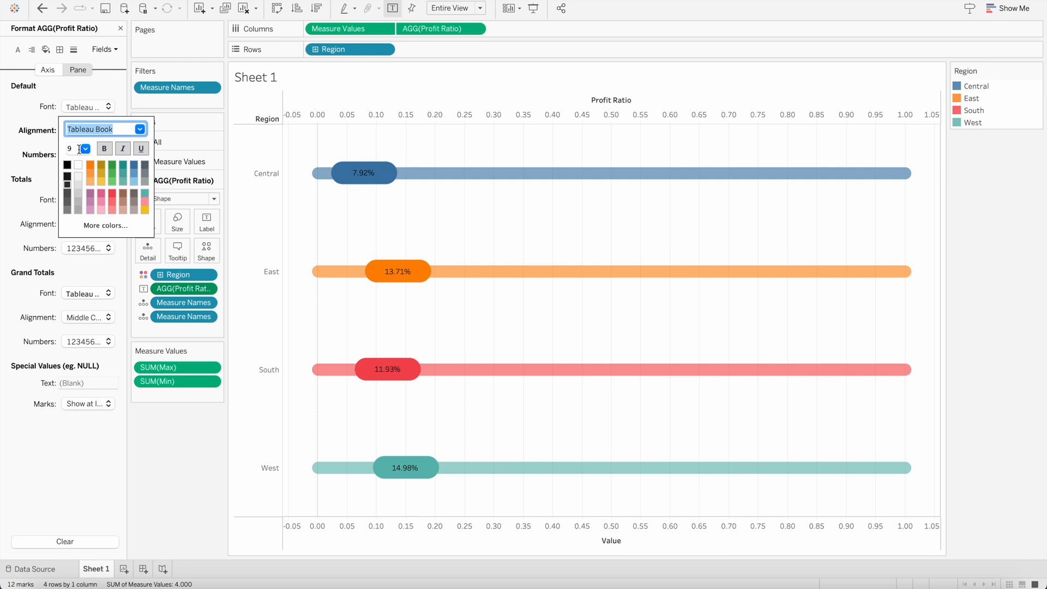
# Step: Set the profit ratio label font to size 11 bold
pyautogui.click(70, 148)
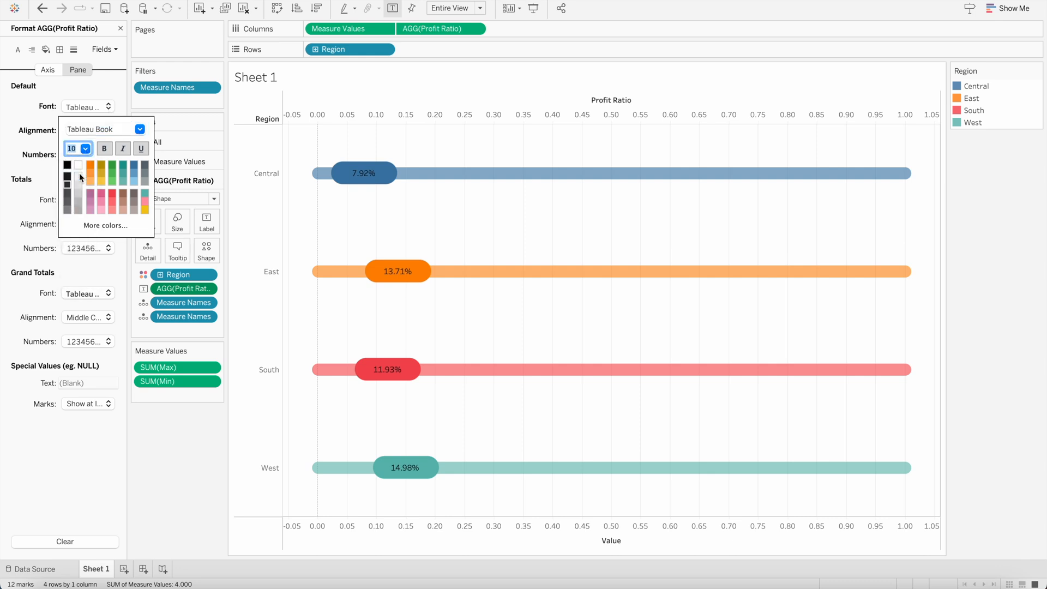
pyautogui.click(85, 148)
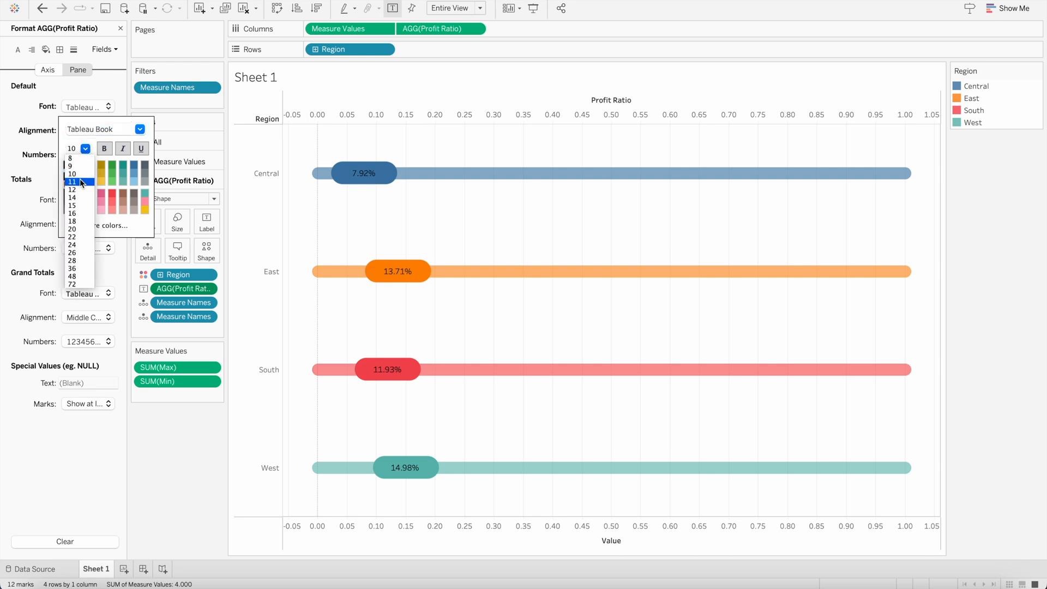
pyautogui.click(71, 148)
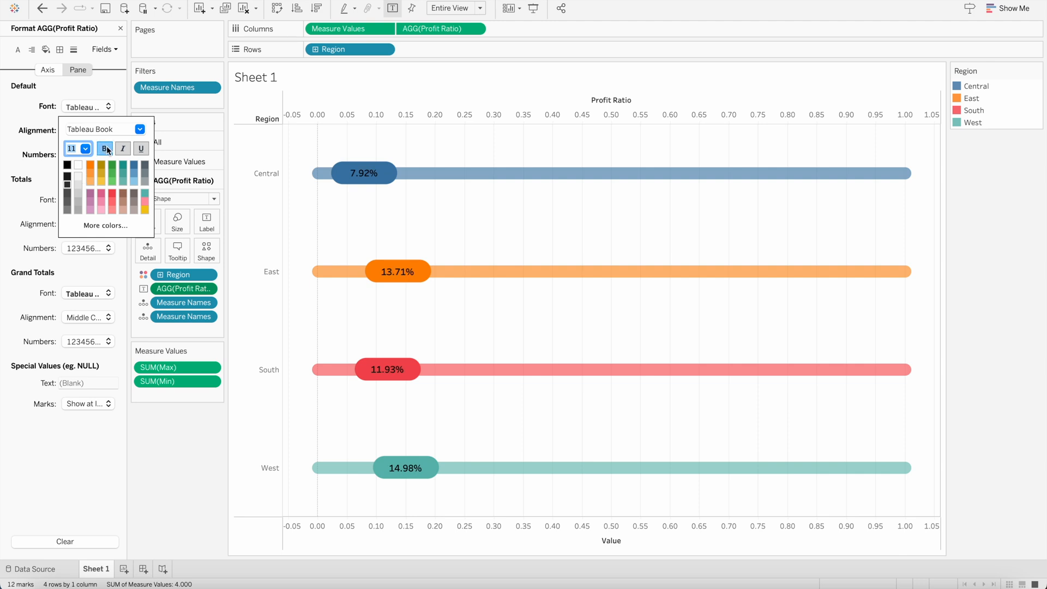
pyautogui.click(78, 69)
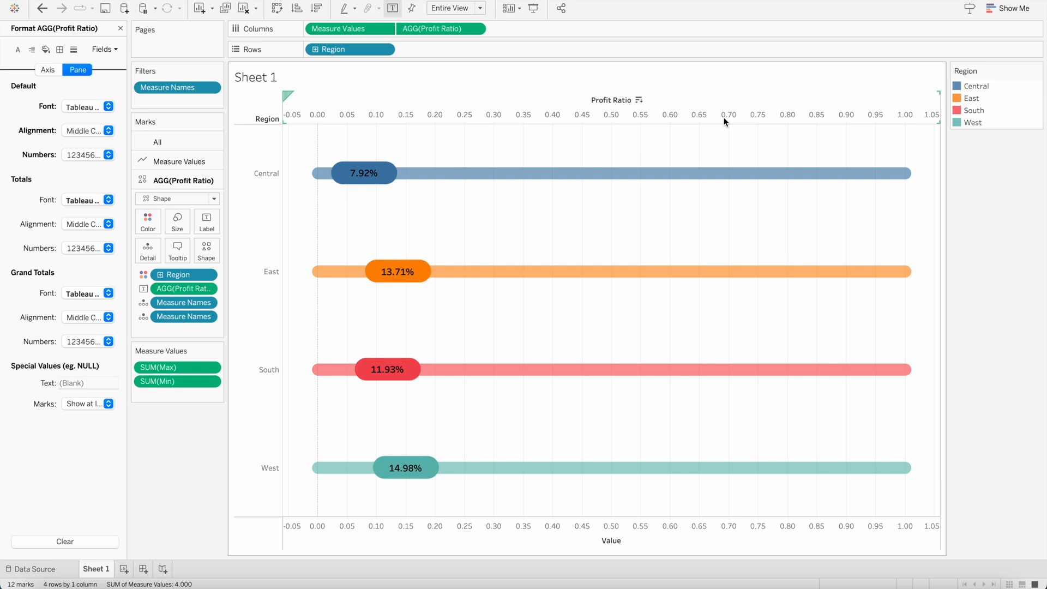
# Step: Hide the top Profit Ratio axis header and the bottom Value axis header
pyautogui.rightClick(724, 121)
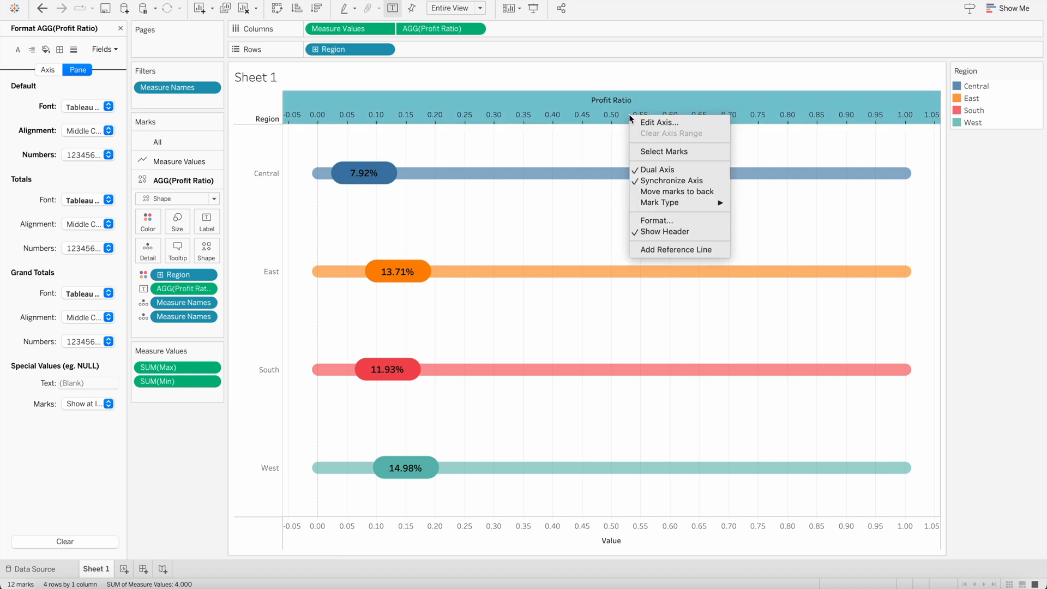
pyautogui.click(651, 223)
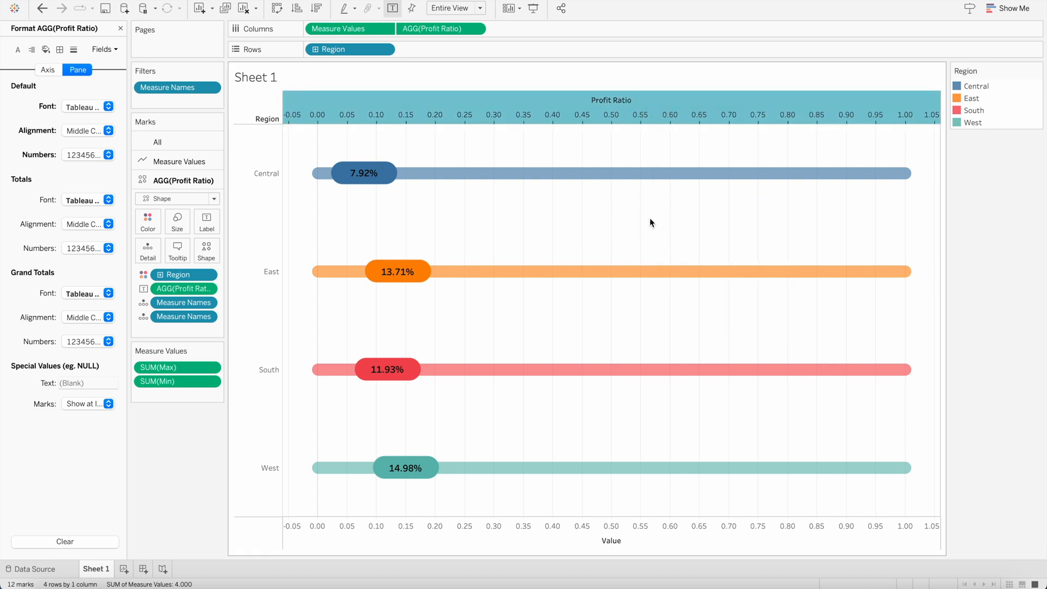
pyautogui.rightClick(610, 101)
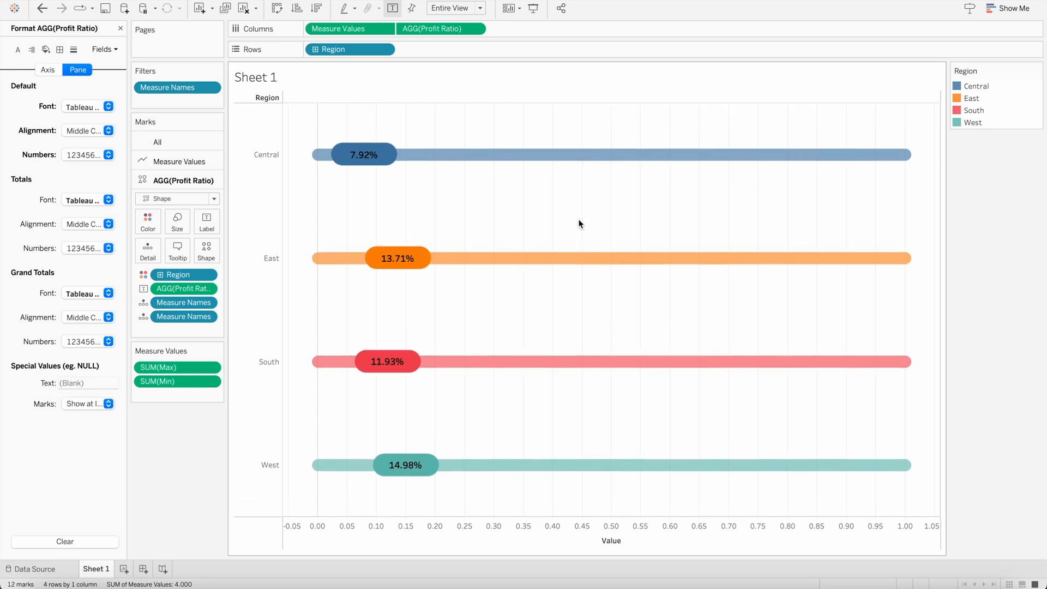
pyautogui.rightClick(610, 526)
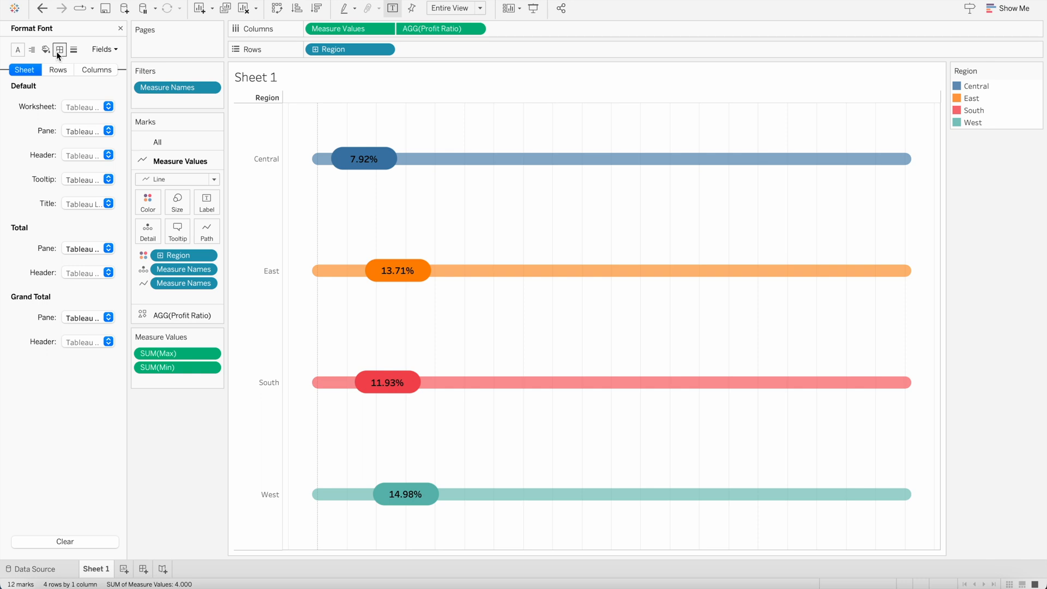
# Step: In Borders and Lines, set column dividers and vertical grid lines to None
pyautogui.click(60, 50)
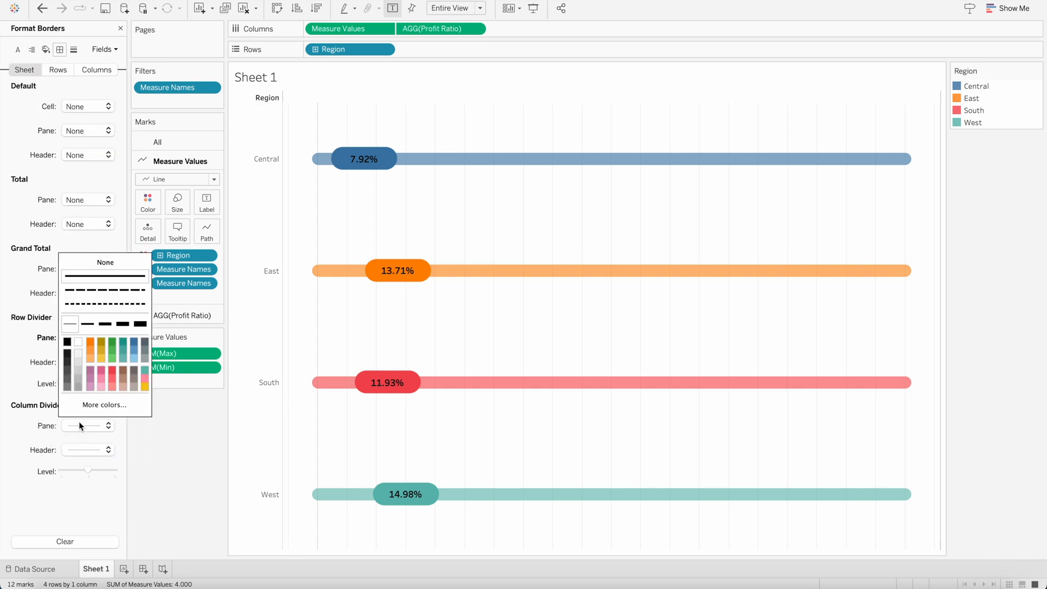
pyautogui.click(105, 261)
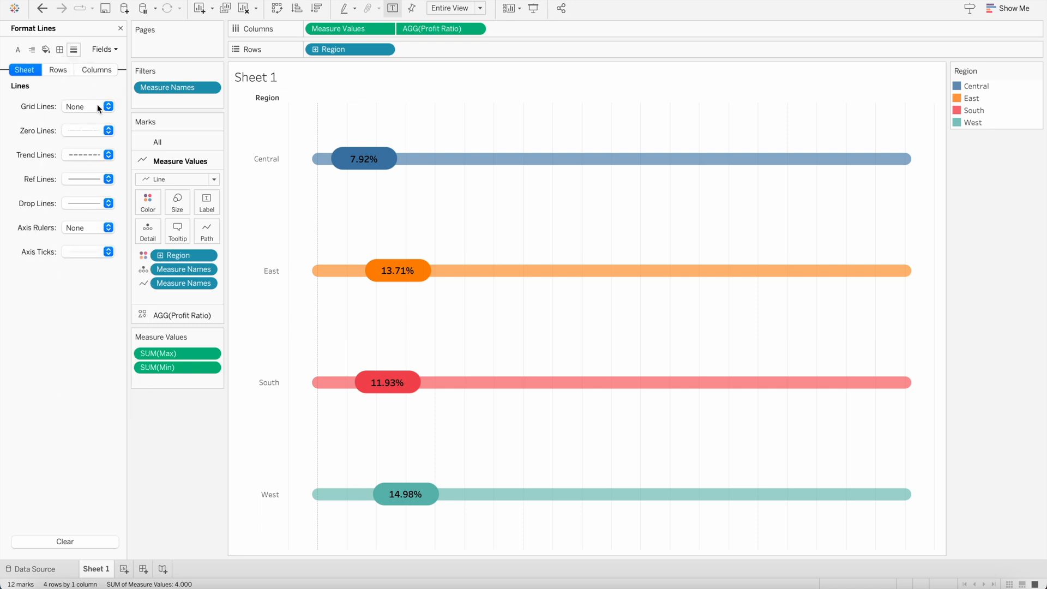
pyautogui.click(108, 106)
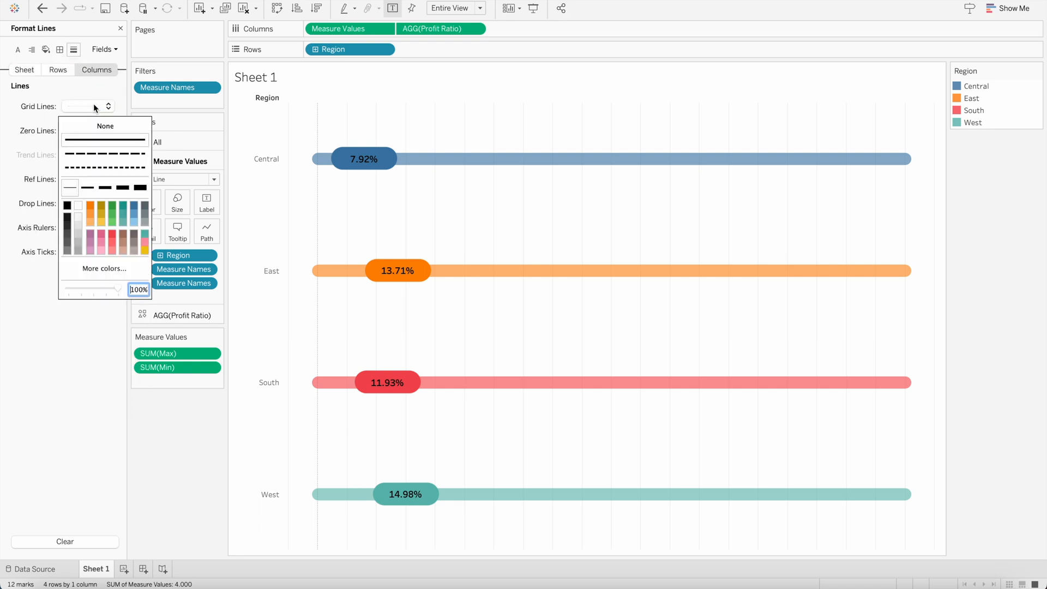
pyautogui.click(104, 125)
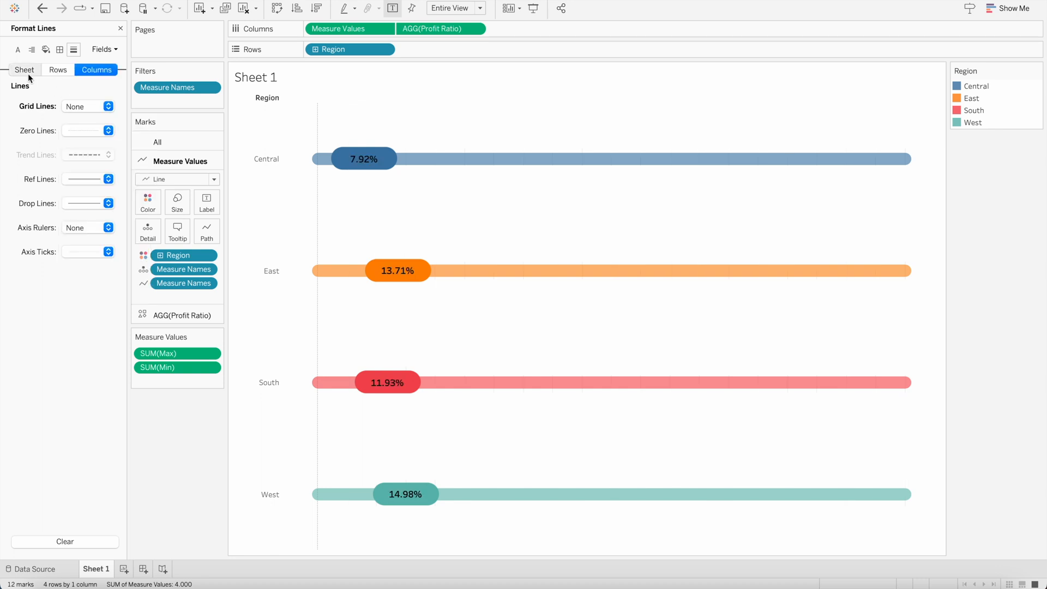
pyautogui.click(108, 131)
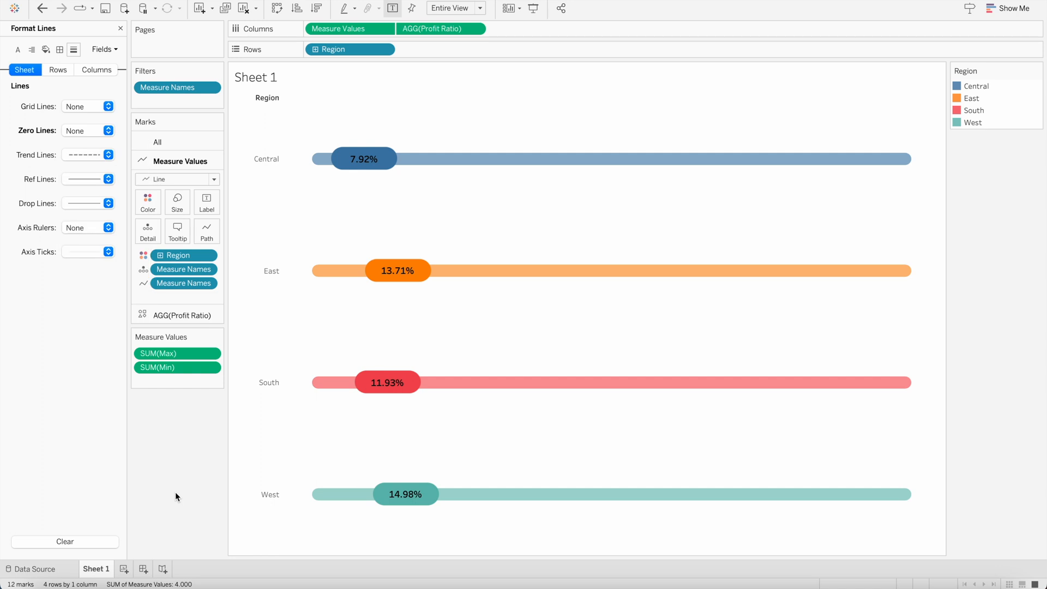
pyautogui.moveTo(247, 426)
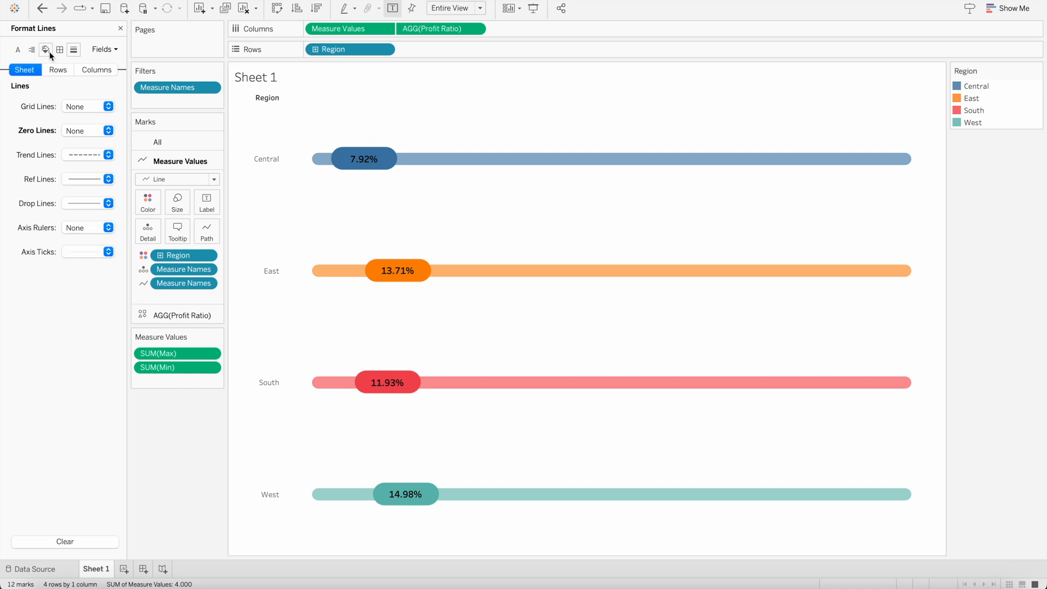
# Step: Set a dark worksheet background and make region name headers size 11 white
pyautogui.click(45, 49)
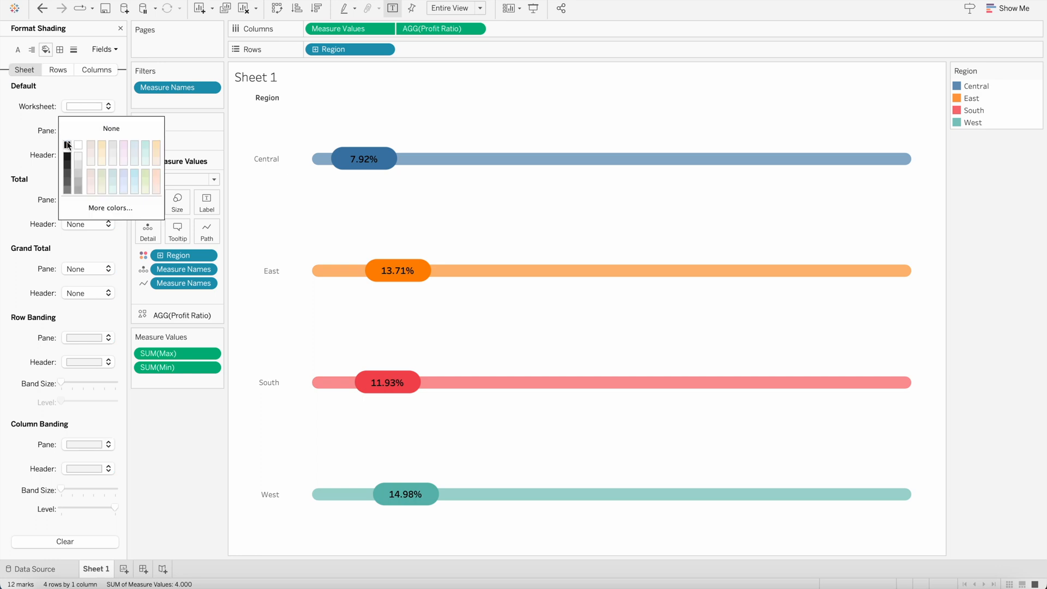
pyautogui.click(66, 145)
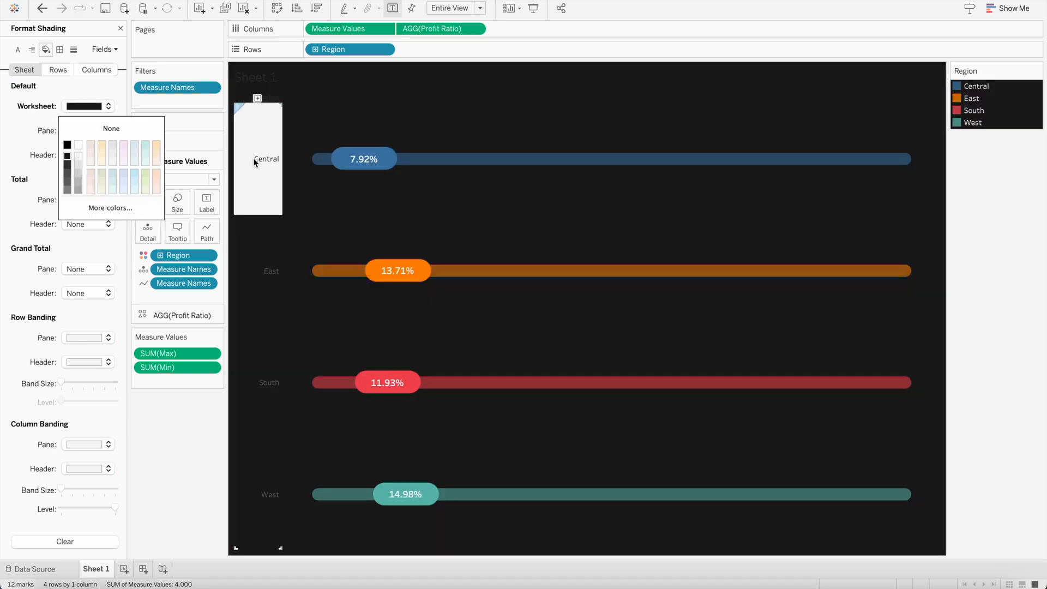
pyautogui.rightClick(266, 159)
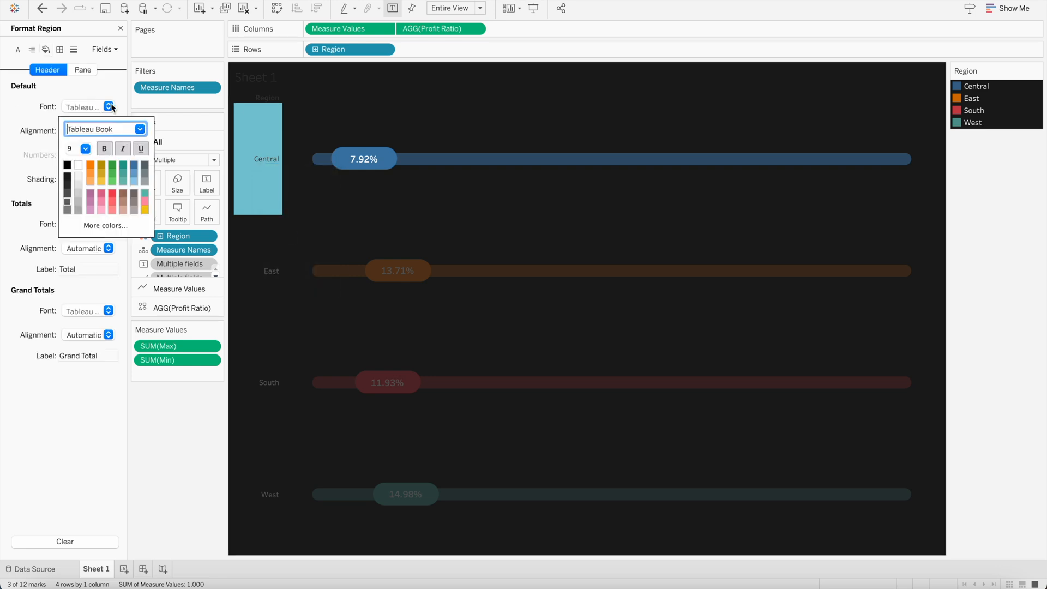
pyautogui.click(85, 148)
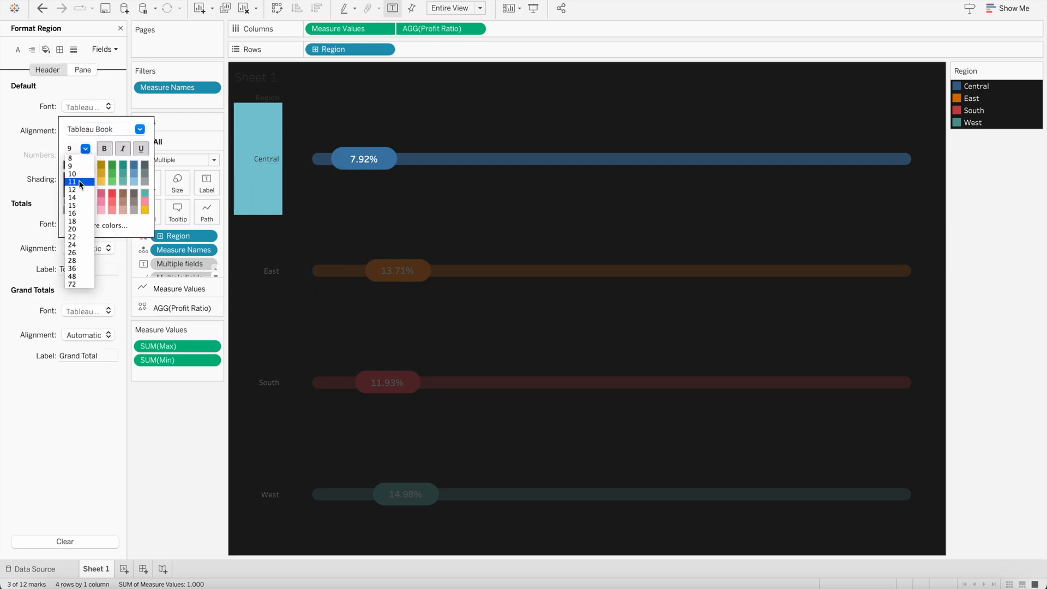
pyautogui.click(71, 182)
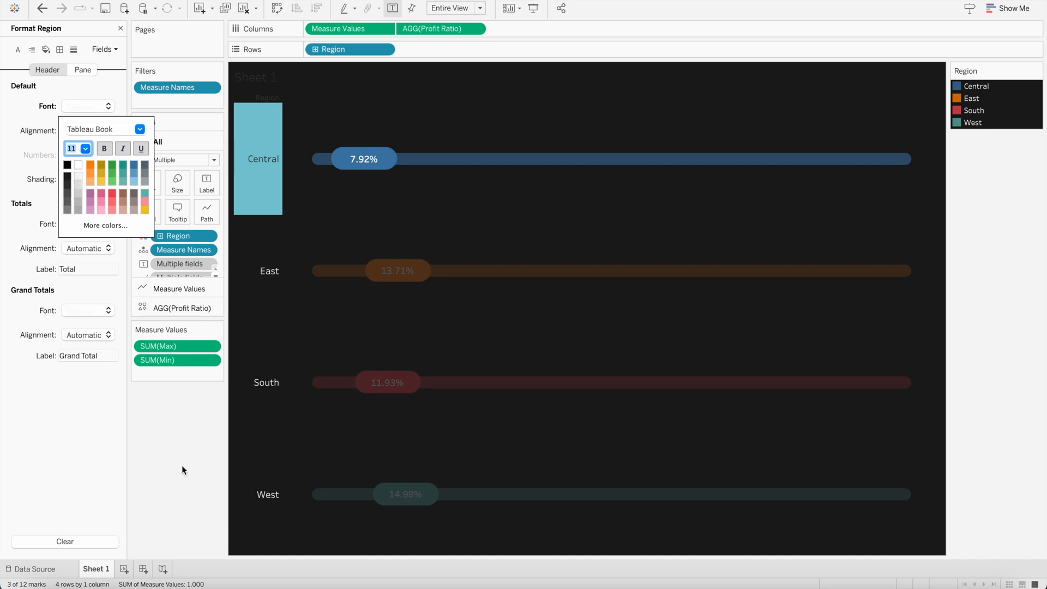
pyautogui.click(47, 69)
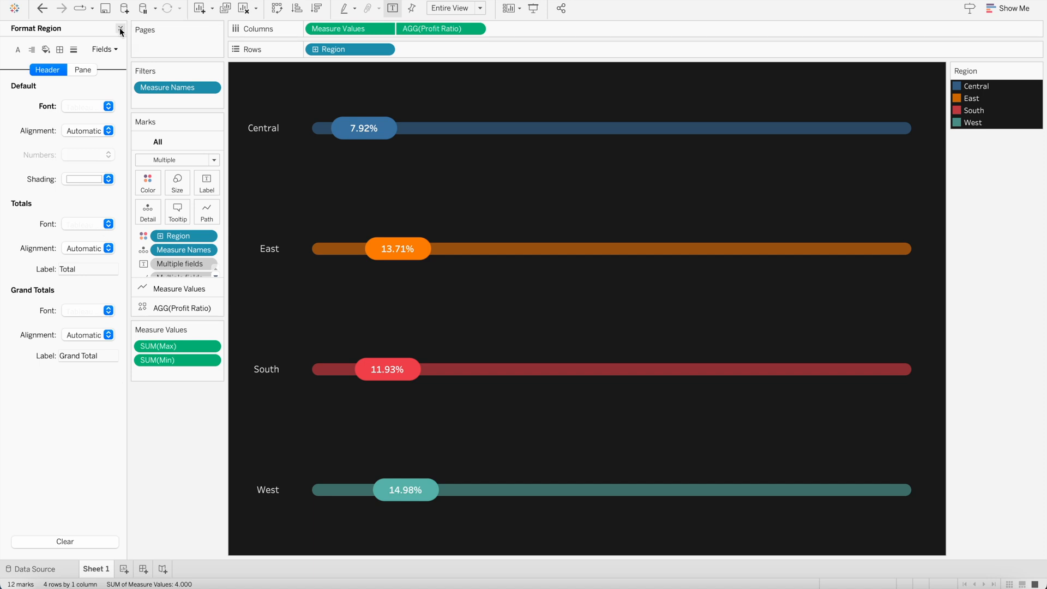
# Step: Close the Format Region pane to bring back the Data pane
pyautogui.click(121, 31)
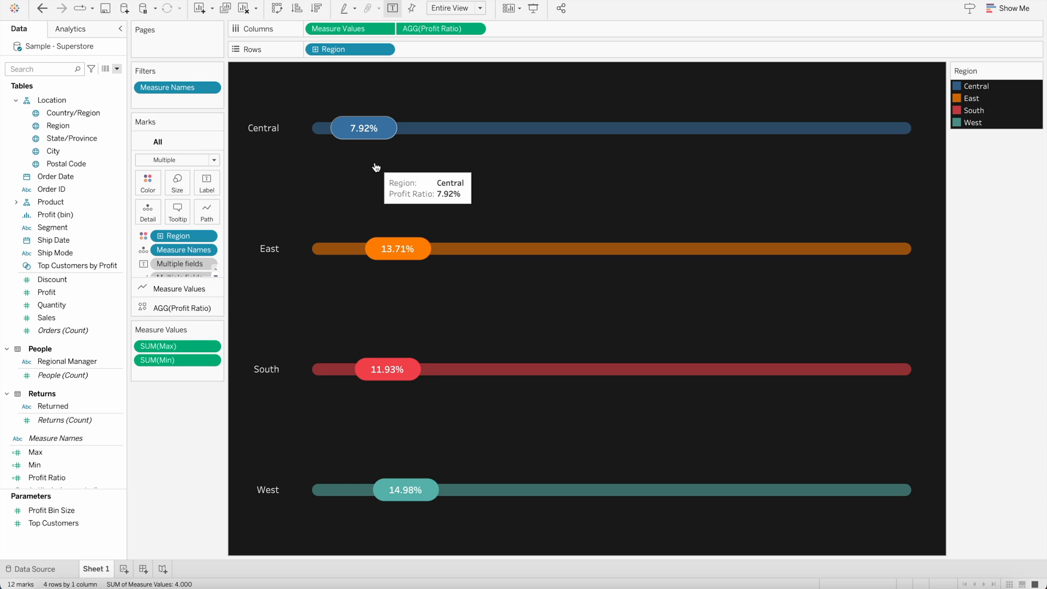
# Step: Edit the Max calculated field to { FIXED : SUM([Sales]) }
pyautogui.click(34, 465)
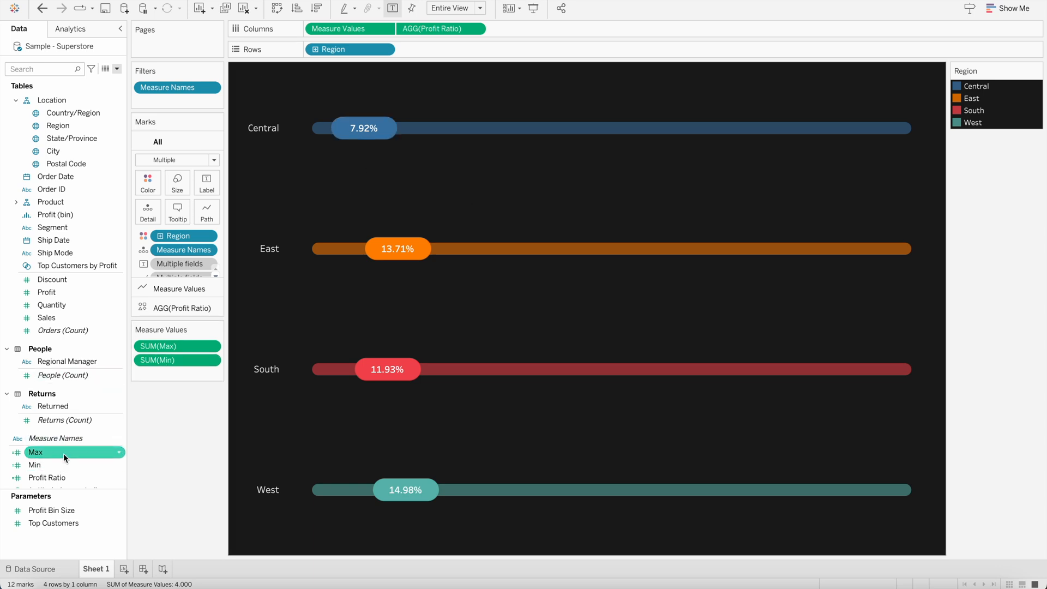
pyautogui.rightClick(35, 452)
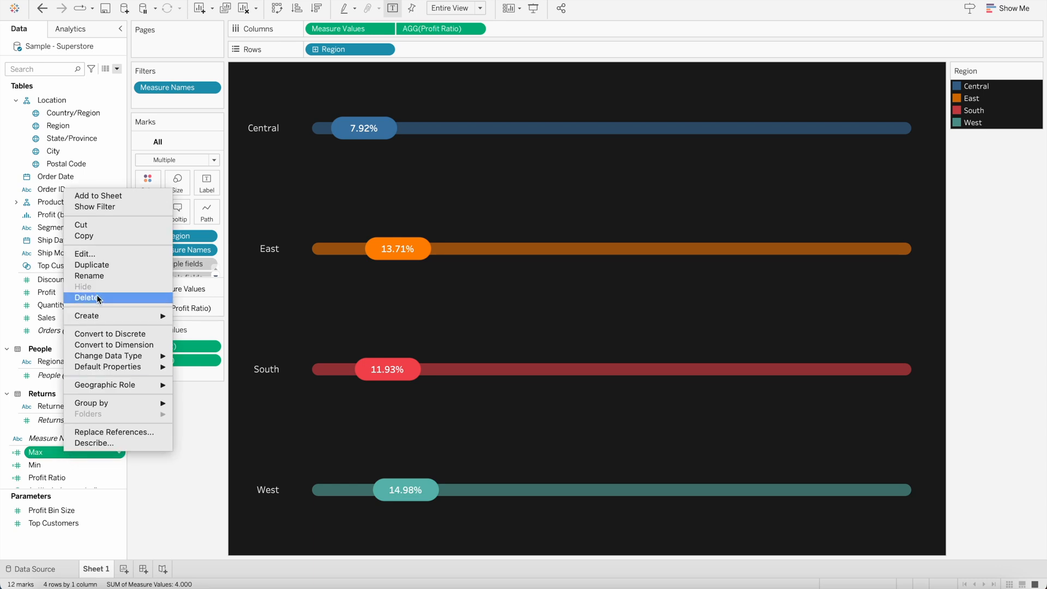
pyautogui.click(84, 253)
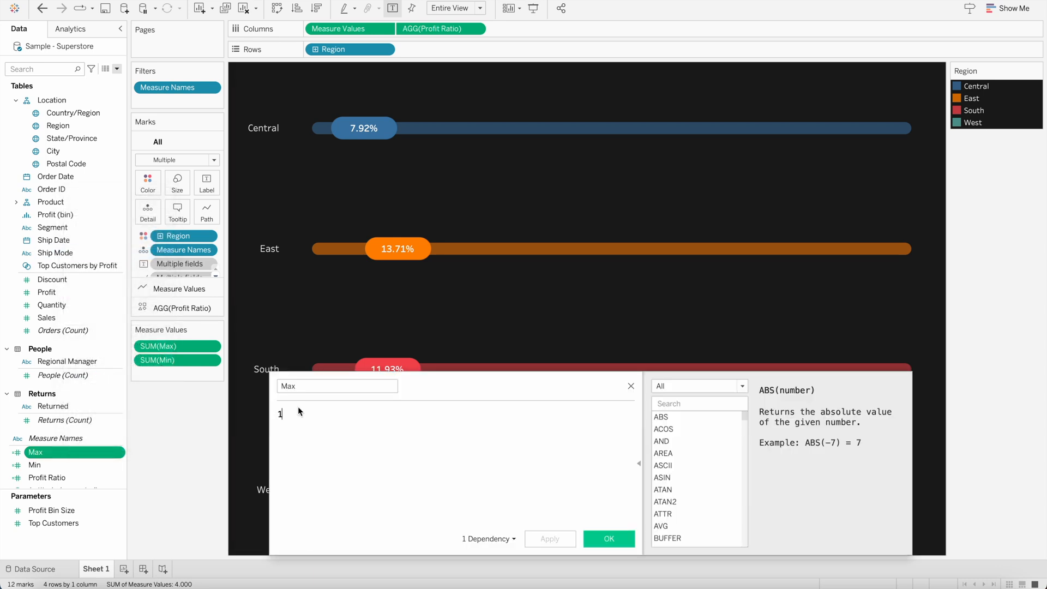
pyautogui.write('fi')
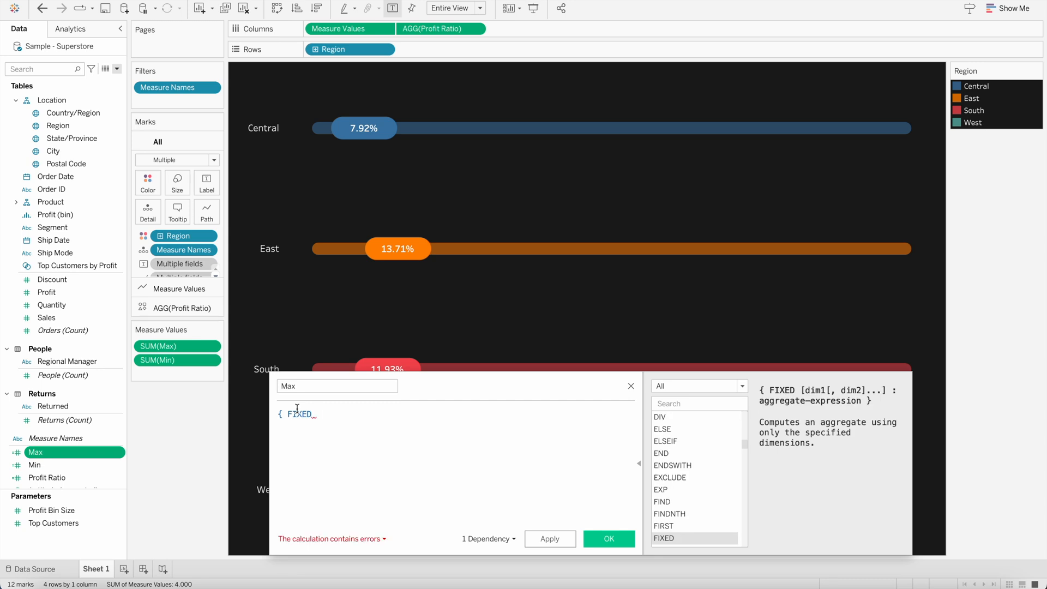
pyautogui.write(':sum')
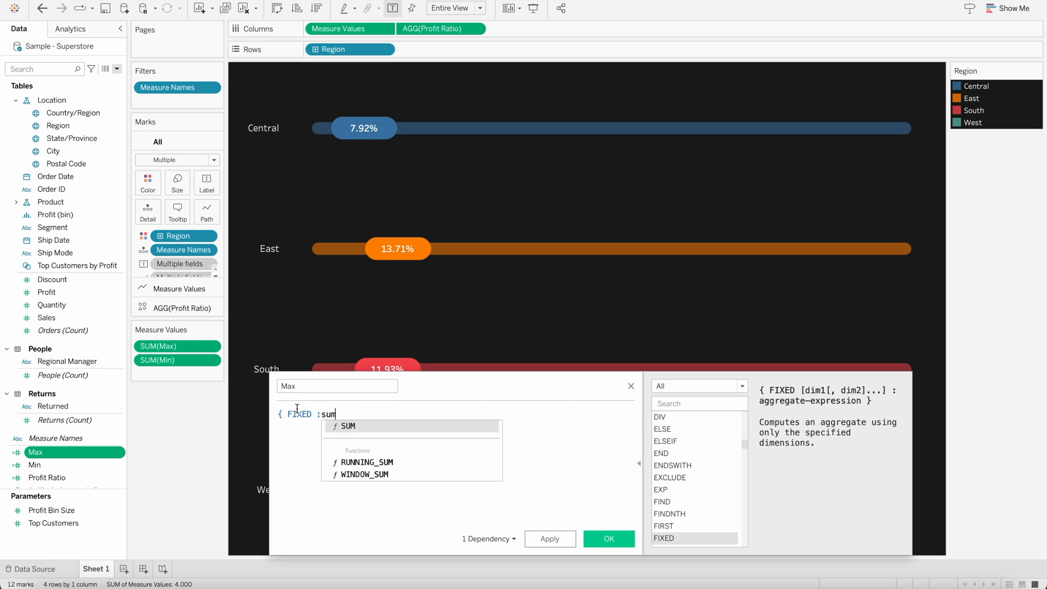
pyautogui.write('([Sales])}')
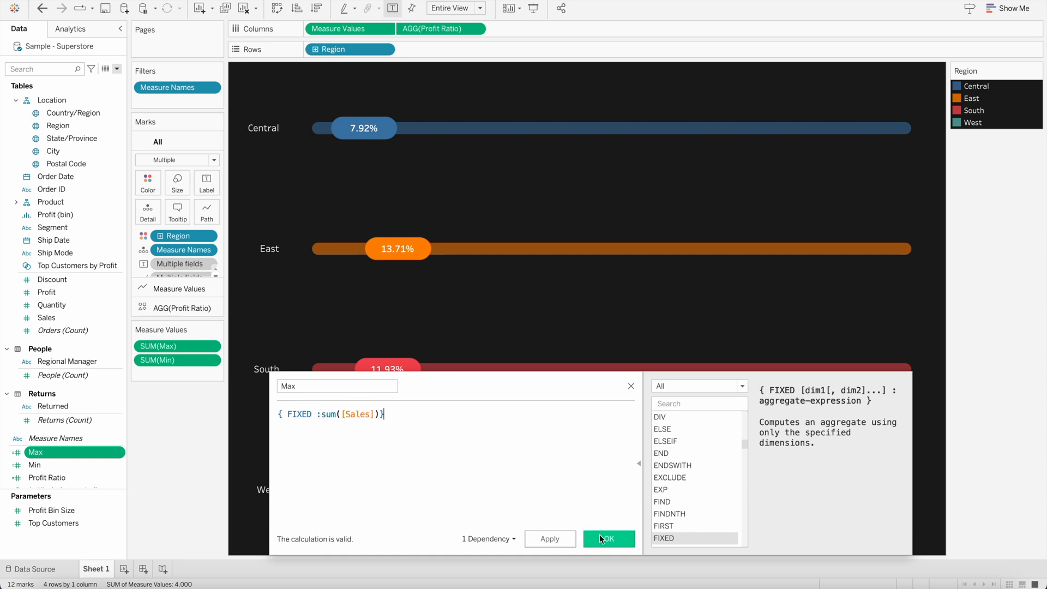
pyautogui.click(607, 539)
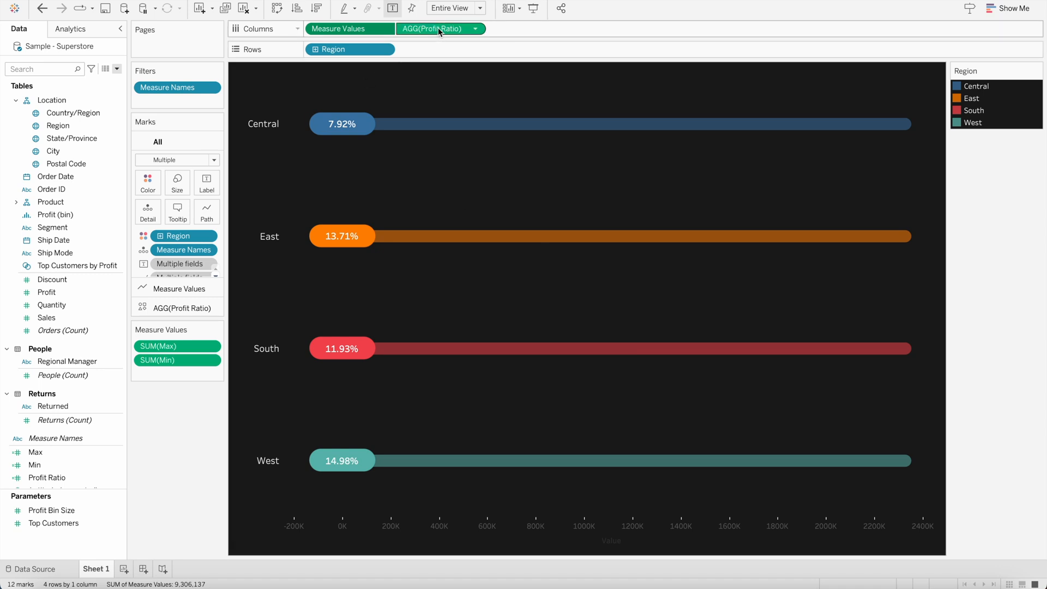
# Step: Replace AGG(Profit Ratio) with Sales on Columns and synchronize the axes
pyautogui.moveTo(441, 29); pyautogui.dragTo(196, 458)
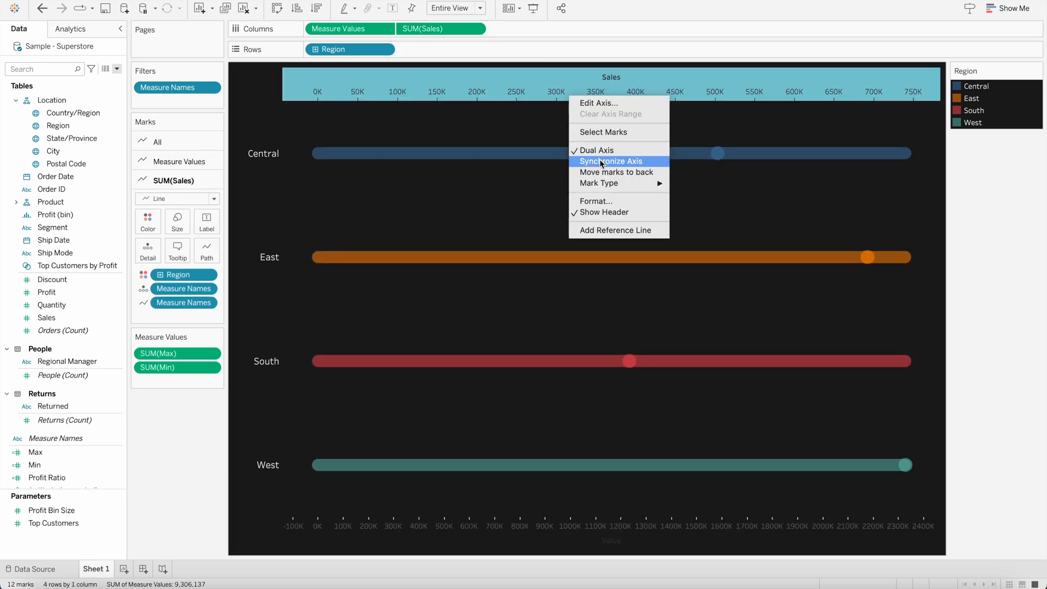
pyautogui.click(610, 161)
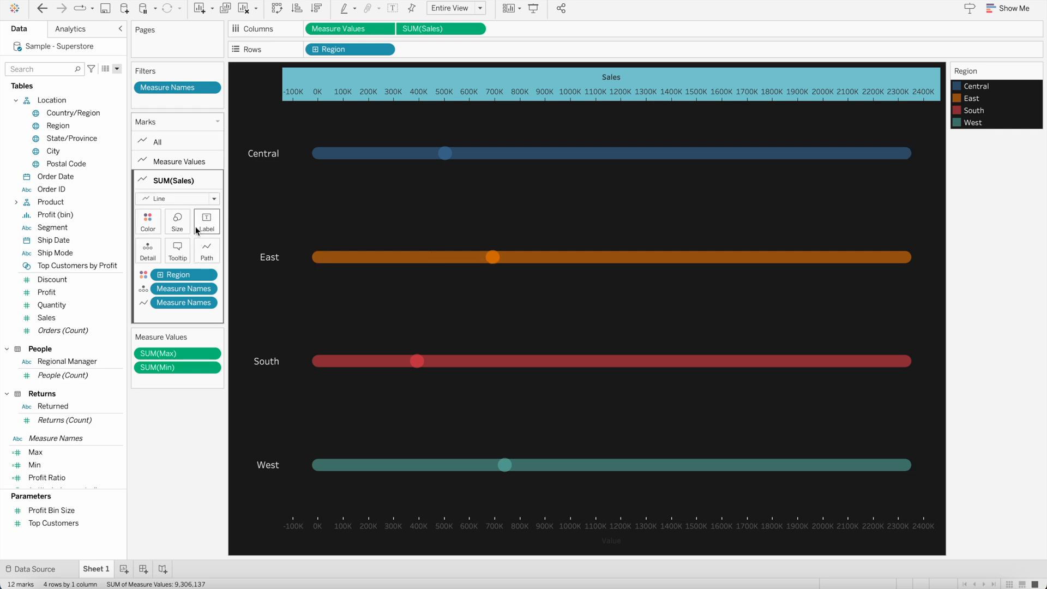
# Step: Make the Sales marks the custom rounded shape at 100% colour opacity
pyautogui.click(212, 199)
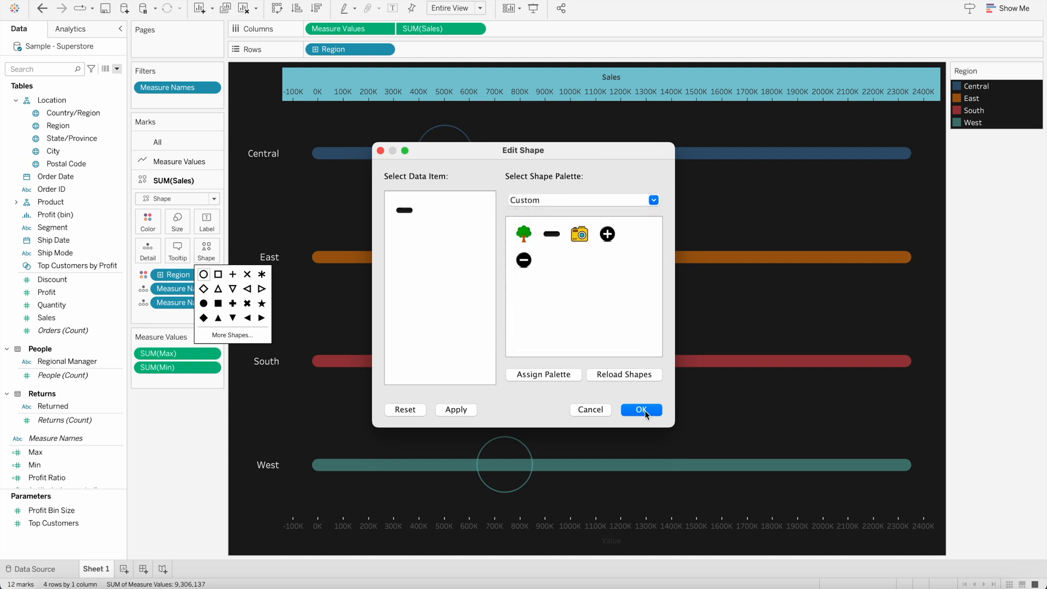
pyautogui.click(640, 410)
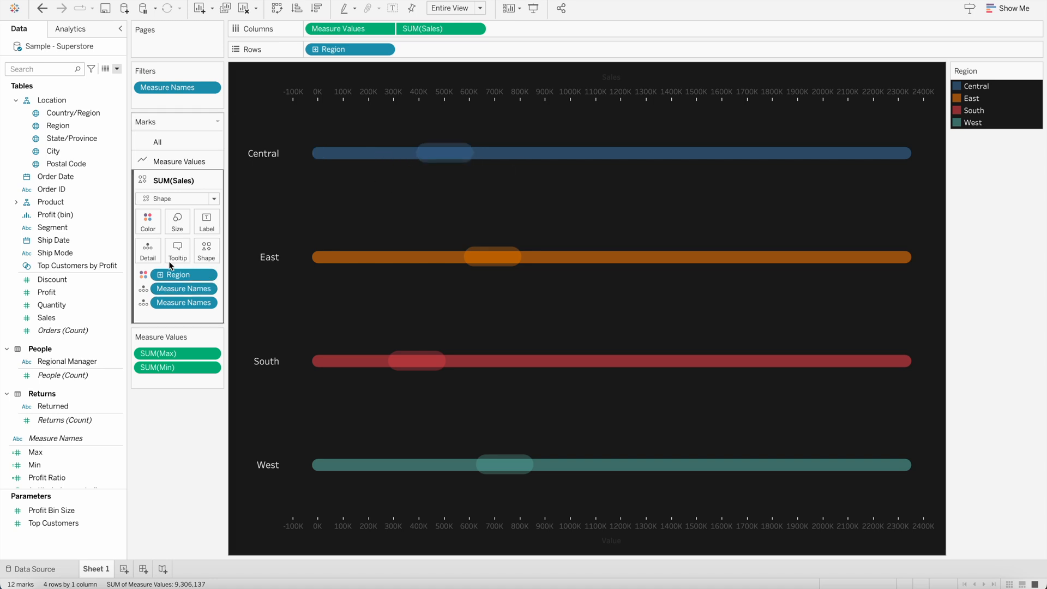
pyautogui.click(148, 221)
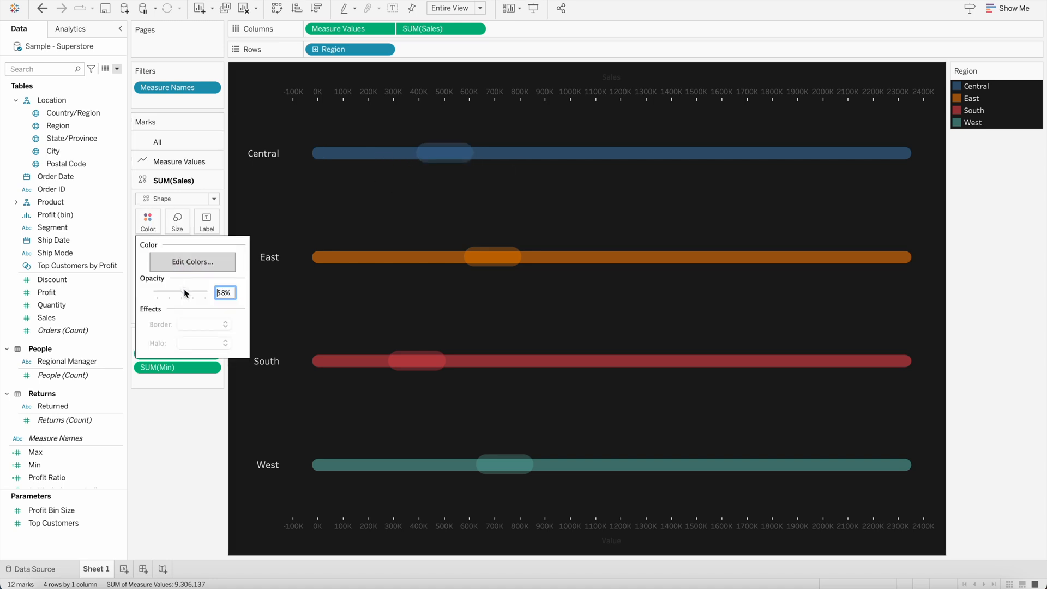
pyautogui.moveTo(188, 292); pyautogui.dragTo(212, 293)
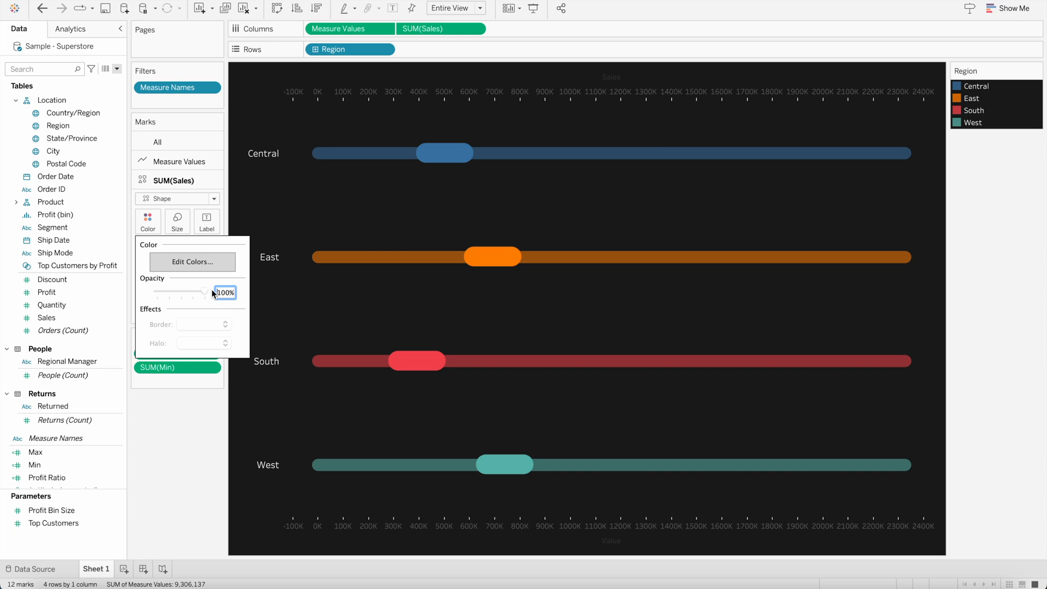
pyautogui.moveTo(205, 296)
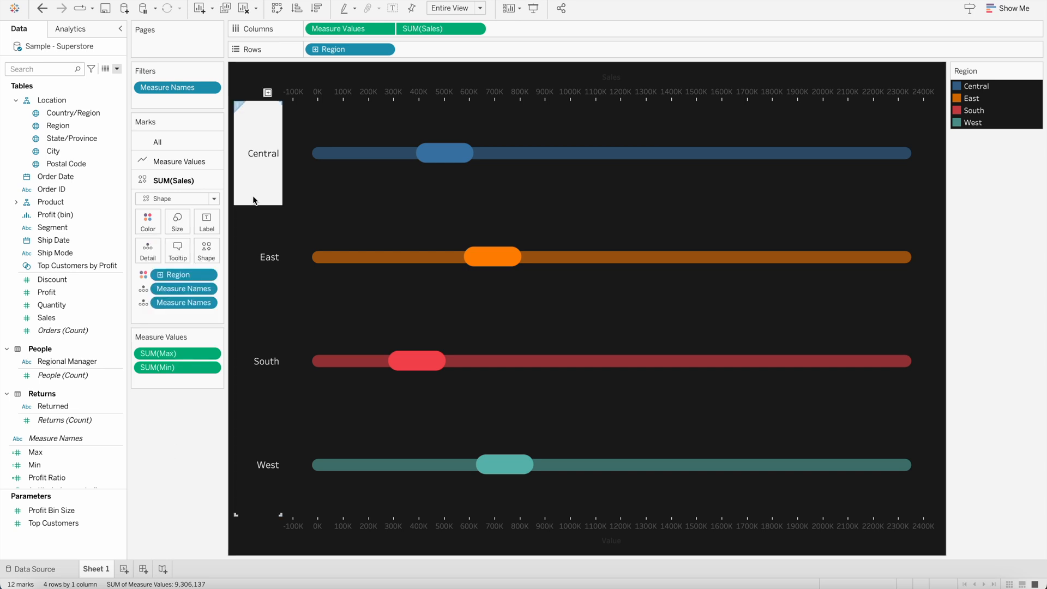
pyautogui.moveTo(441, 29)
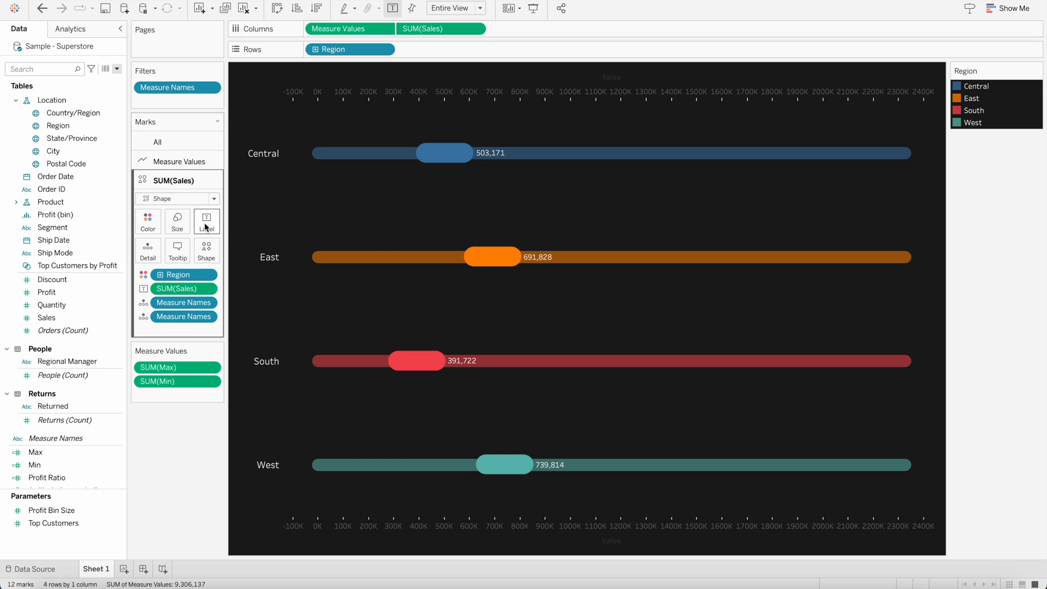
# Step: Centre the sales labels vertically inside the markers
pyautogui.click(206, 221)
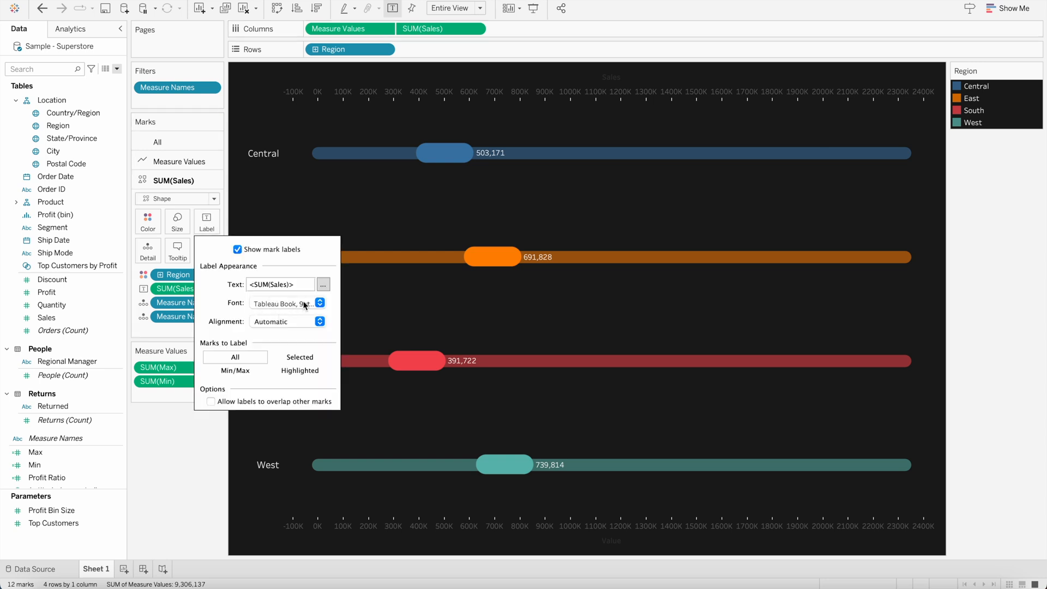
pyautogui.click(288, 321)
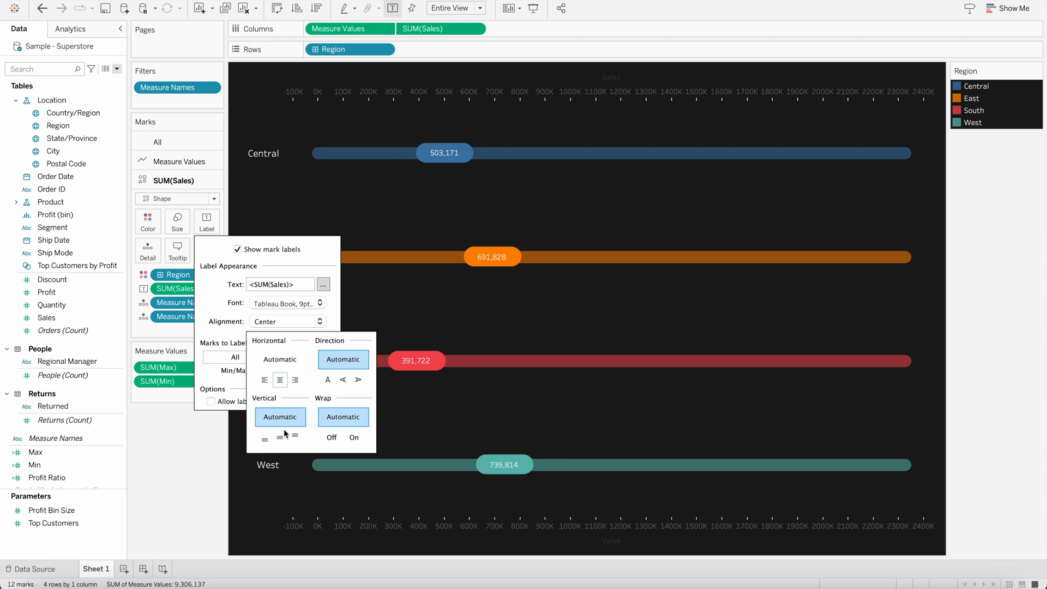
pyautogui.click(280, 438)
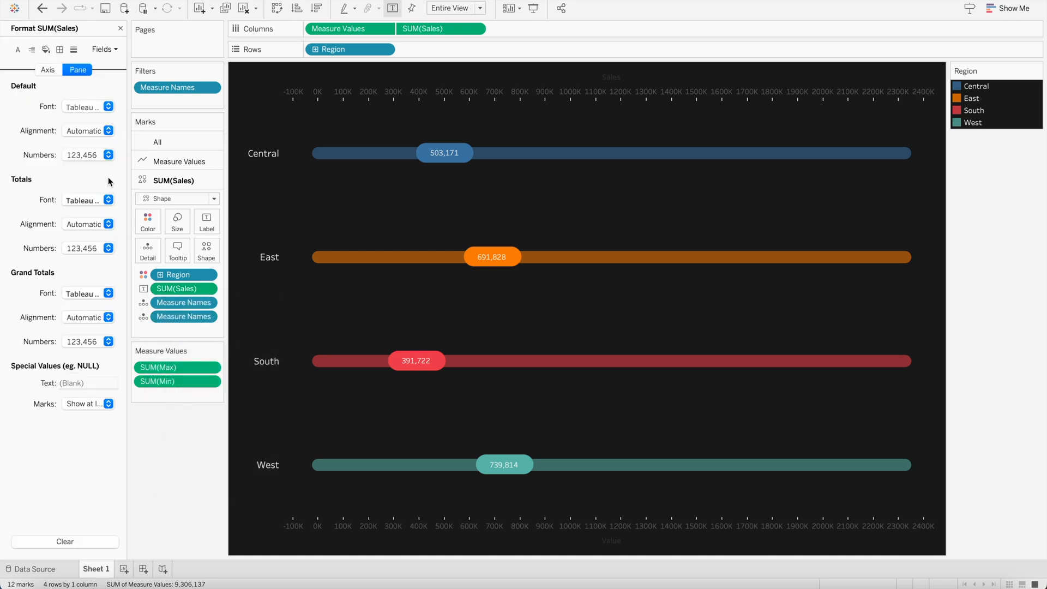
# Step: Format the sales labels as custom currency with 0 decimal places
pyautogui.click(109, 154)
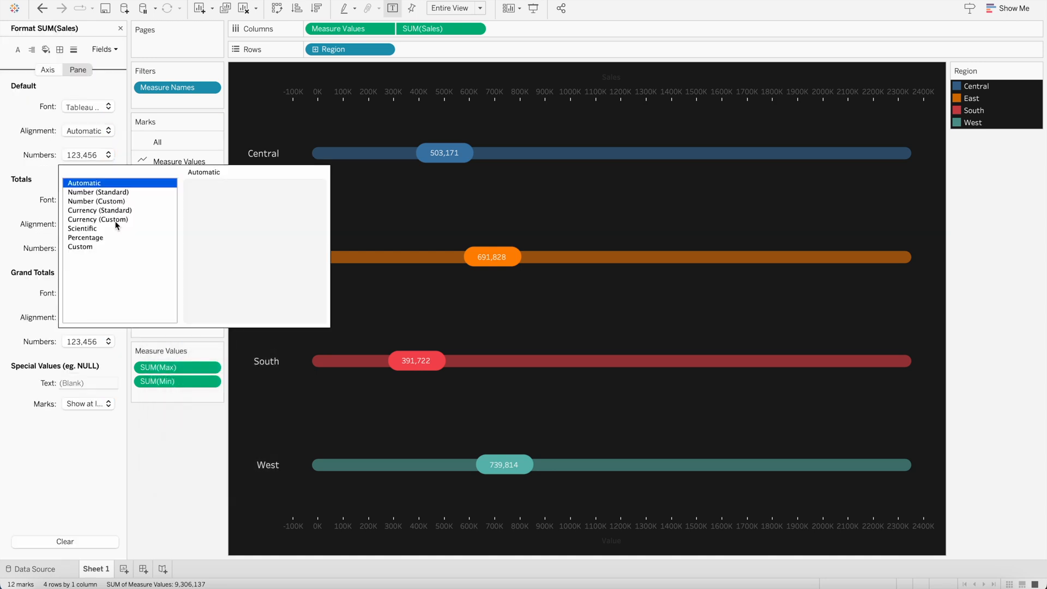
pyautogui.click(99, 211)
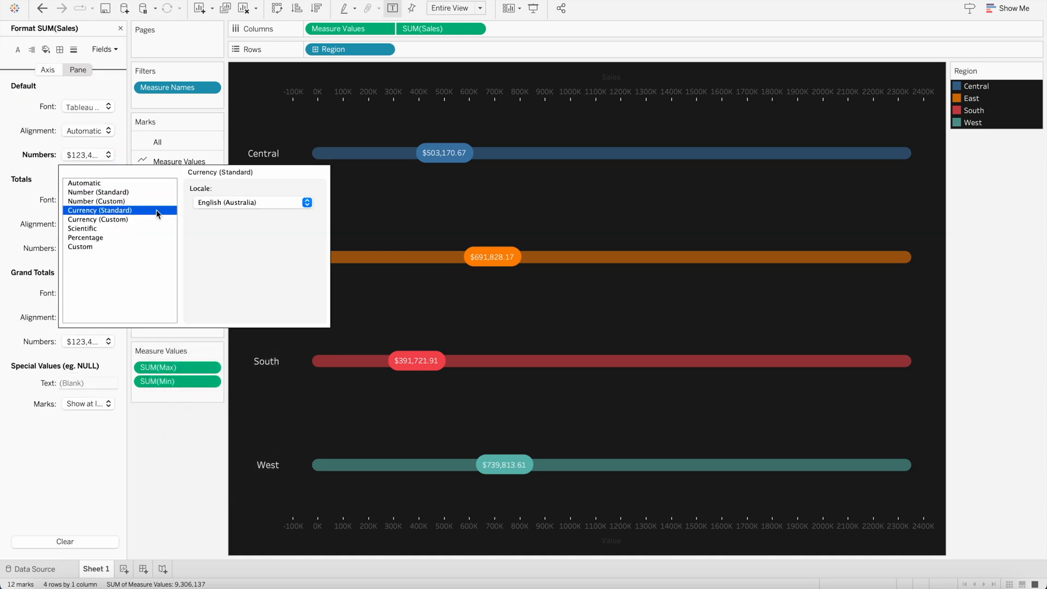
pyautogui.click(83, 229)
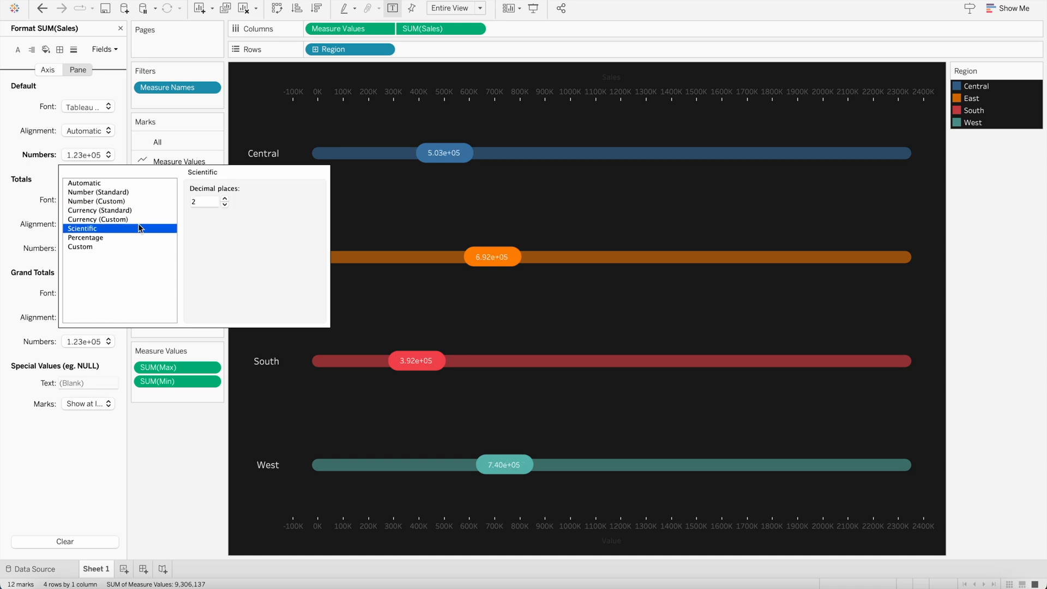
pyautogui.click(99, 219)
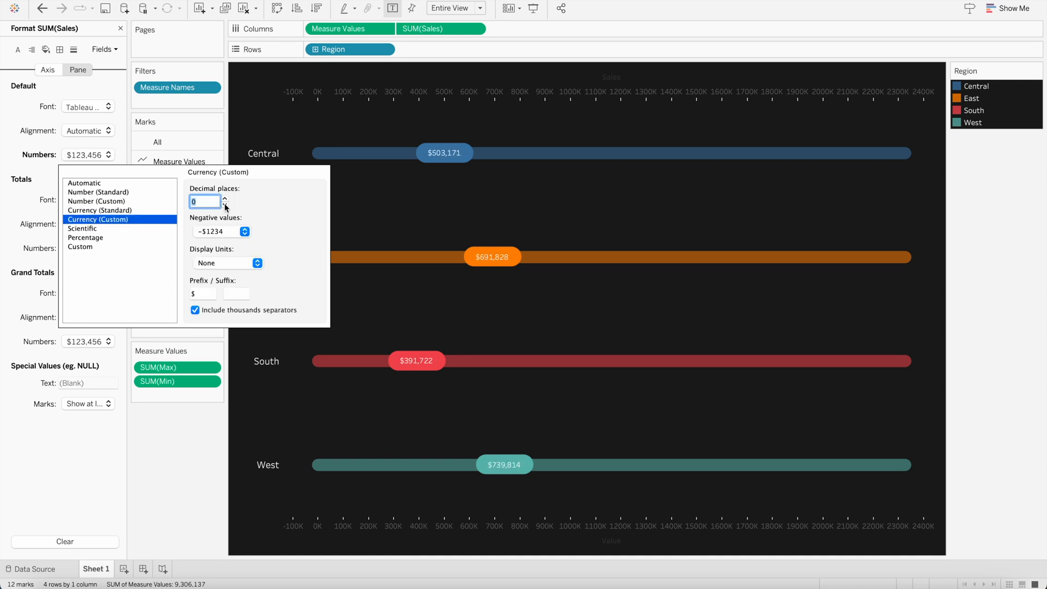